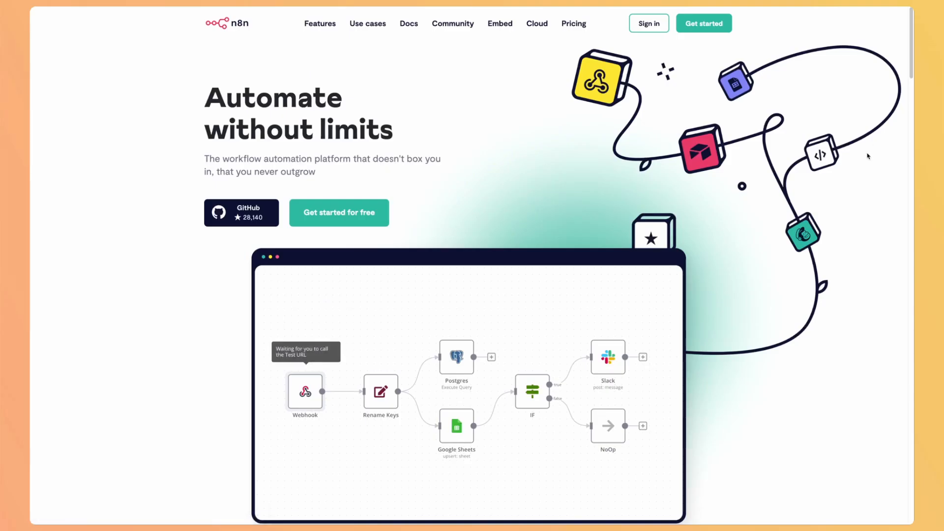
- Scroll the n8n homepage toward the Get started options for Cloud, Self-Hosted and Desktop App
scroll(down, 3)
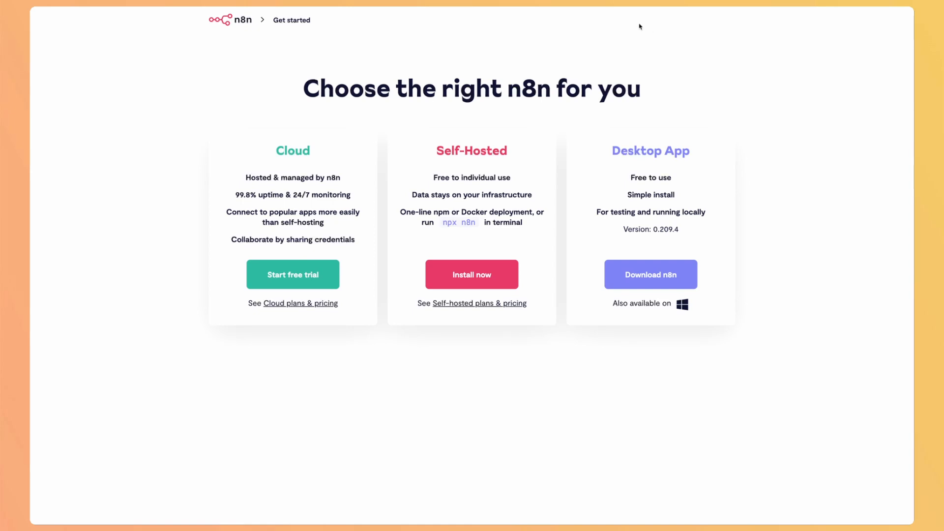
mouse_move(267, 146)
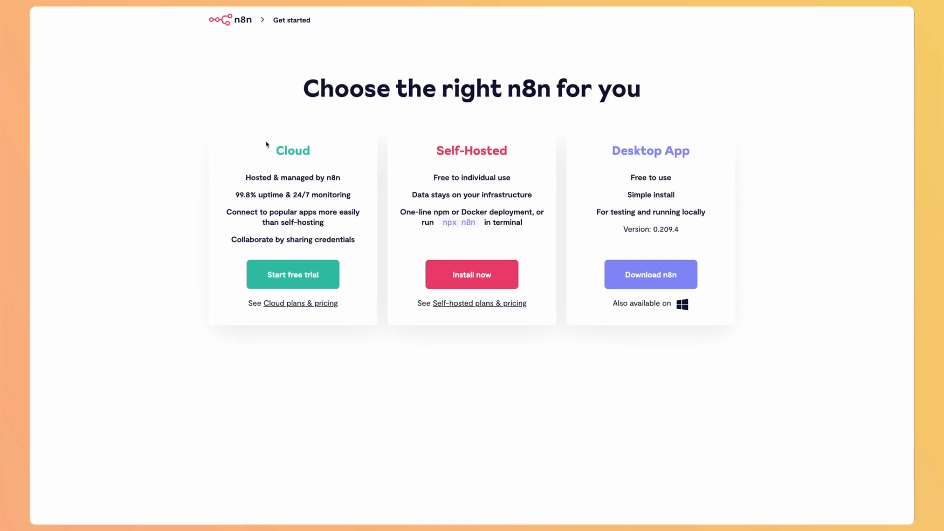
mouse_move(351, 273)
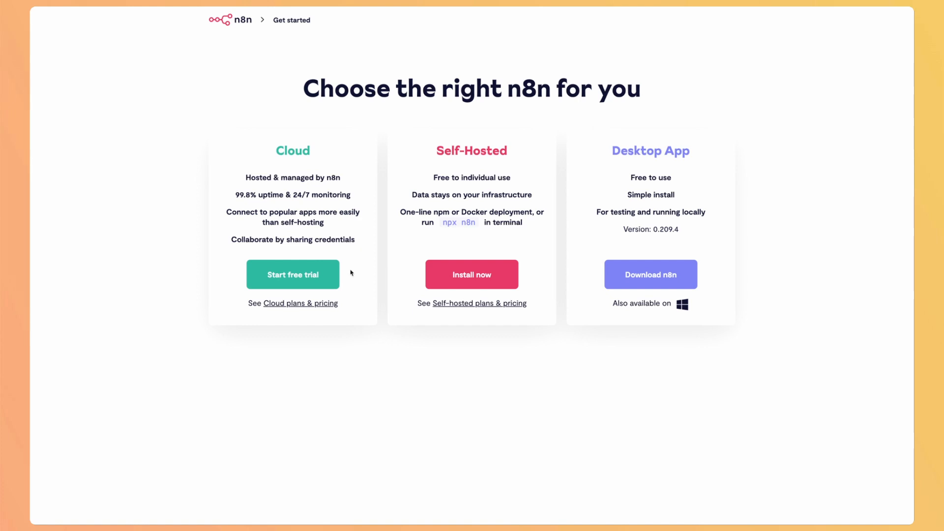
mouse_move(481, 245)
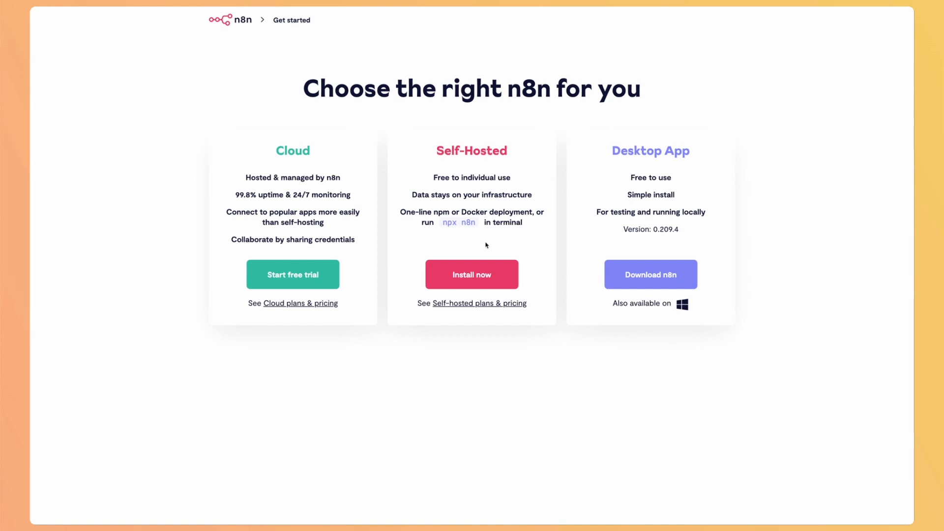
mouse_move(632, 224)
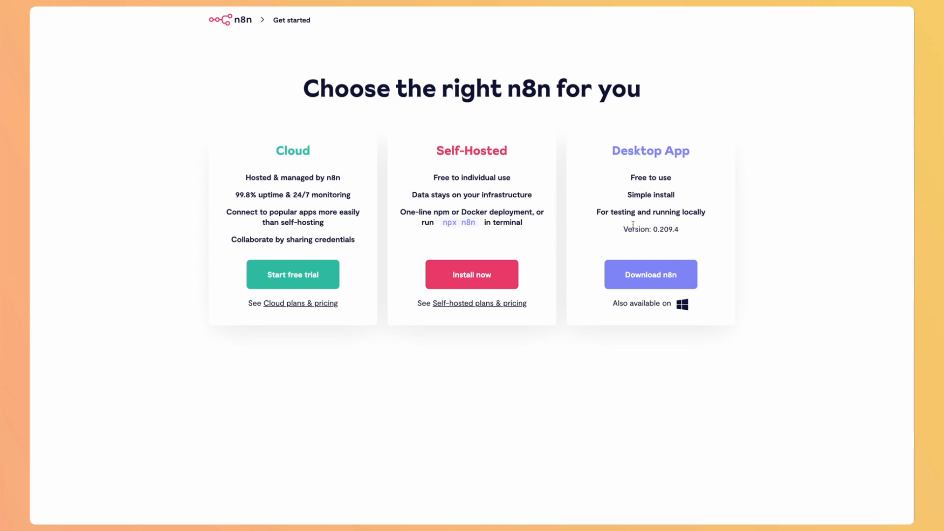
mouse_move(363, 95)
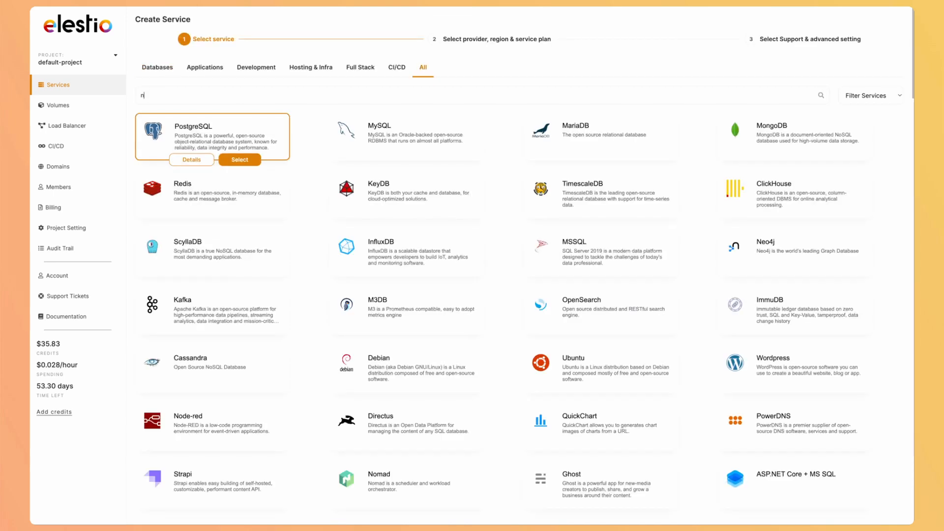
- Create an N8N service on Hetzner Falkenstein SMALL-1C-2G and enter its admin interface
click(239, 160)
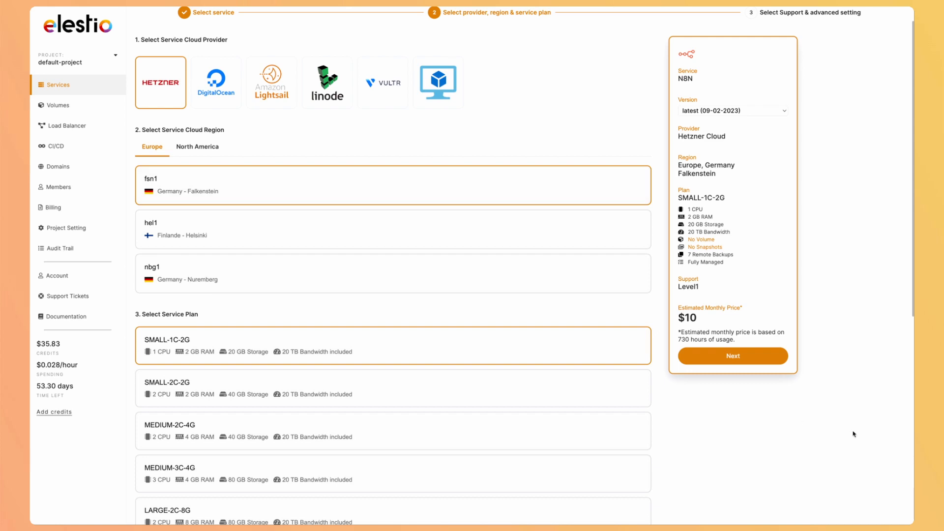
click(732, 357)
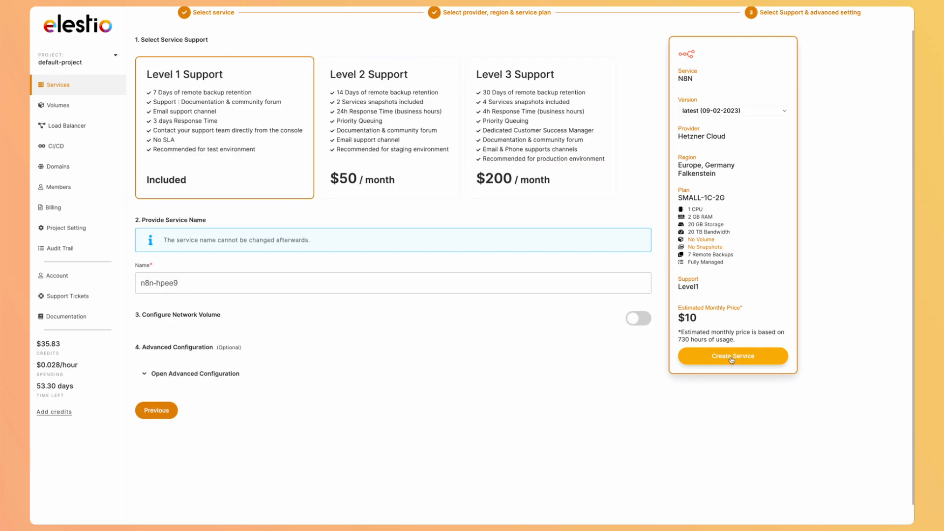
click(731, 356)
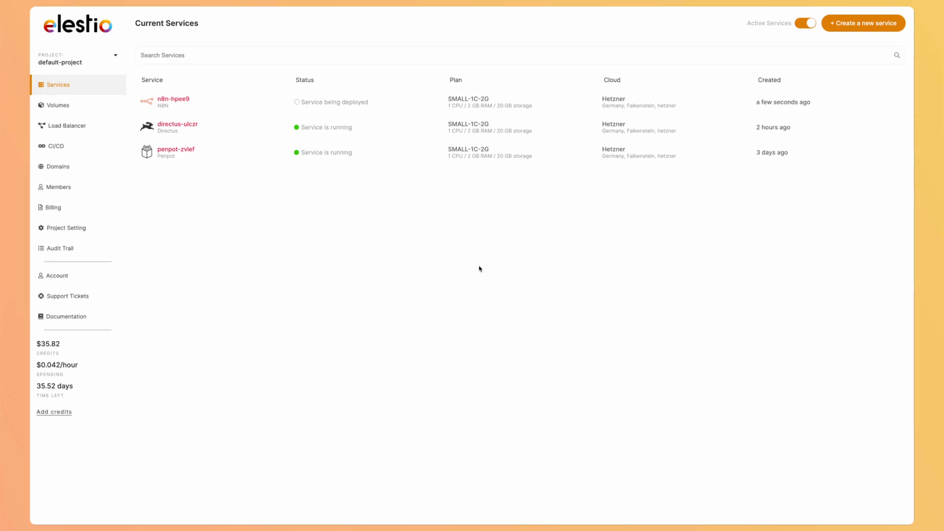
mouse_move(315, 224)
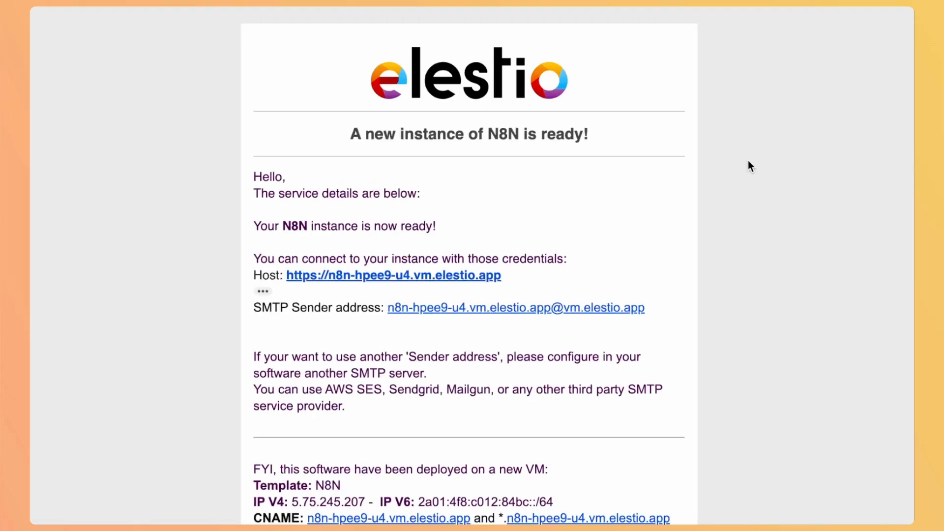
mouse_move(429, 109)
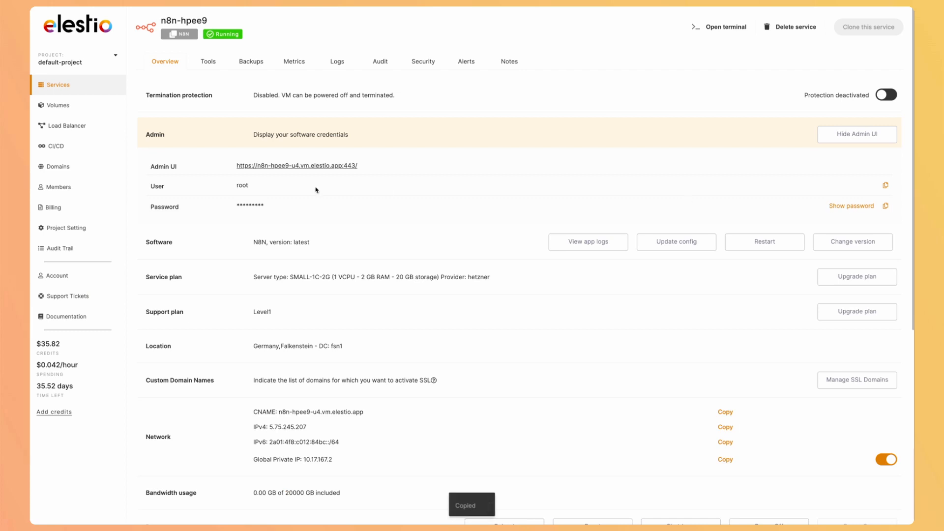
click(296, 165)
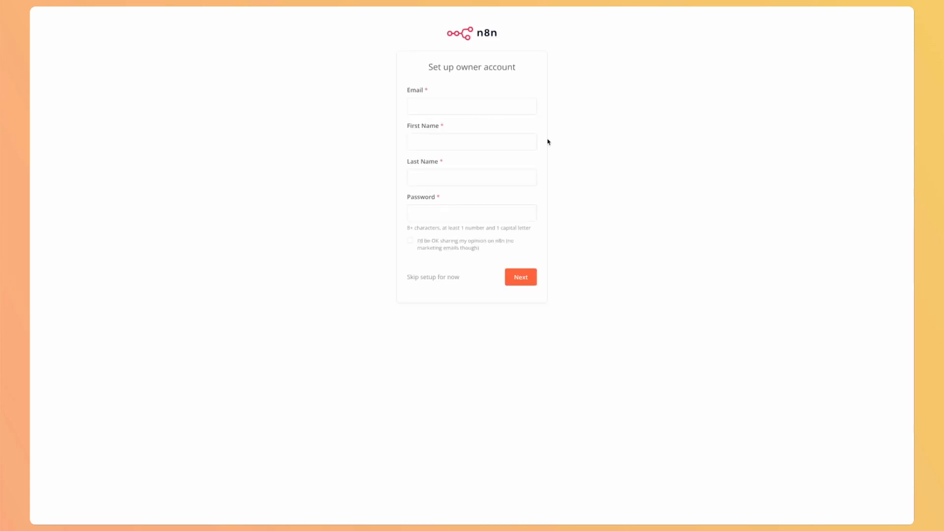
mouse_move(475, 38)
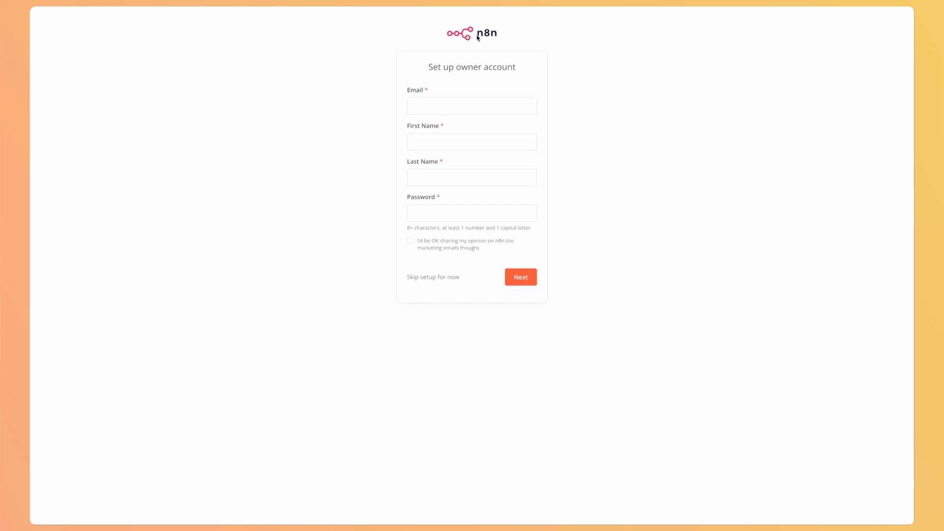
- Skip the owner account setup and confirm skipping it
click(433, 276)
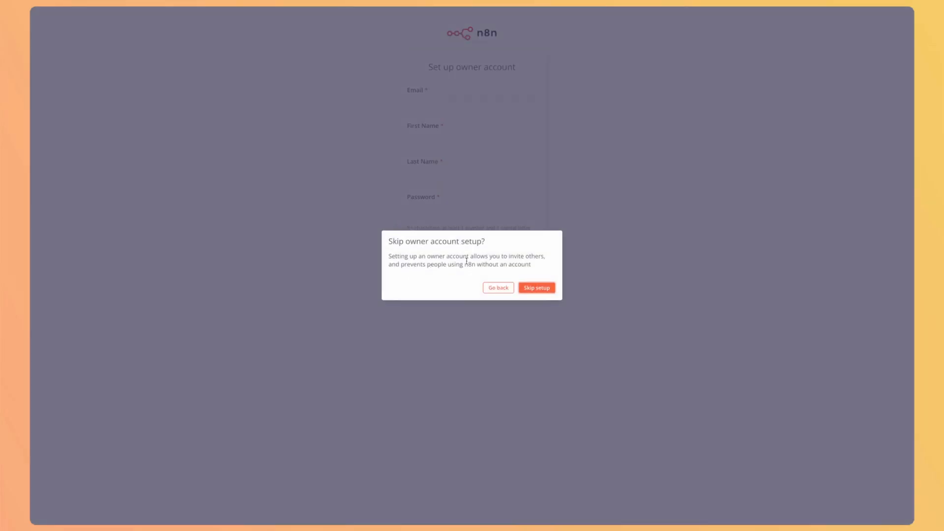
click(536, 288)
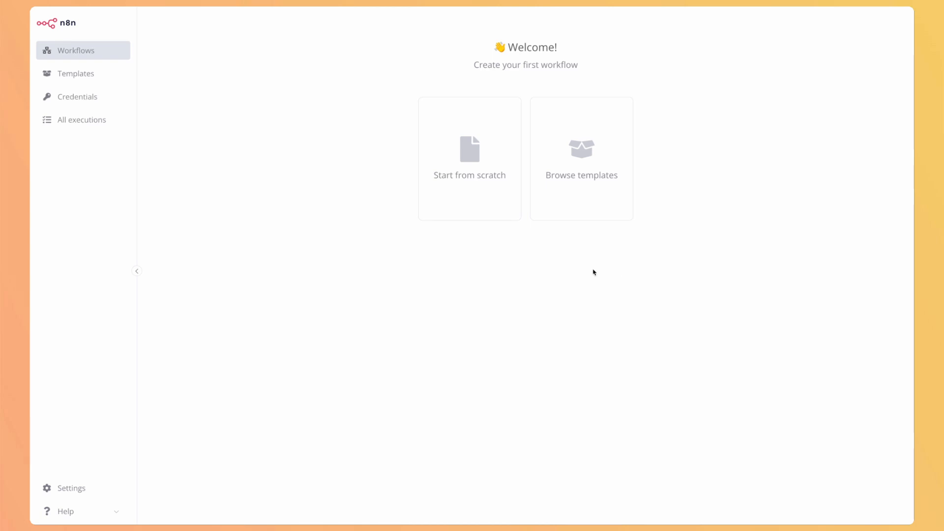
- Browse the Development category of workflow templates, then return to Workflows
click(581, 158)
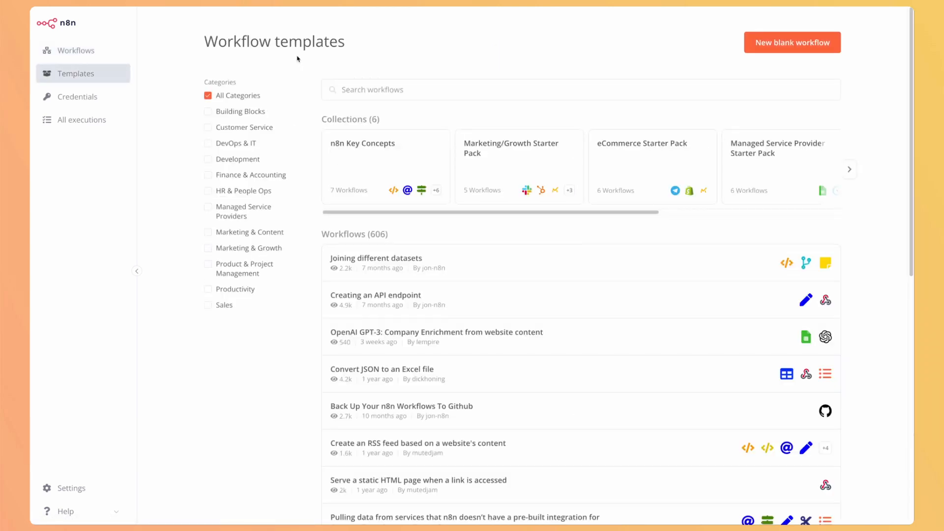
mouse_move(244, 153)
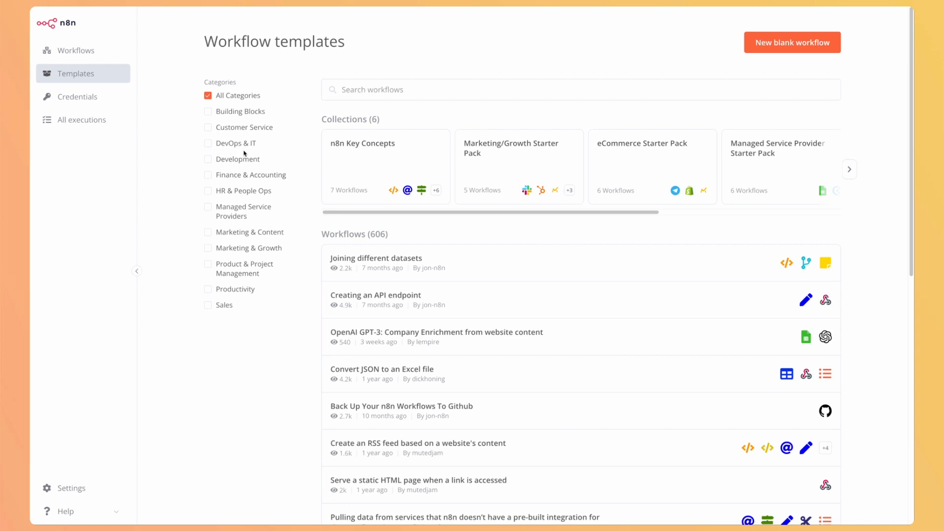
click(211, 159)
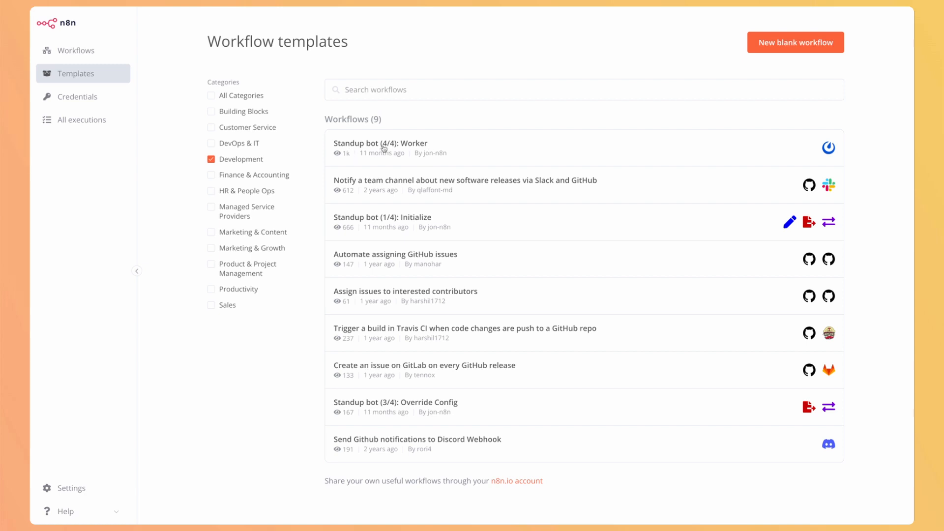
mouse_move(404, 188)
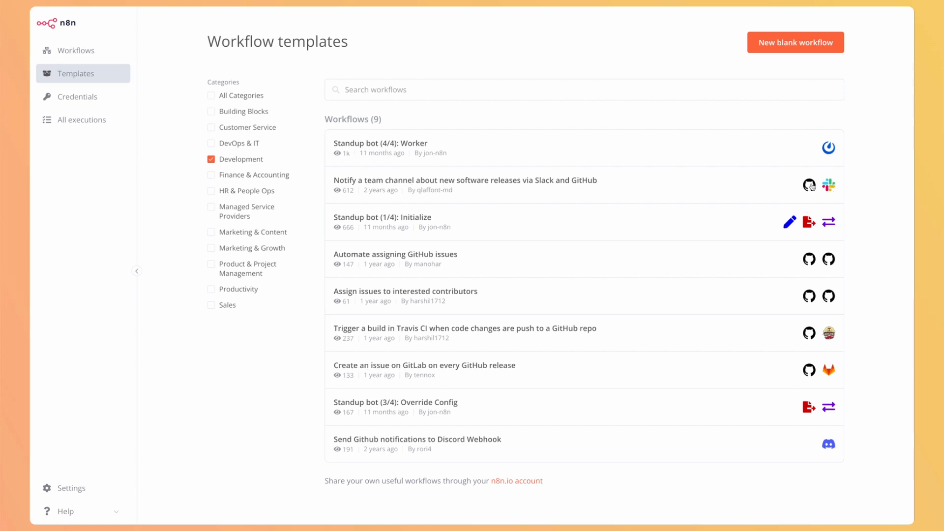
mouse_move(715, 383)
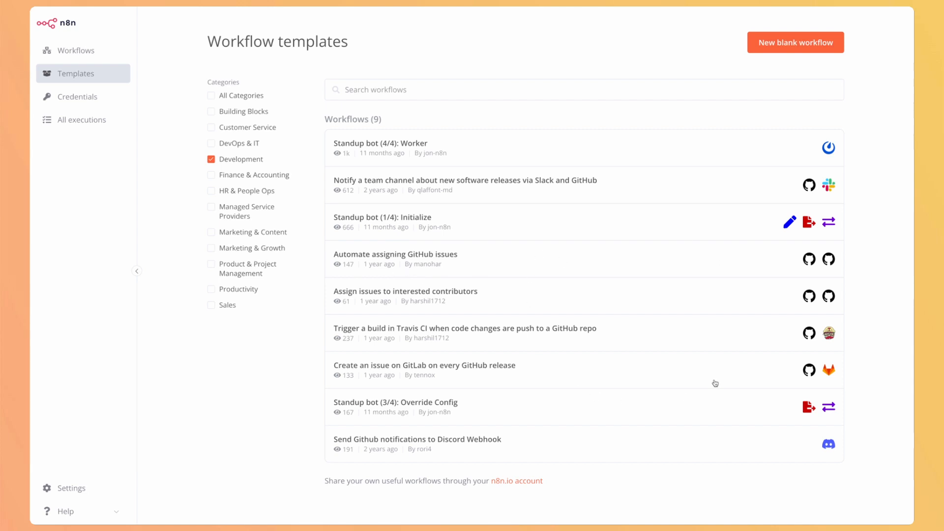
mouse_move(454, 351)
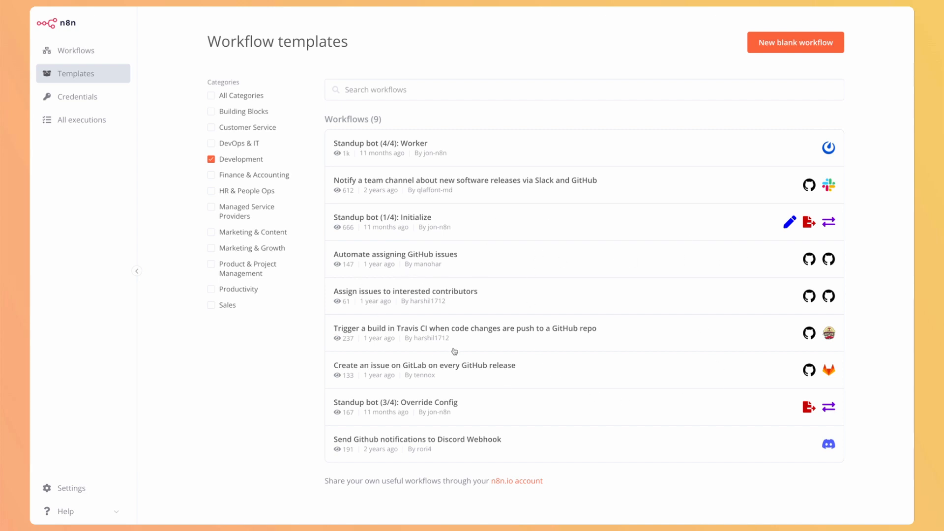
mouse_move(480, 206)
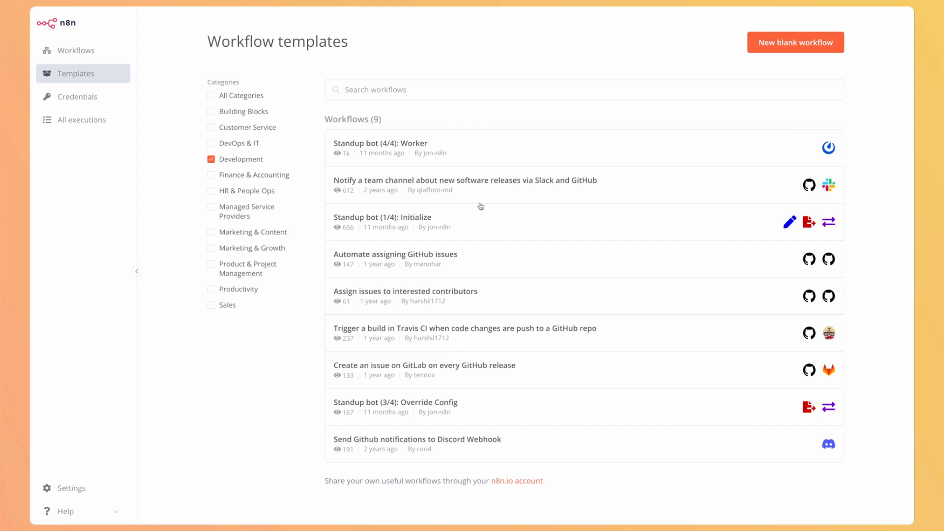
mouse_move(466, 217)
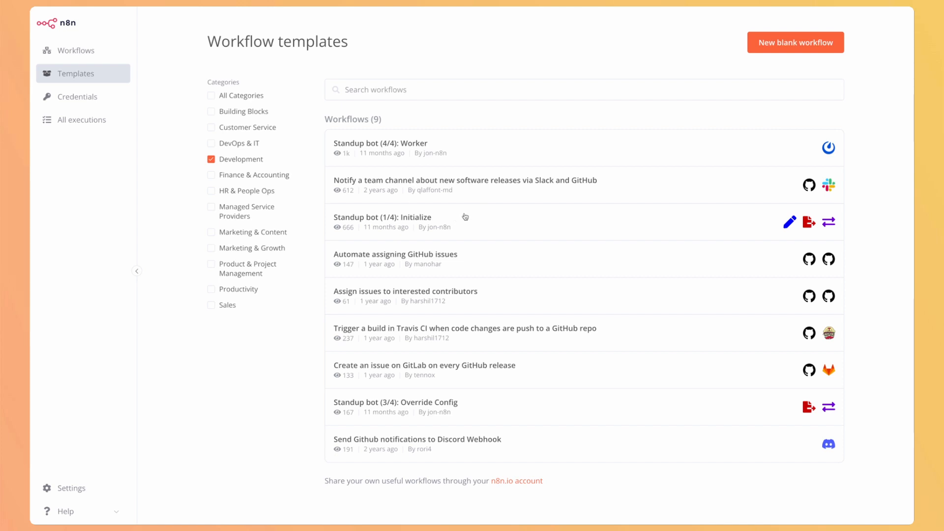
mouse_move(459, 208)
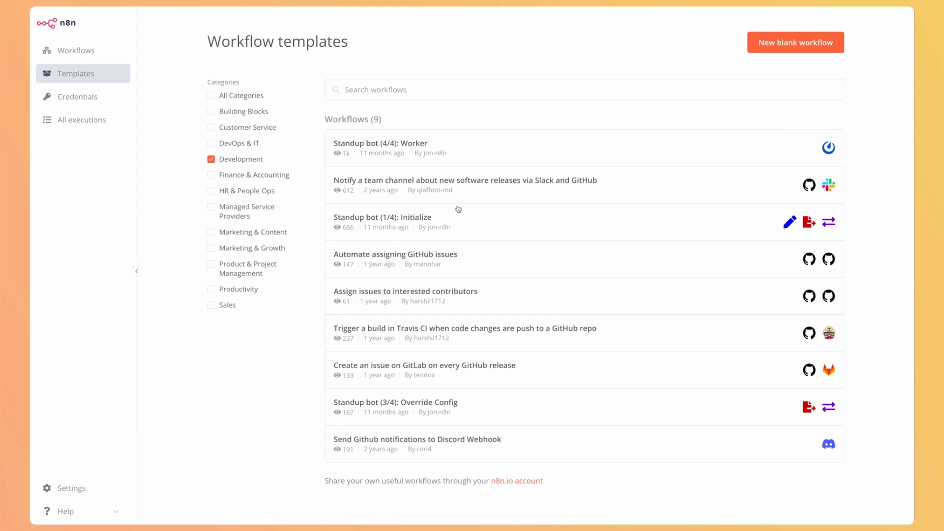
click(77, 51)
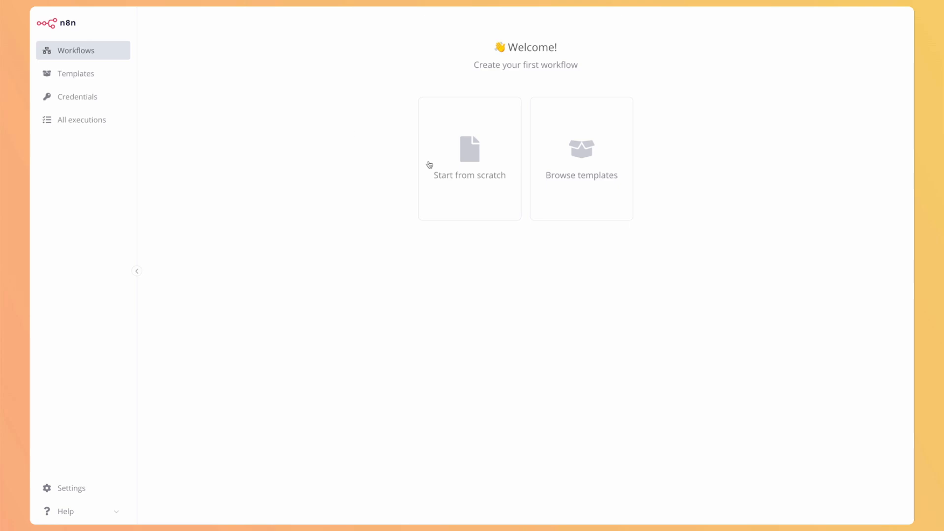
- Start a new workflow and add a Slack 'Send a message' action as its first node
click(470, 159)
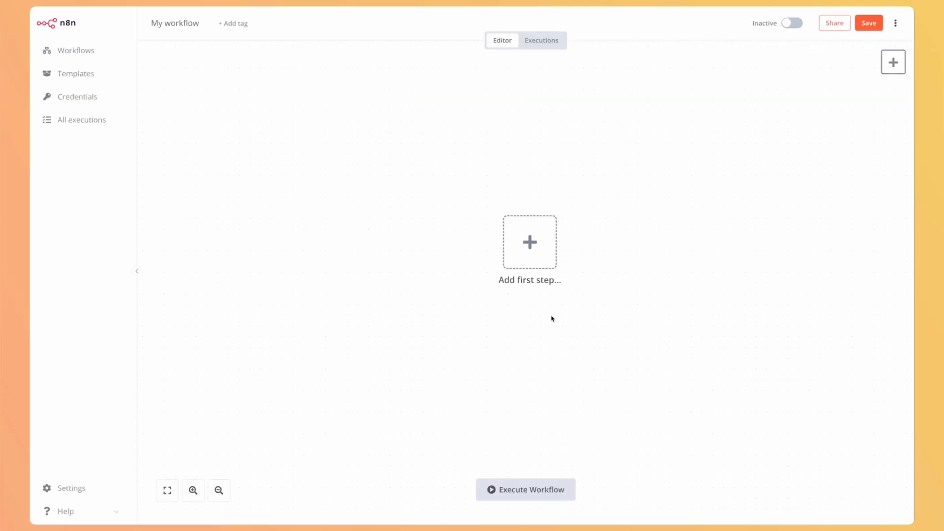
click(529, 242)
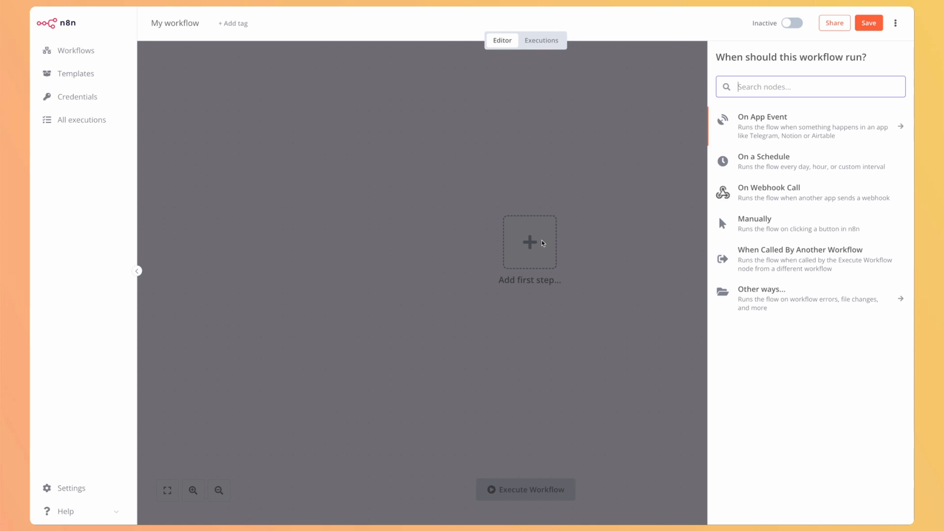
text(slack)
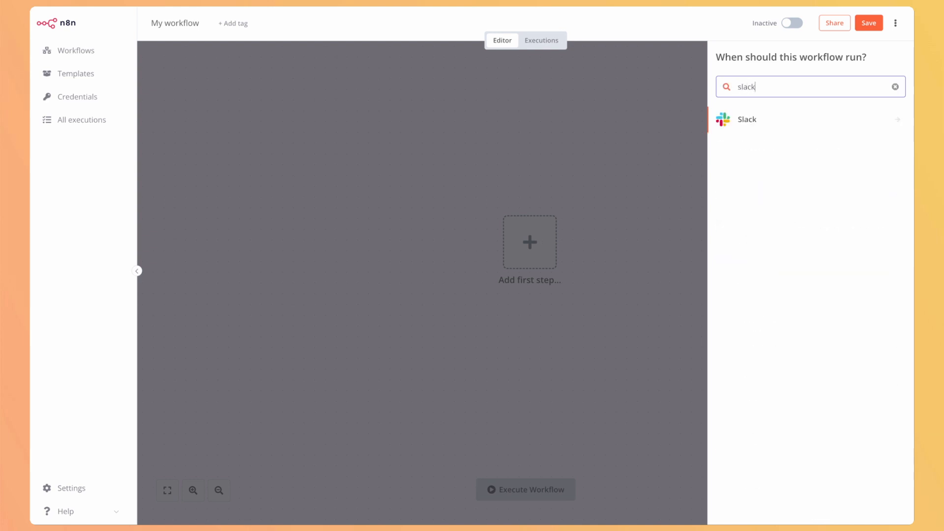
click(748, 119)
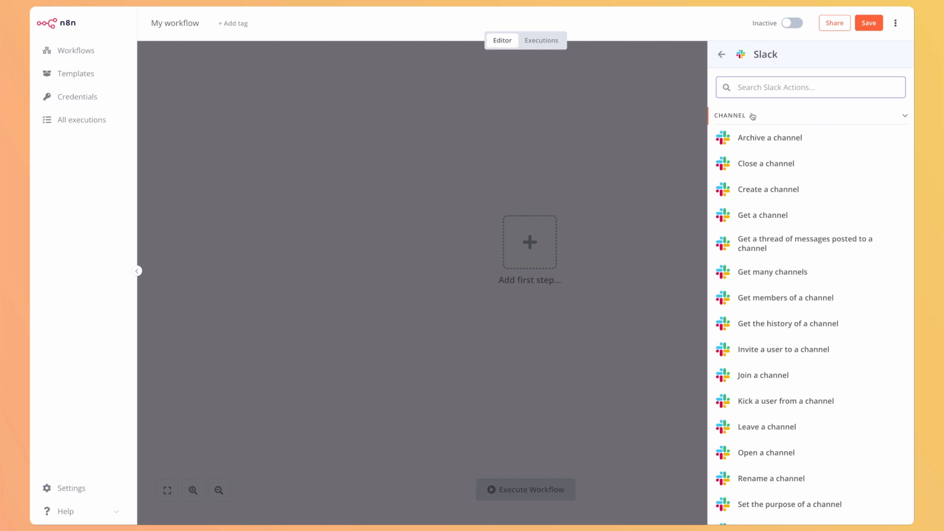
text(messa)
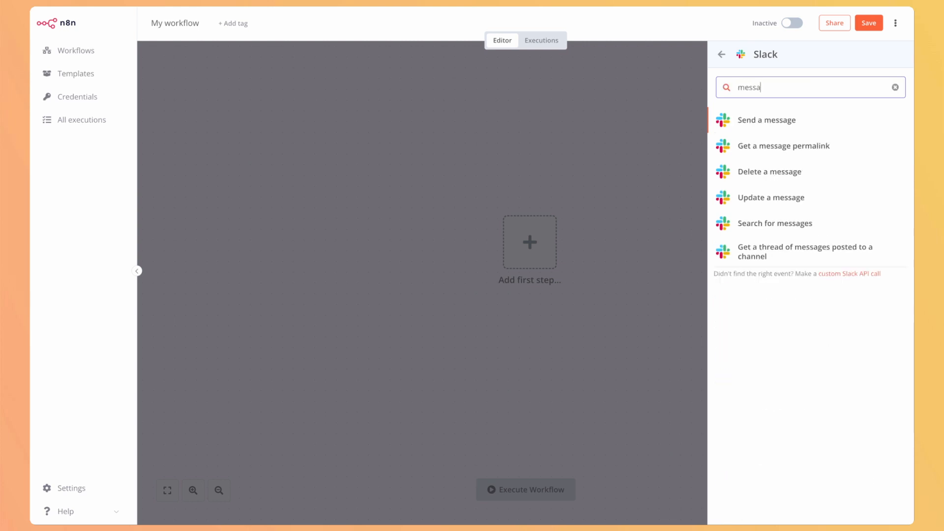
text(ge)
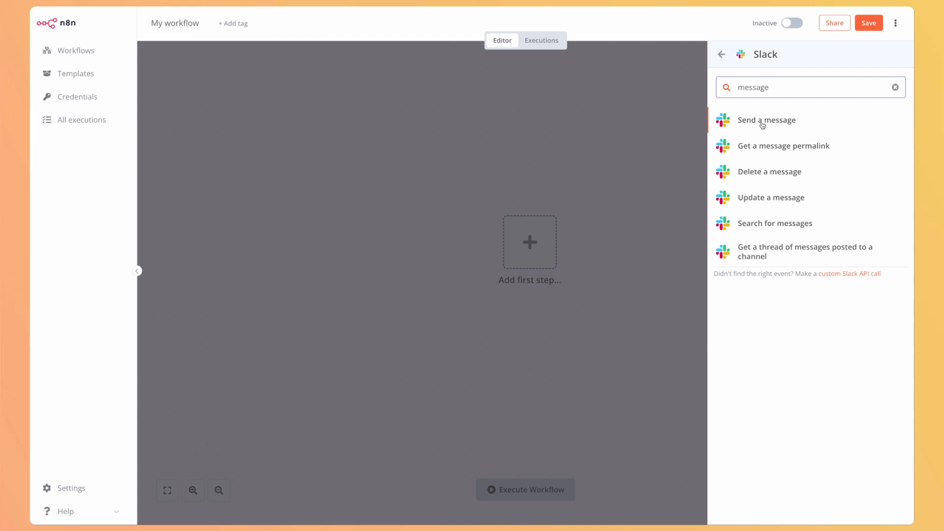
click(766, 120)
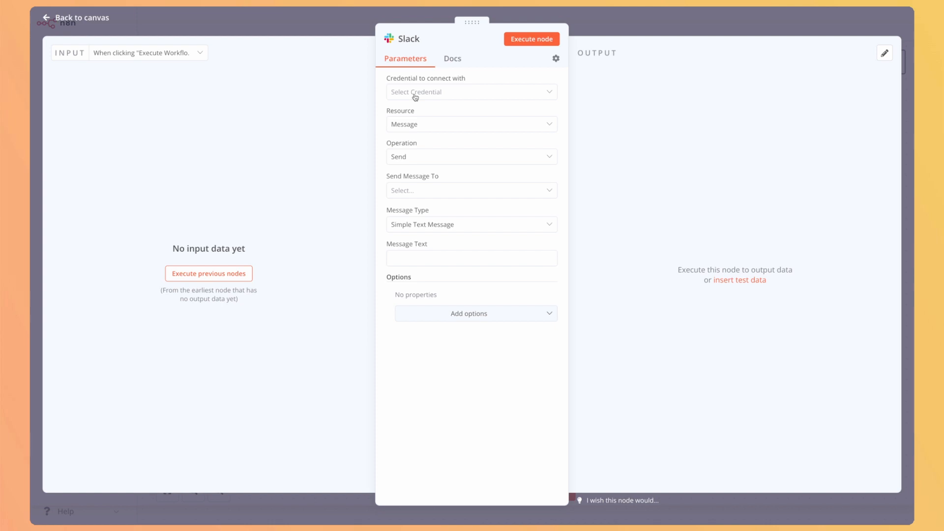
- Start a new Slack credential for the node and bring up its documentation
click(472, 92)
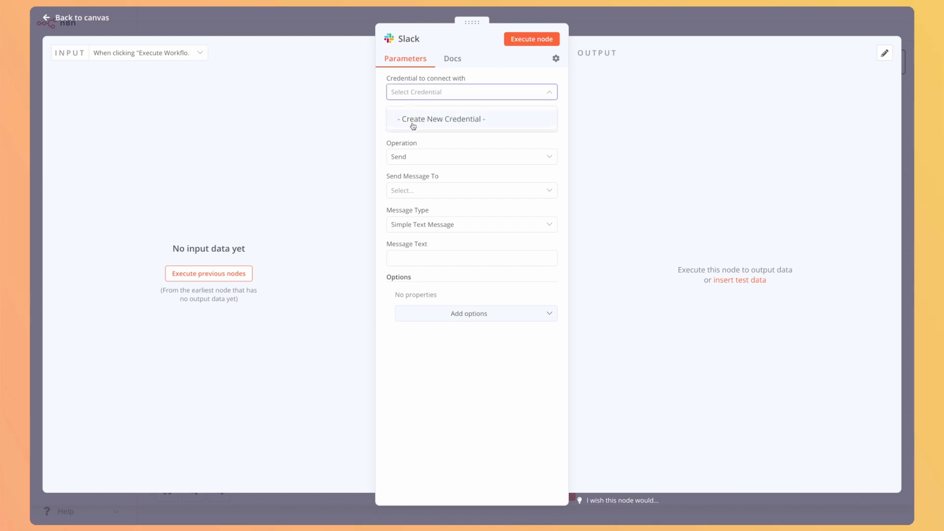
click(442, 119)
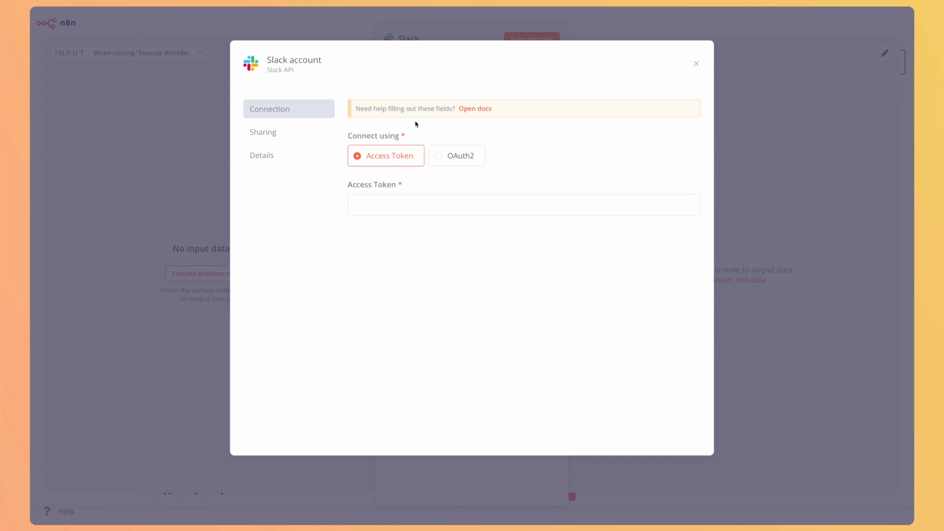
mouse_move(439, 126)
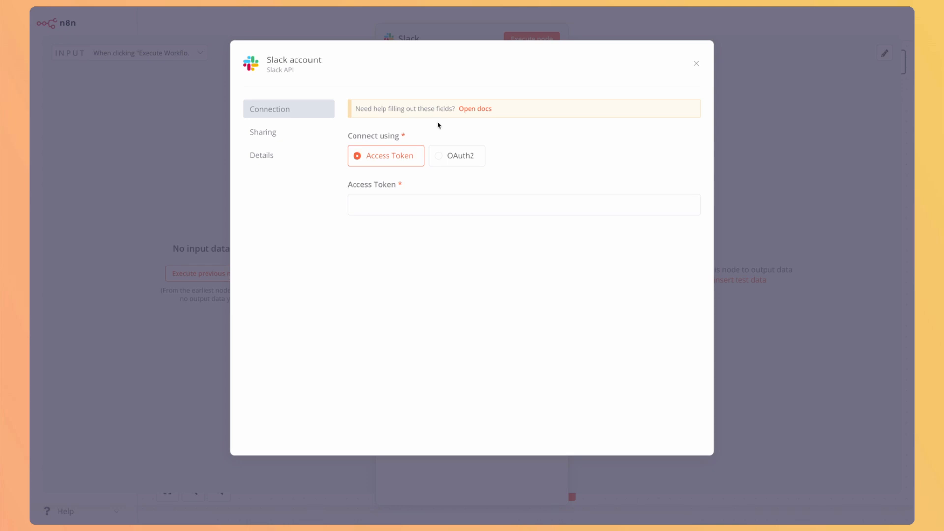
click(475, 109)
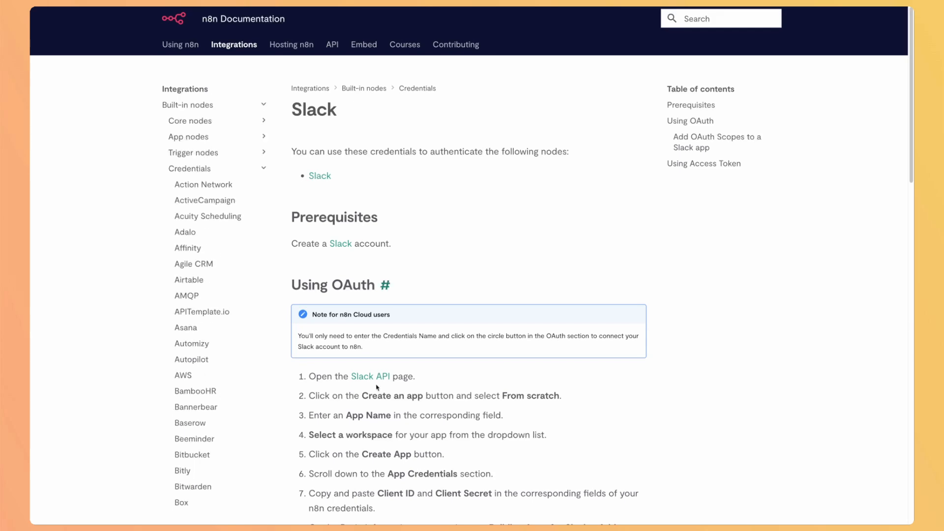
mouse_move(372, 377)
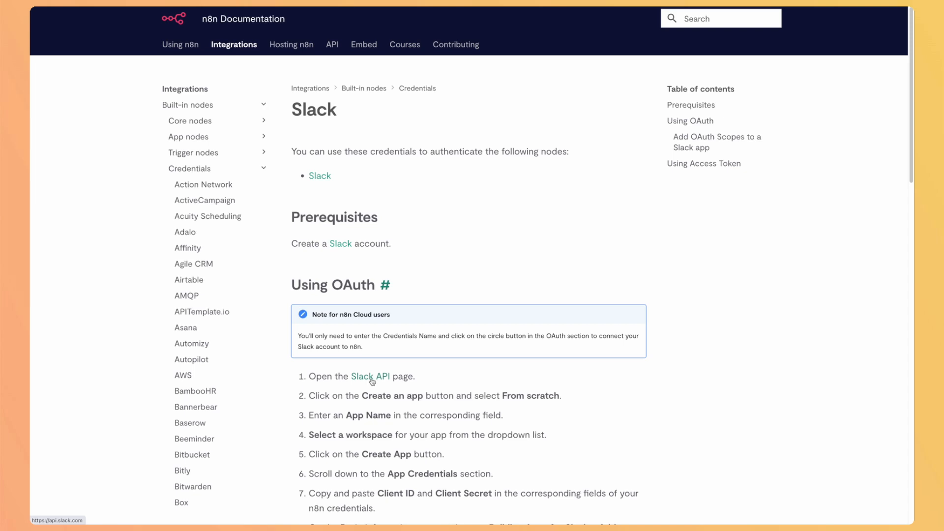
mouse_move(372, 382)
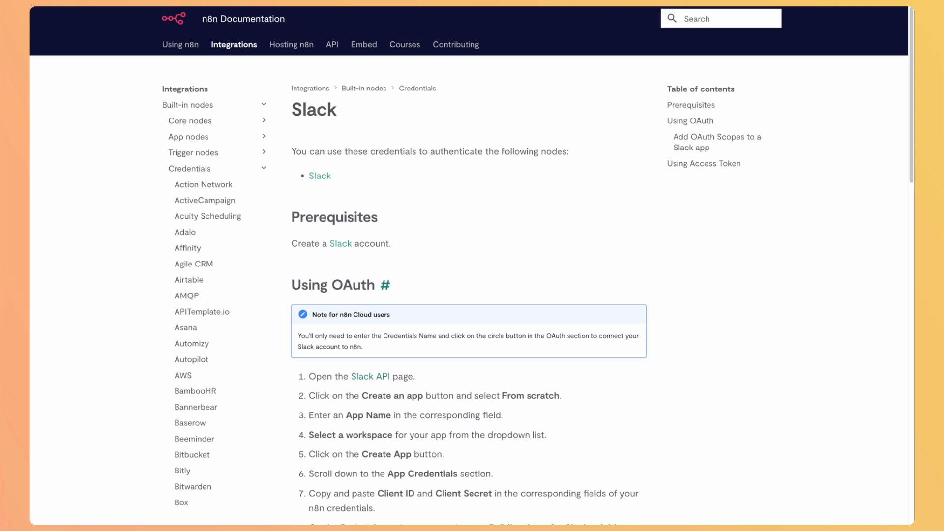
- From the guide's Slack API link, create an app from scratch named Demo n8n in a workspace
click(371, 377)
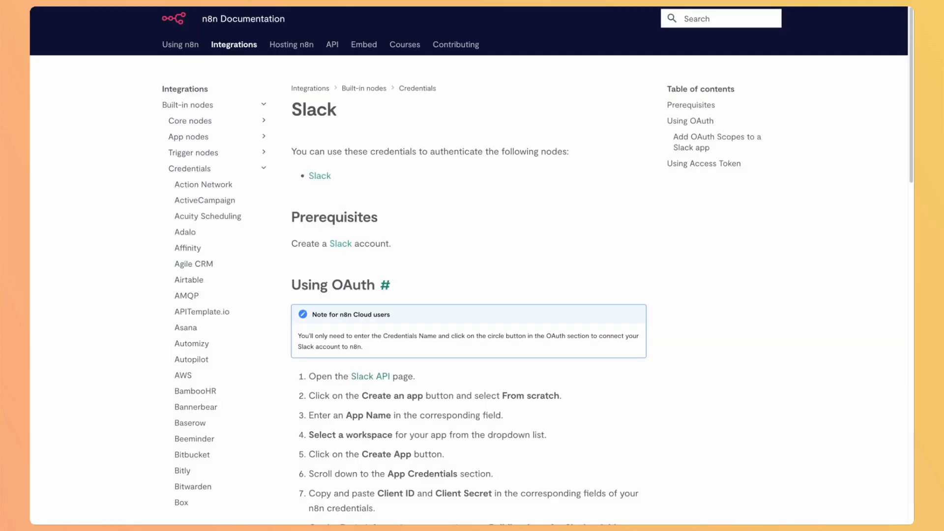
click(371, 377)
text(D)
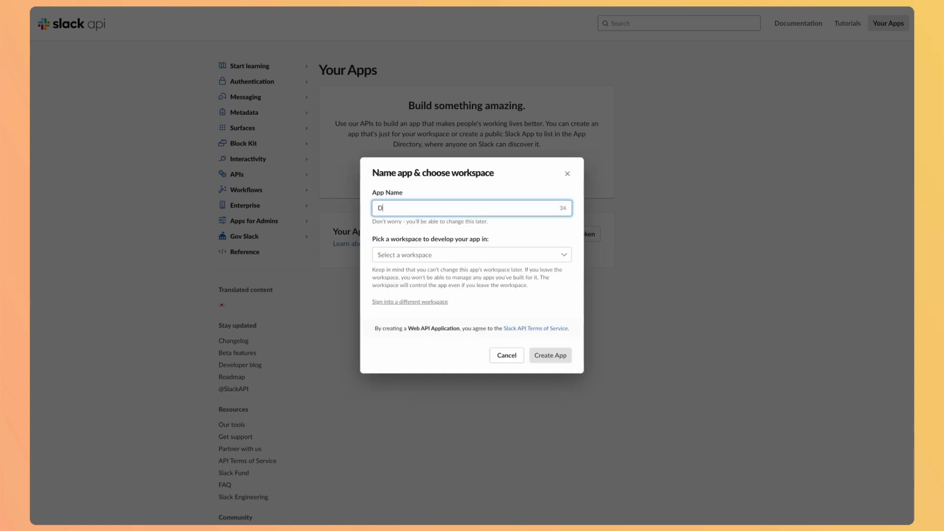
text(emo n8n)
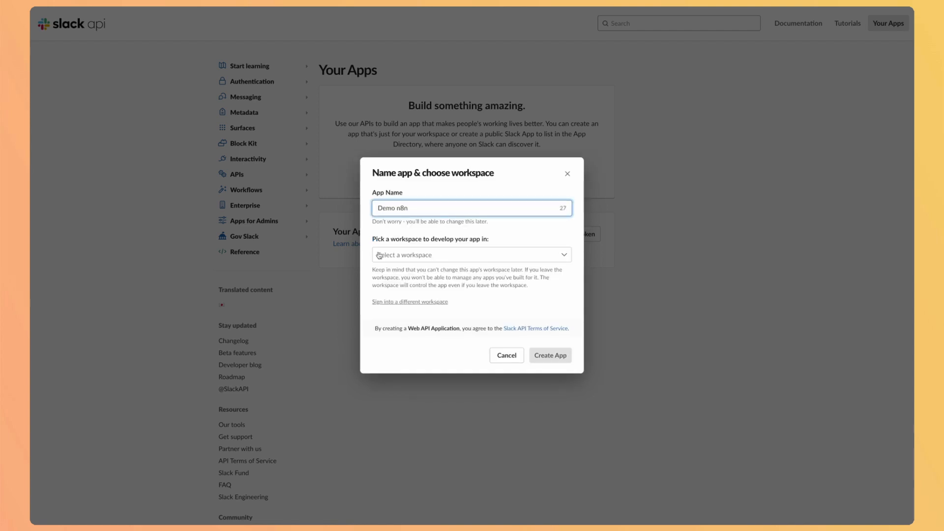
click(471, 254)
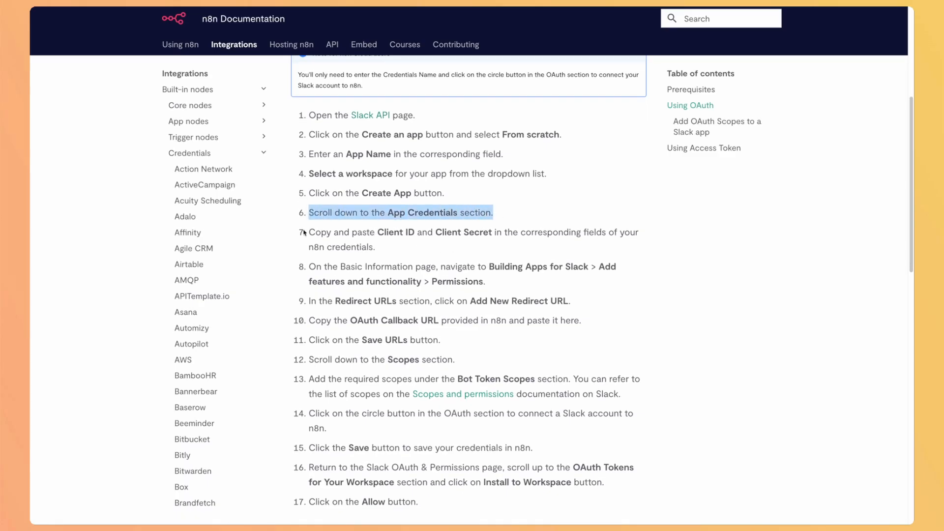
scroll(up, 3)
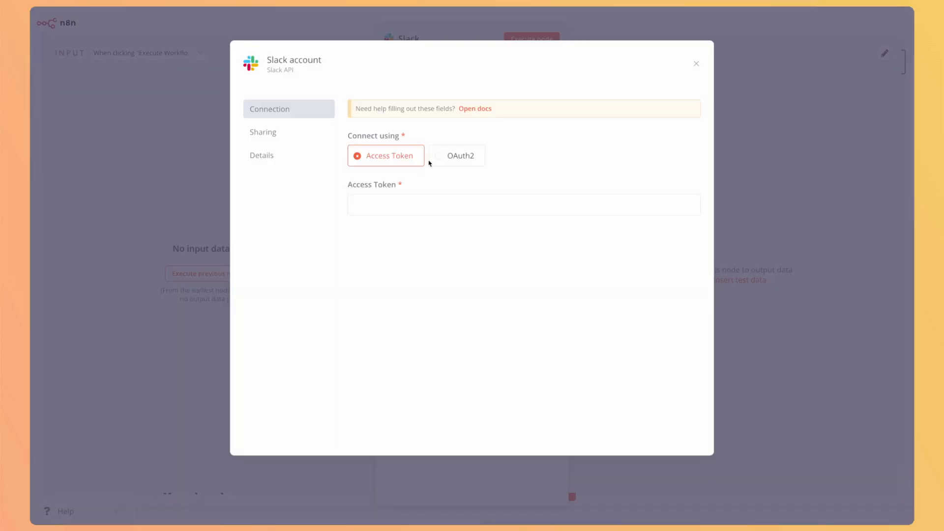
- Switch the Slack credential to OAuth2 and return to the Slack app for its Client ID and Secret
click(456, 156)
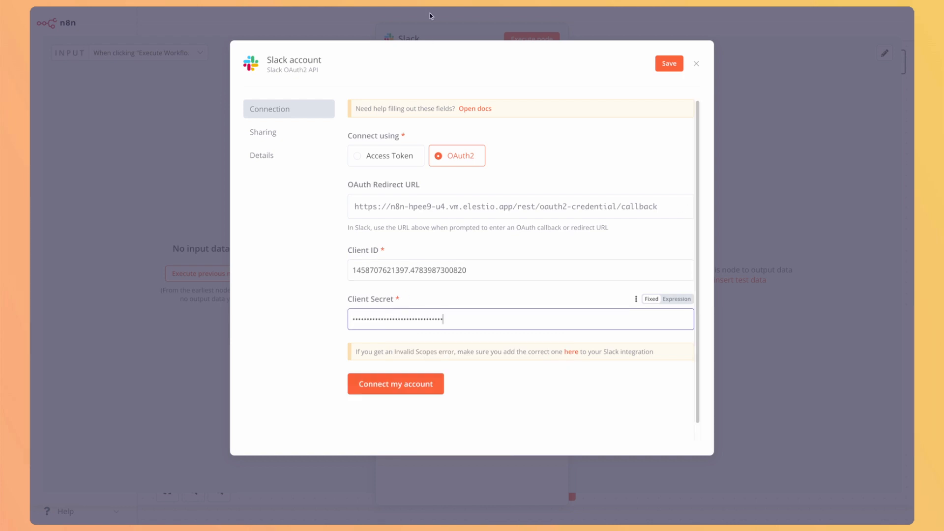
click(475, 108)
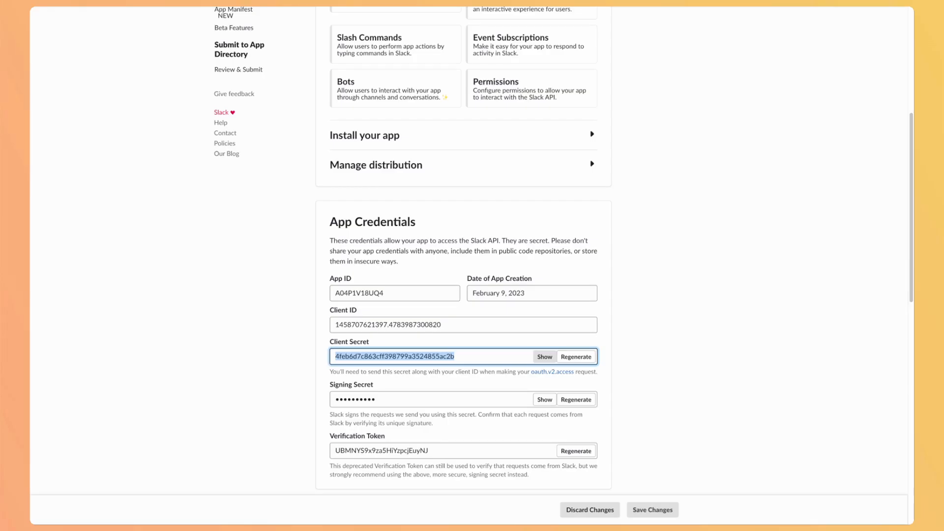
- Add the n8n OAuth callback as a redirect URL and the chat:write bot scope
scroll(up, 3)
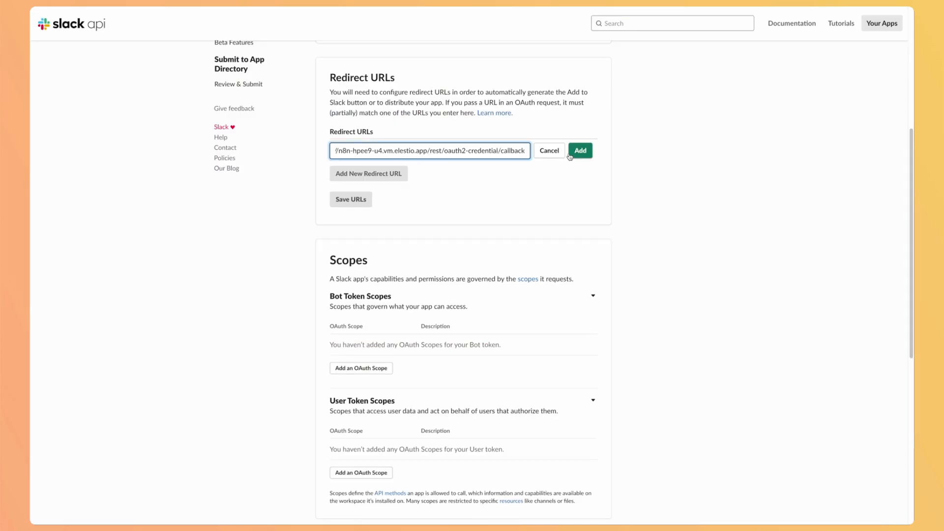
click(580, 151)
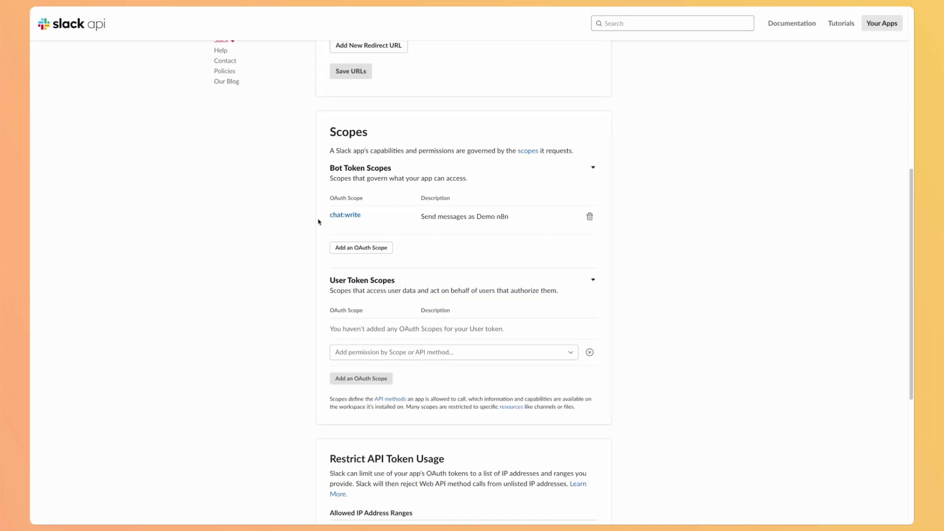
double_click(463, 216)
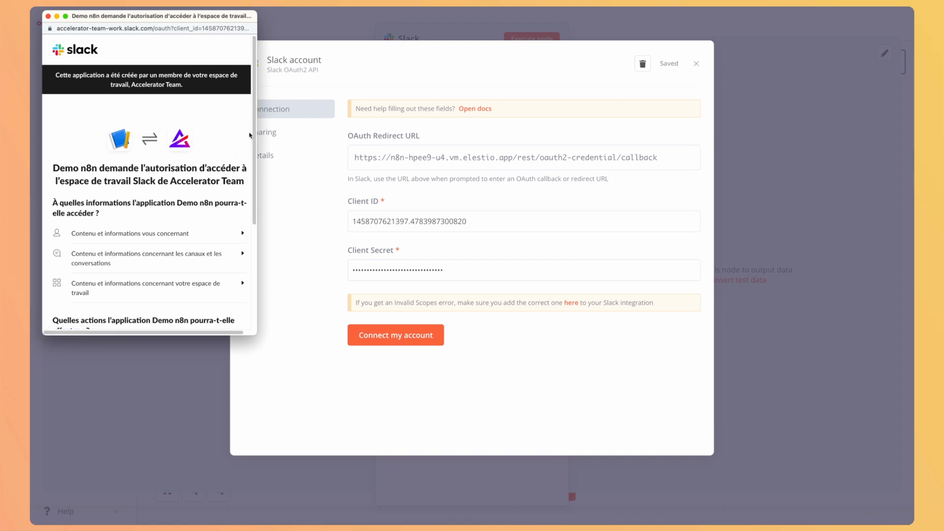
- Allow Demo n8n access to the Slack workspace, then close and reopen the connected credential
scroll(down, 3)
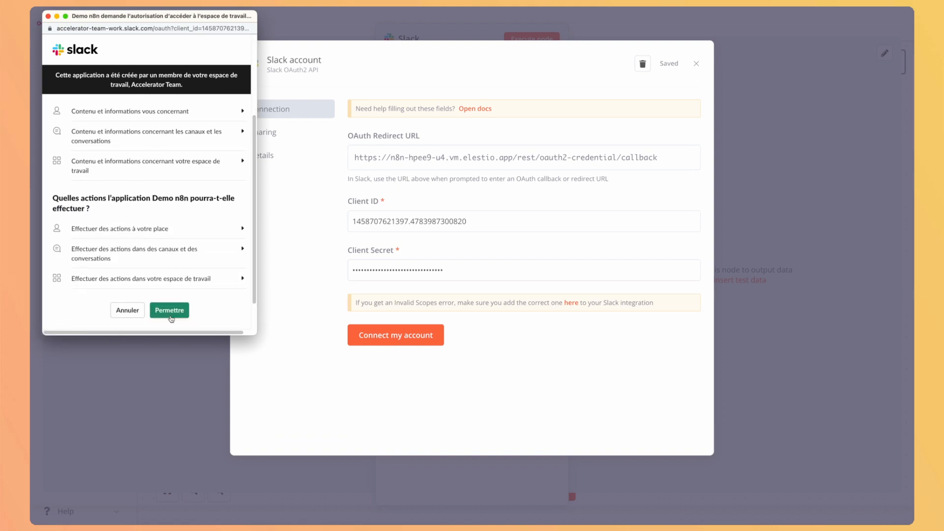
click(169, 310)
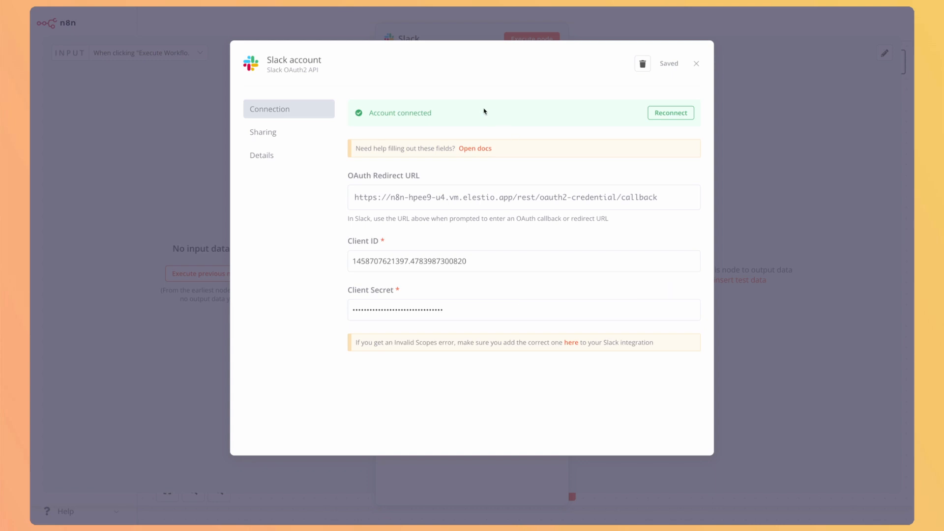
mouse_move(693, 63)
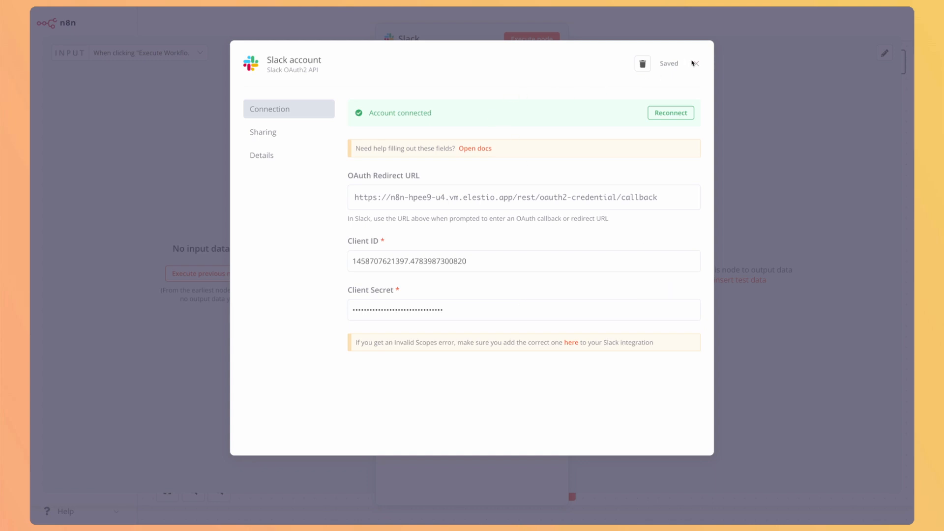
click(695, 63)
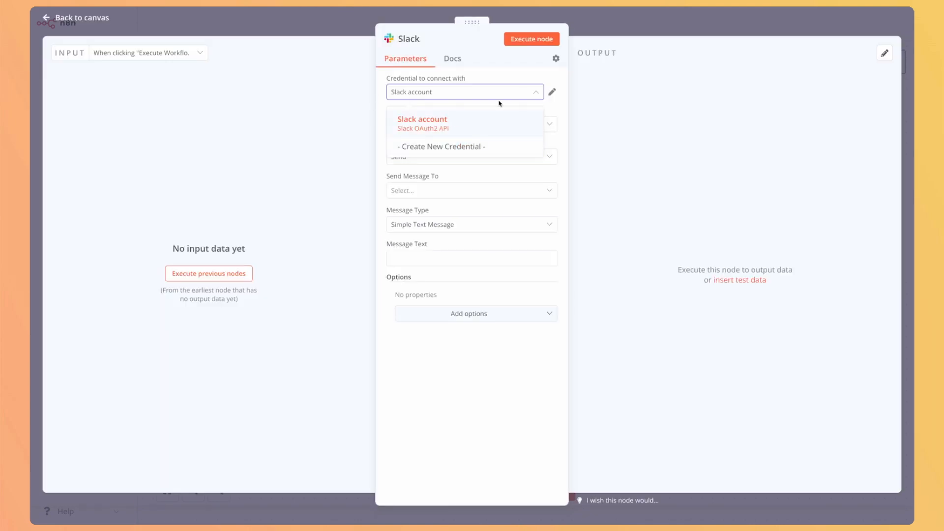
click(422, 124)
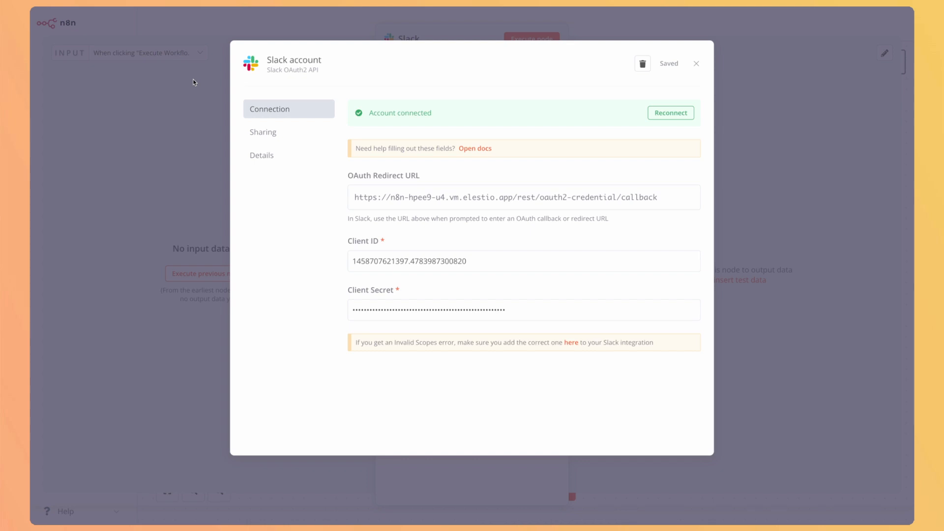
- Target the Slack message at the demo-n8n channel
click(696, 63)
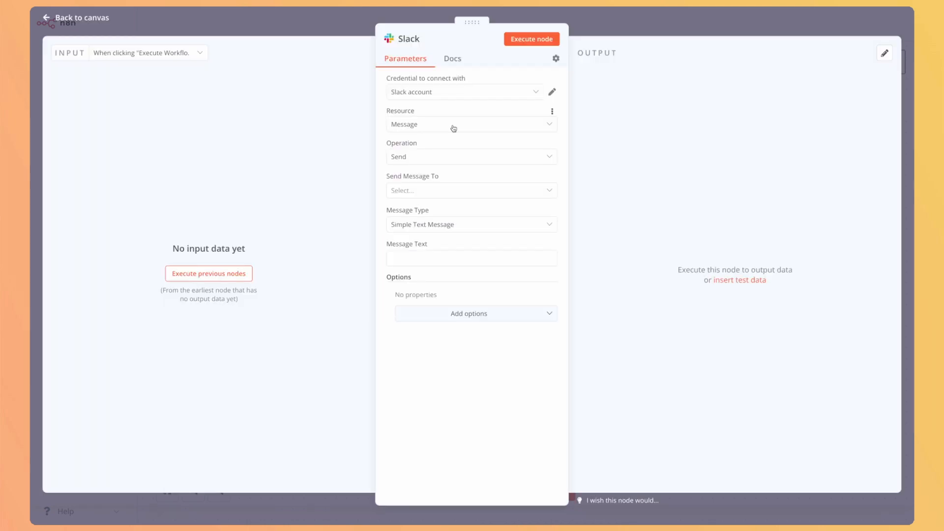
click(470, 190)
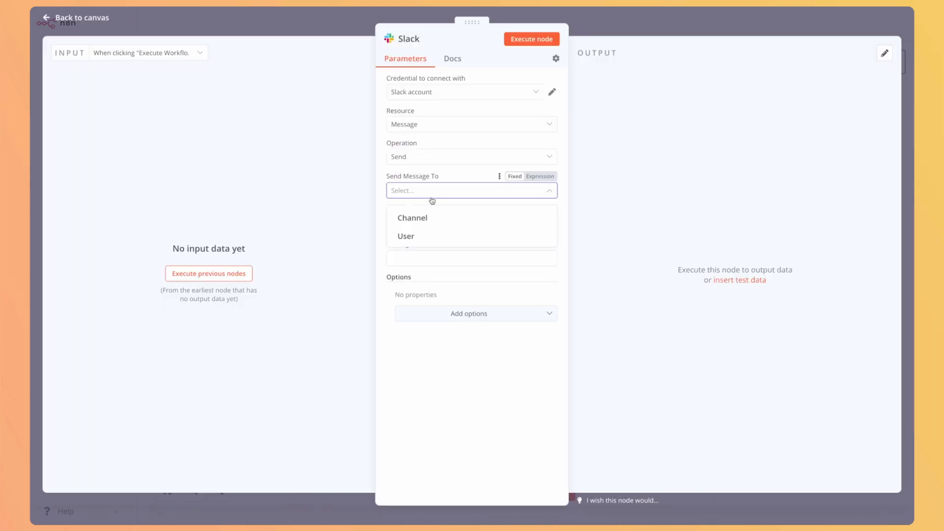
click(412, 219)
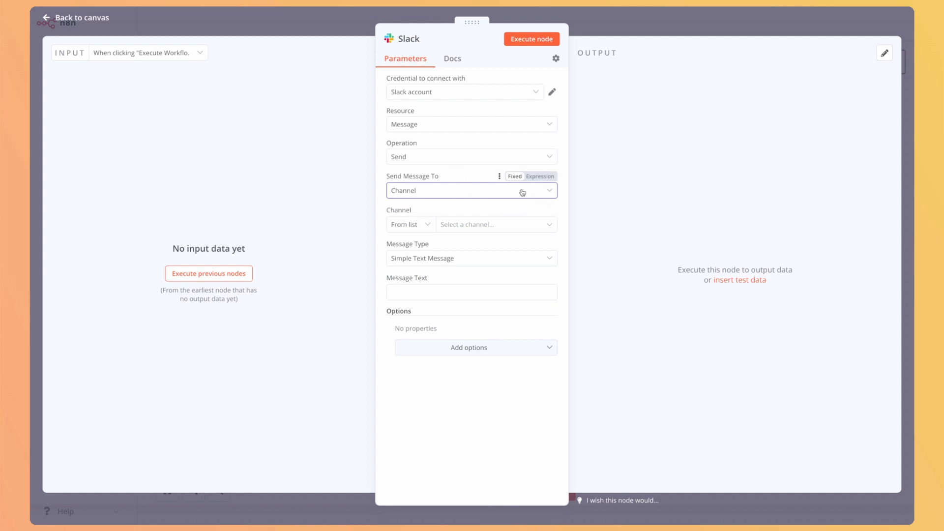
click(489, 225)
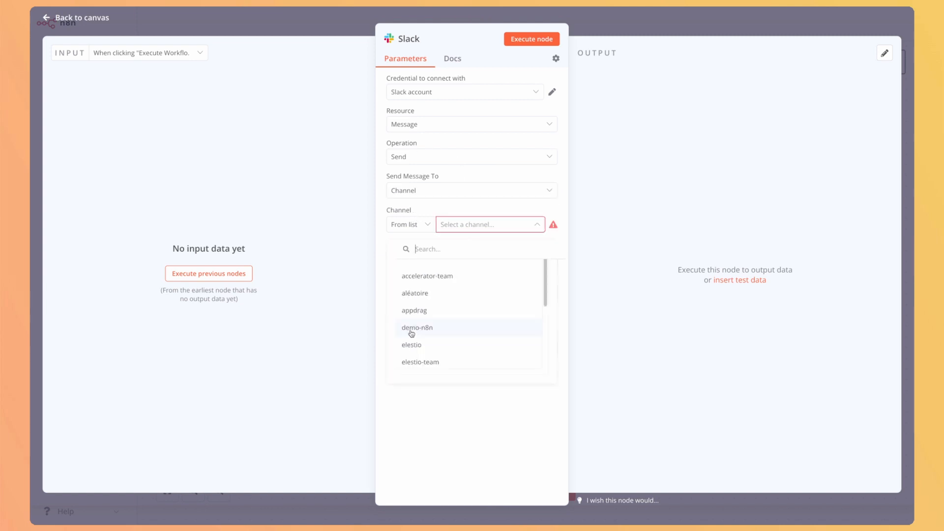
click(417, 326)
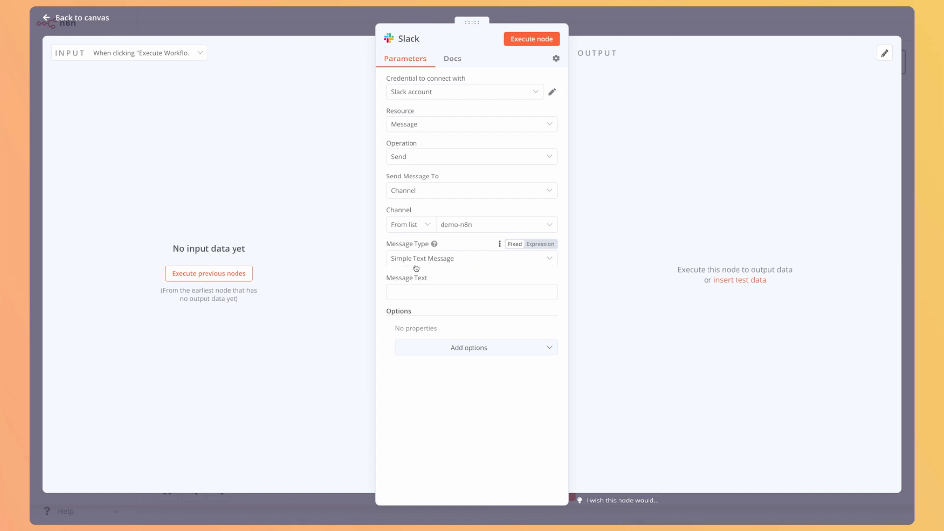
- Enter 'Hello test n8n' as the message, execute the node and go back to the canvas
text(Hello t)
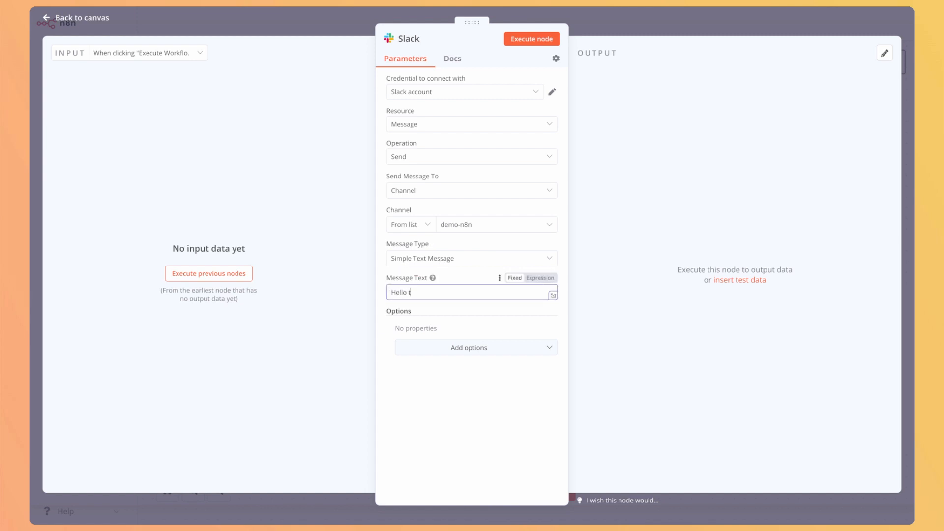
text(est n8n)
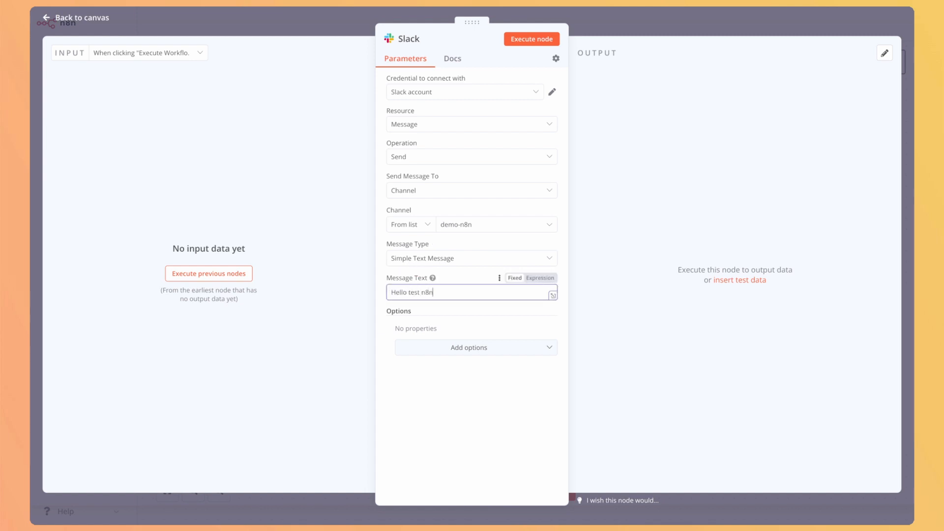
click(531, 38)
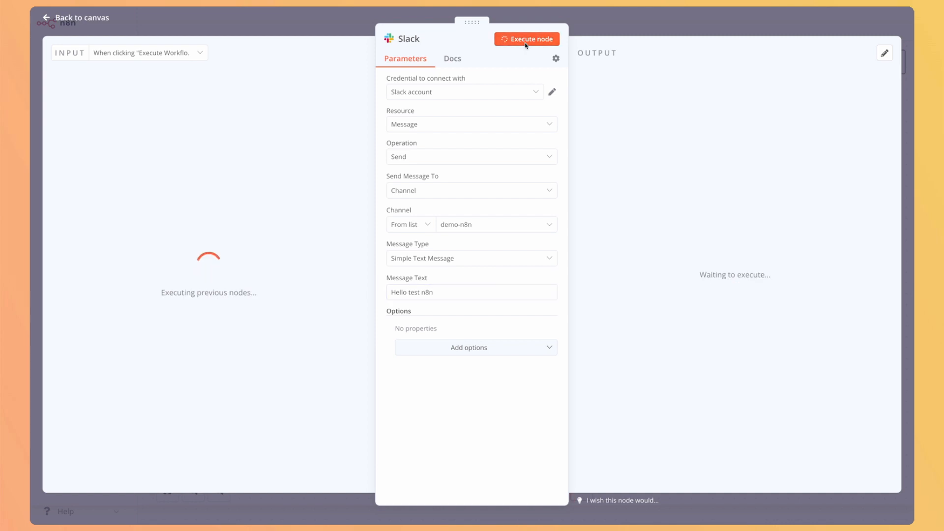
click(526, 39)
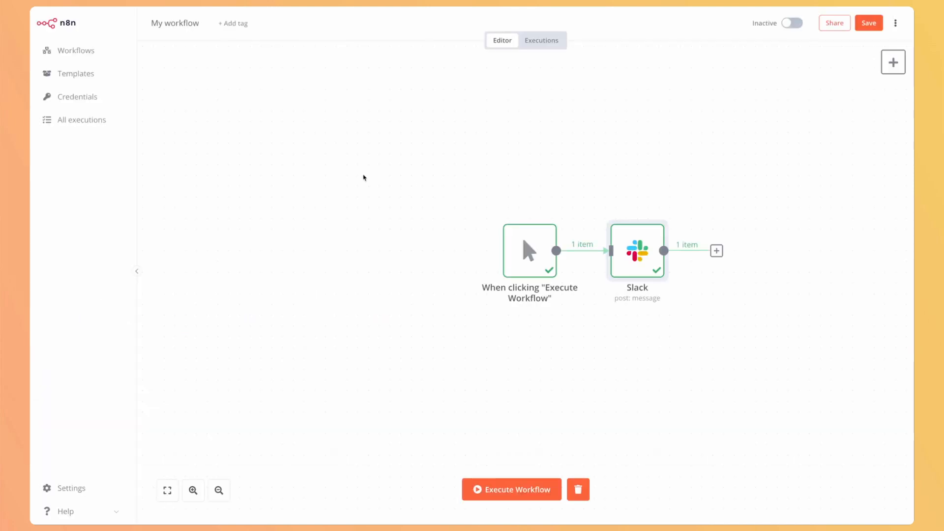
mouse_move(667, 331)
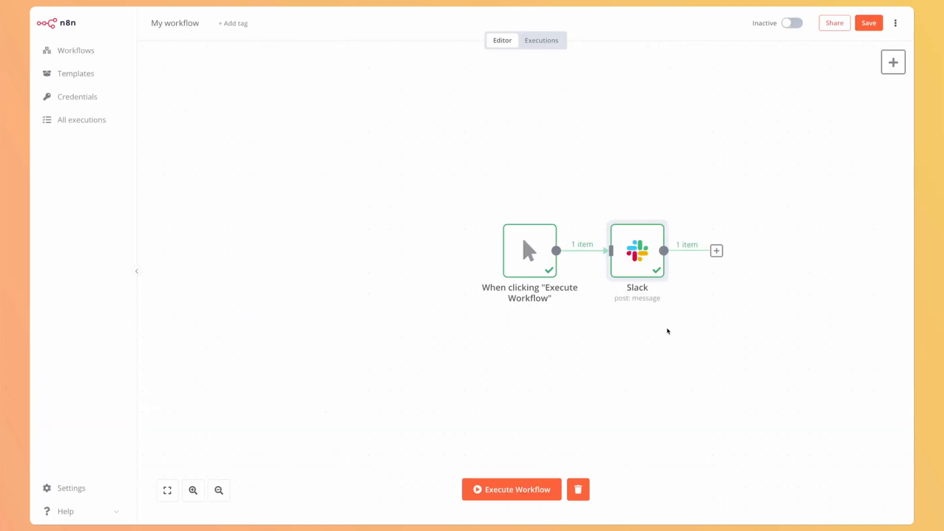
- Add a Typeform Trigger node and start creating a new Typeform credential for it
click(894, 61)
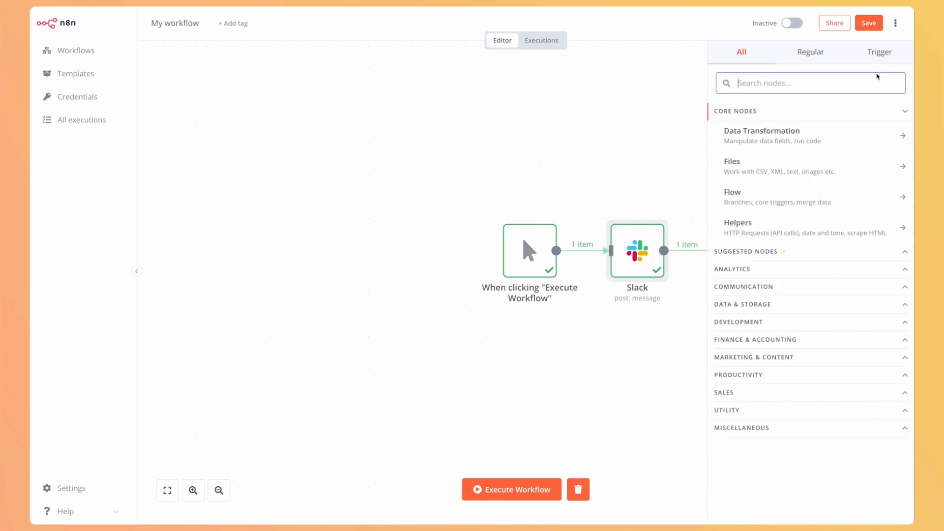
text(typefo)
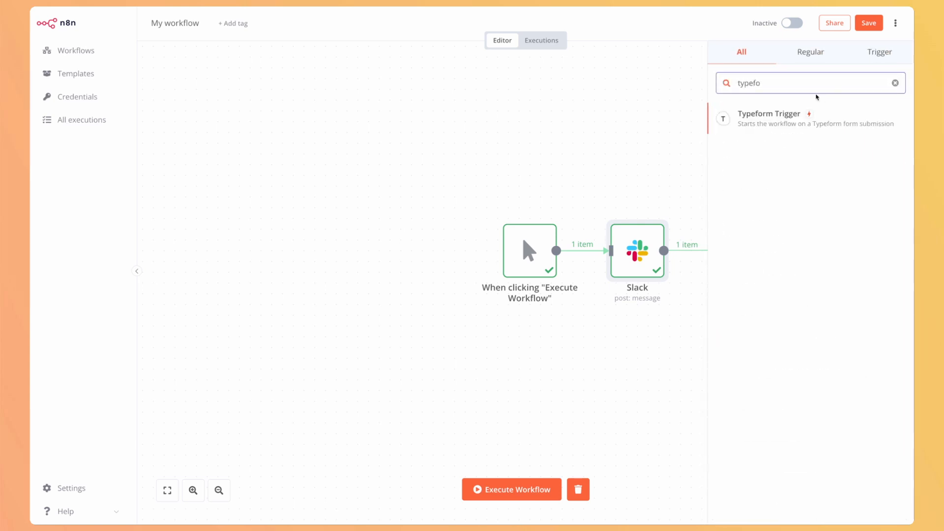
click(769, 119)
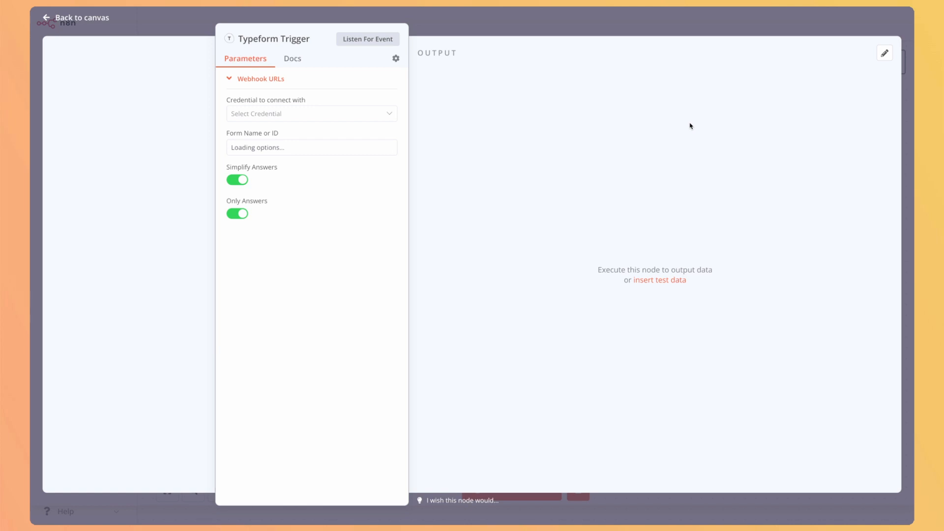
click(312, 113)
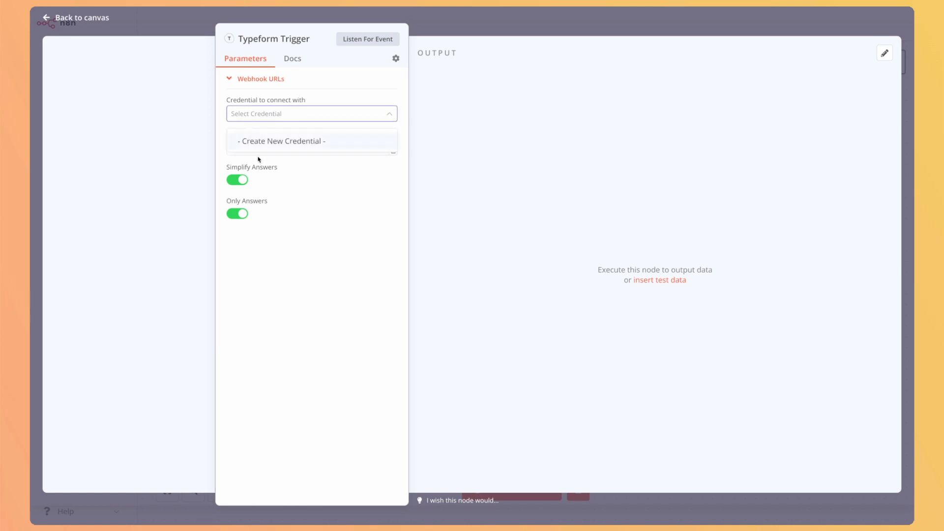
click(282, 141)
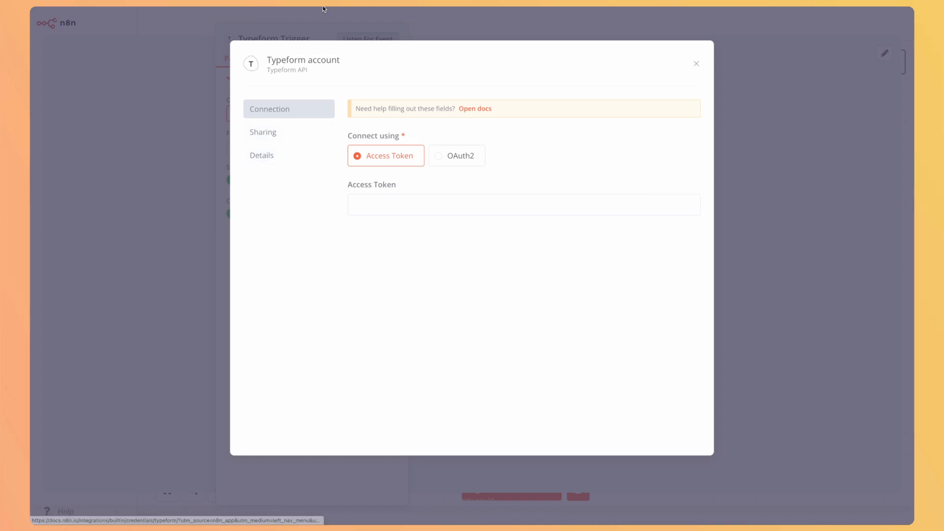
- Read through the OAuth setup steps on the Typeform credentials documentation page
click(474, 108)
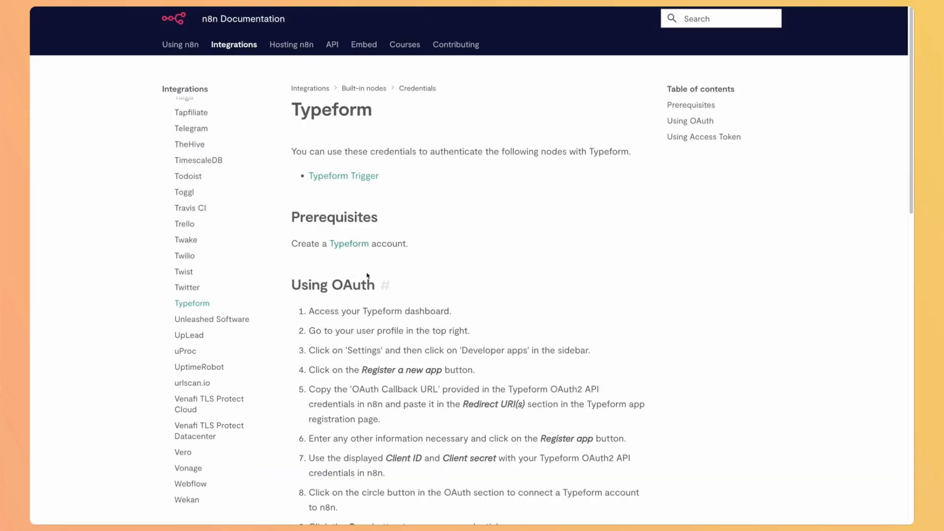
scroll(down, 3)
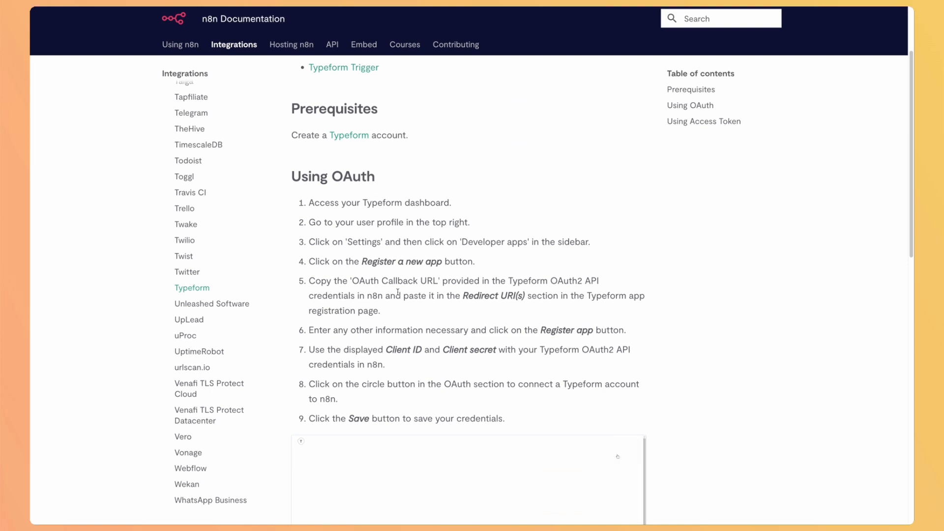
scroll(down, 3)
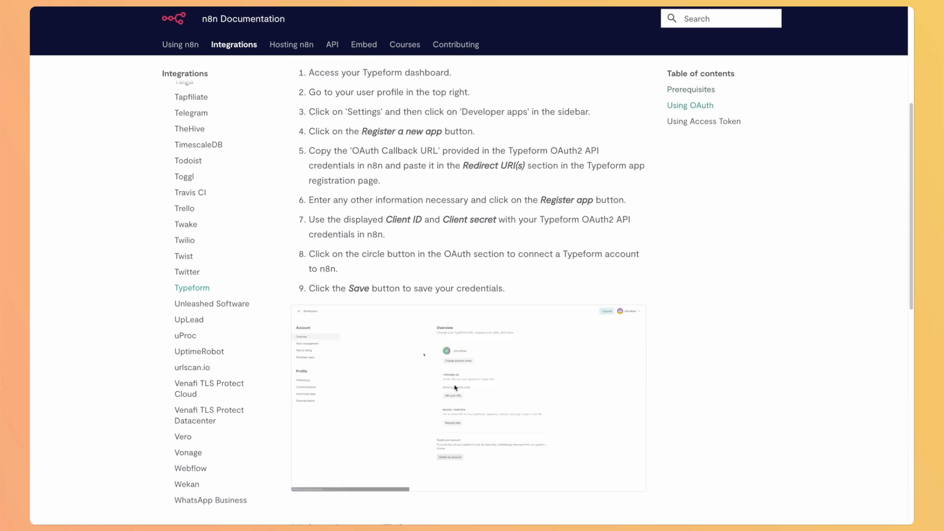
scroll(down, 3)
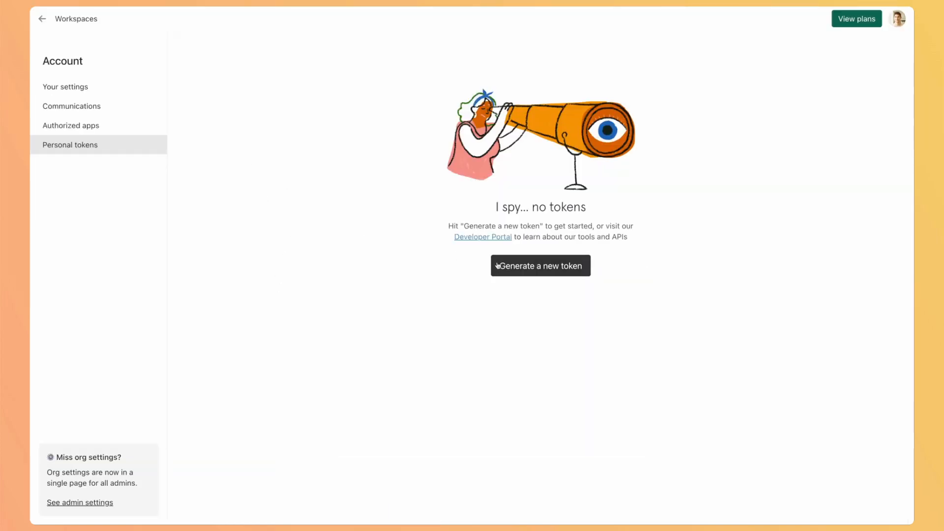
- Generate a new personal token named n8n keeping All scopes for full access
click(541, 266)
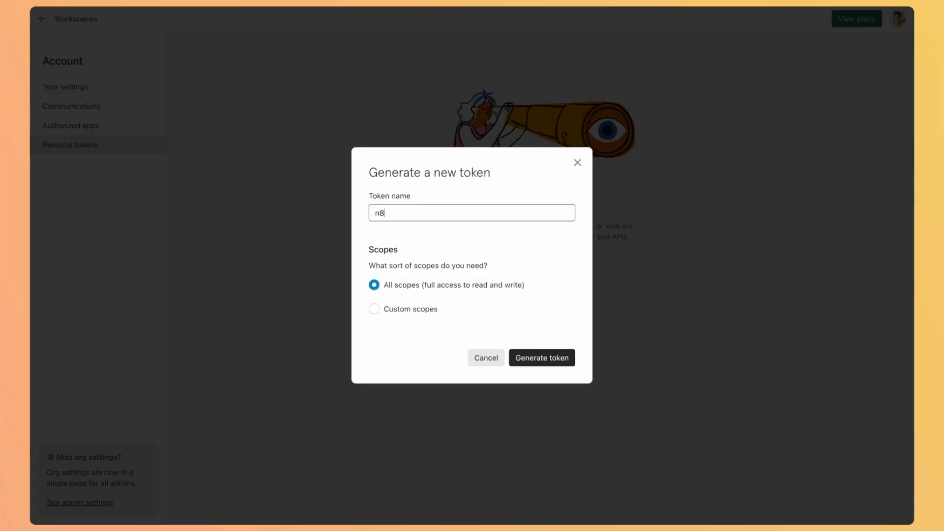
text(n)
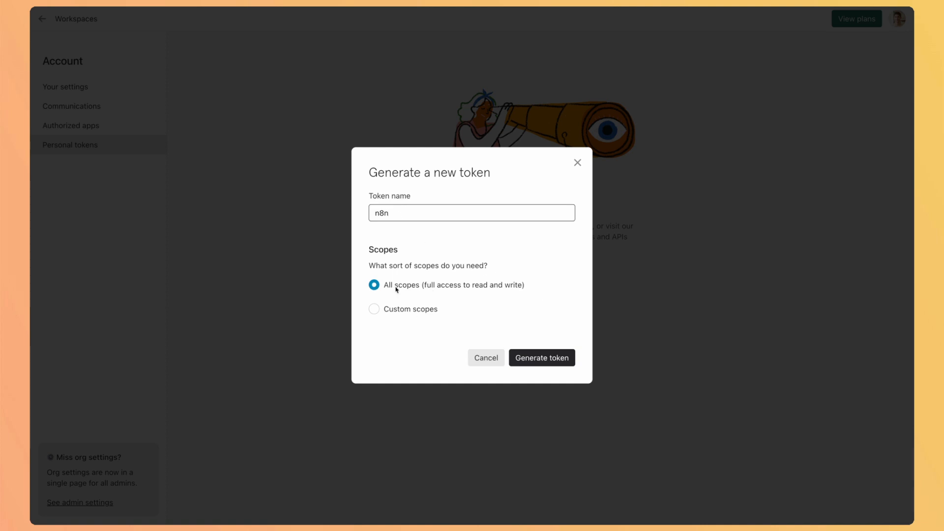
click(540, 357)
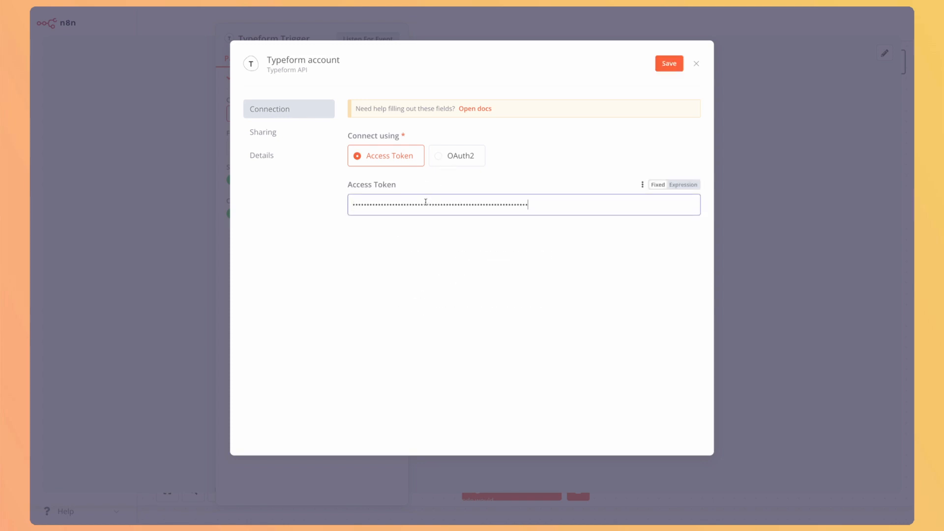
- Save and test the Typeform credential, then have the trigger listen for a Demo n8n submission
click(668, 63)
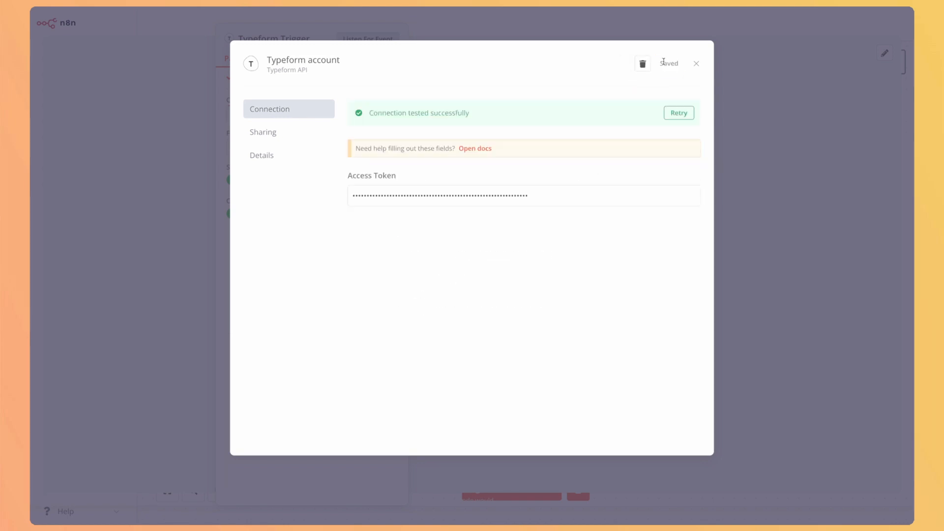
mouse_move(468, 124)
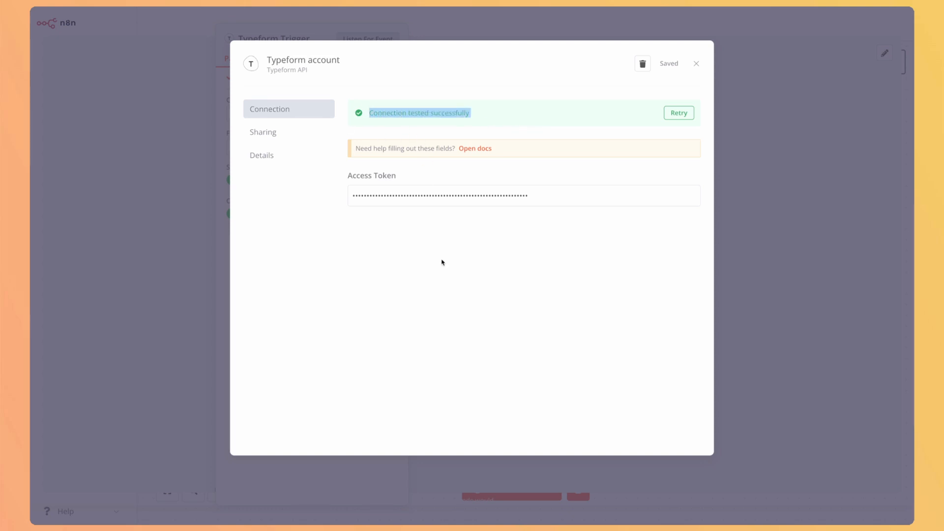
click(696, 63)
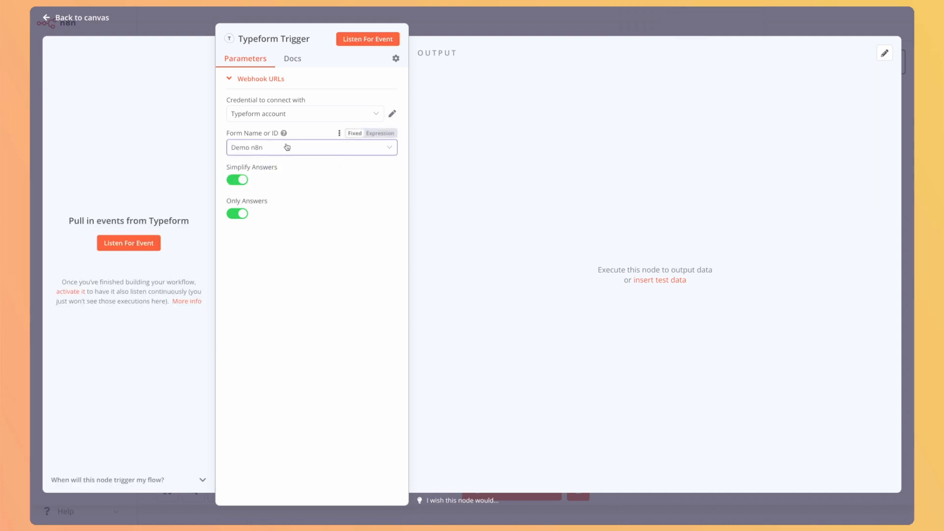
click(367, 38)
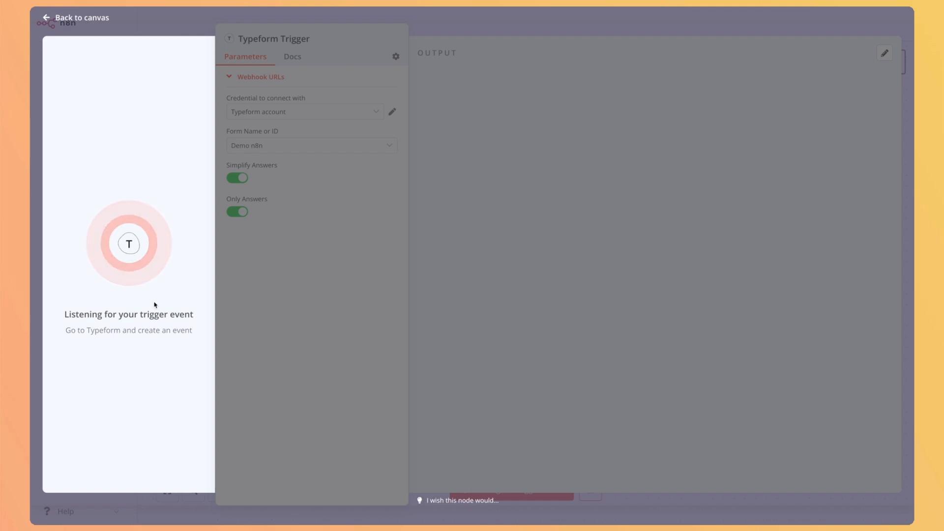
mouse_move(273, 288)
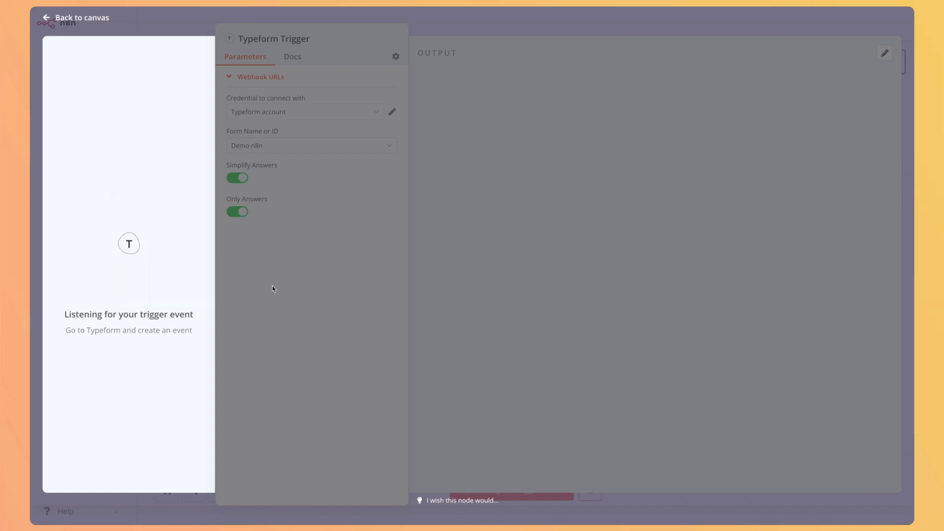
mouse_move(102, 259)
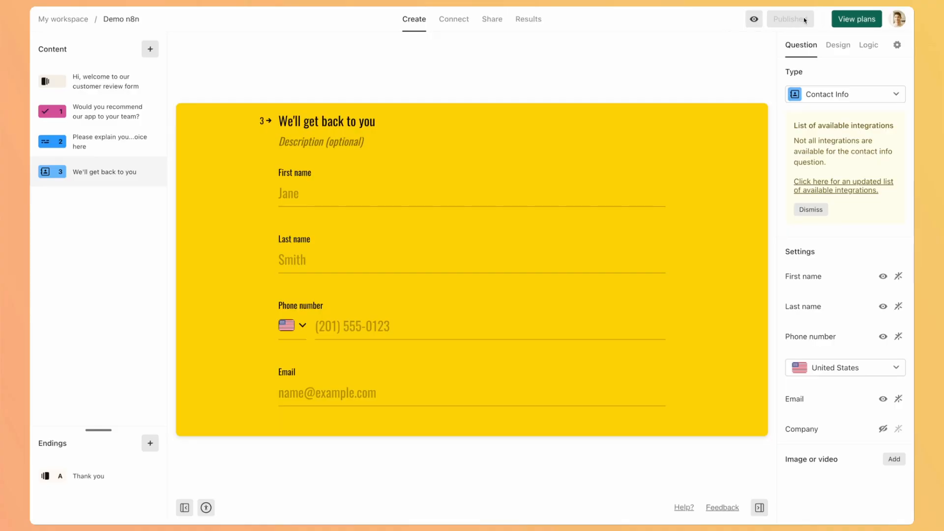
- Submit a Demo n8n review recommending the app with the comment "it's very good"
click(753, 19)
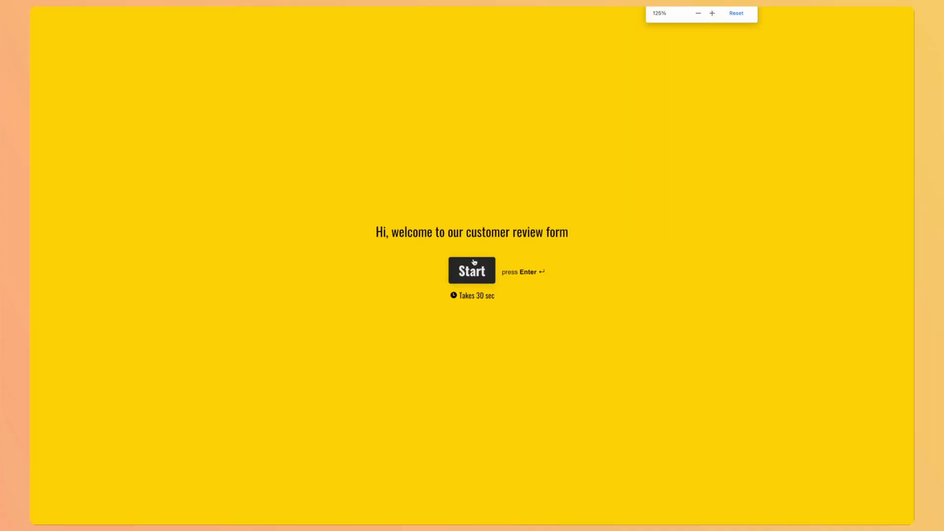
click(471, 269)
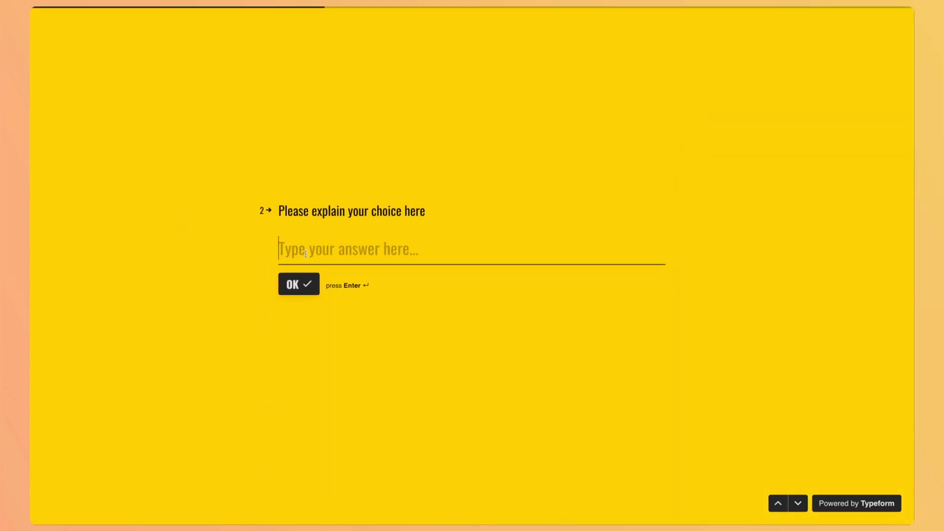
text(it's very g)
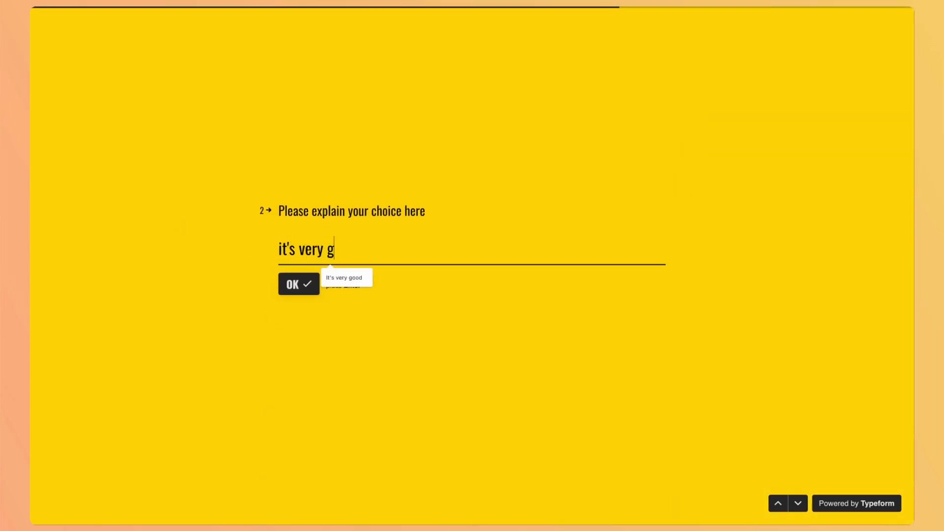
click(297, 284)
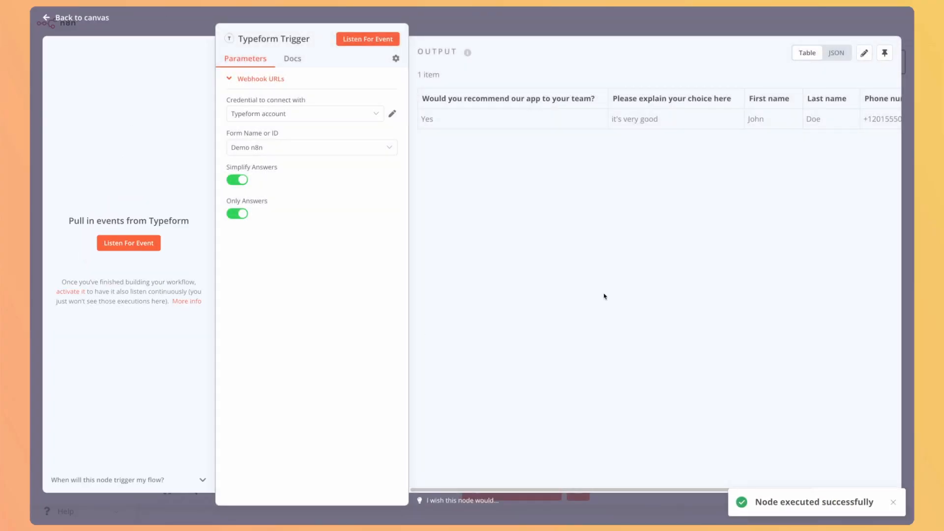
- Check the answers and contact fields in the trigger output, then return to the canvas
scroll(right, 3)
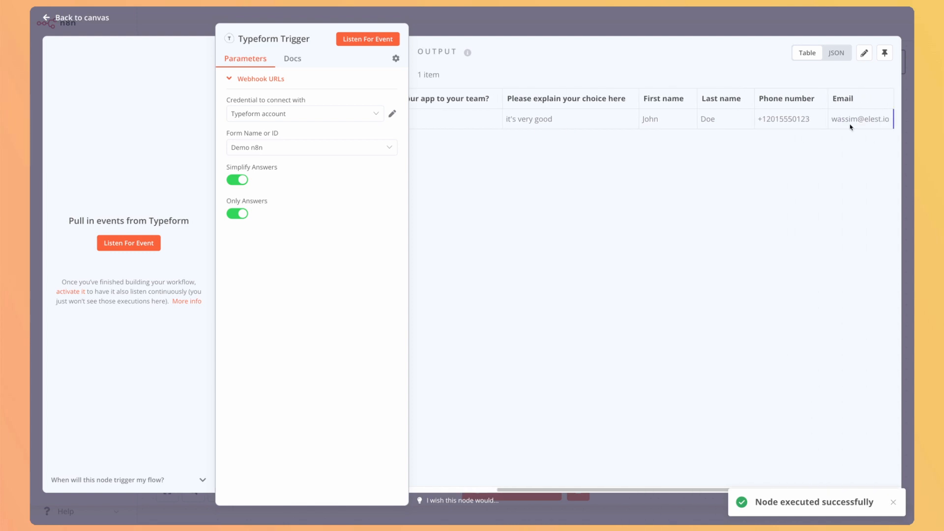
scroll(left, 3)
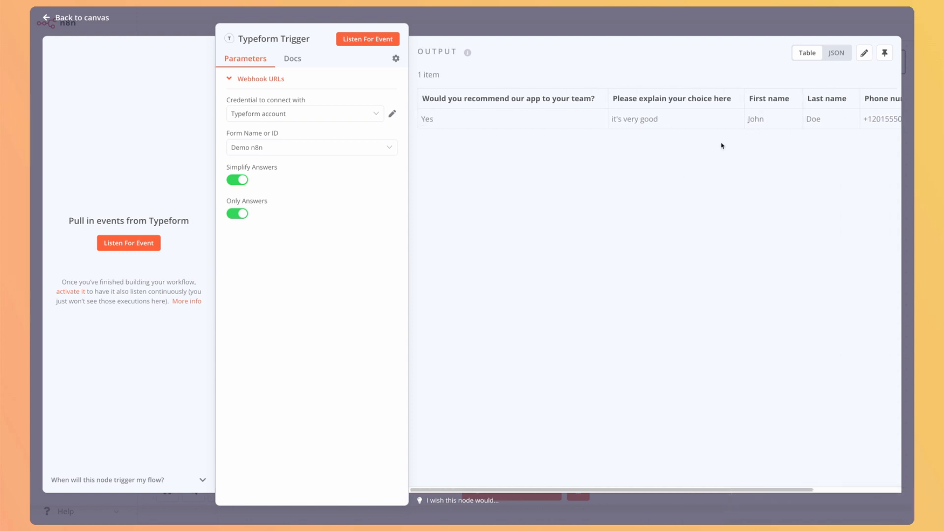
click(75, 17)
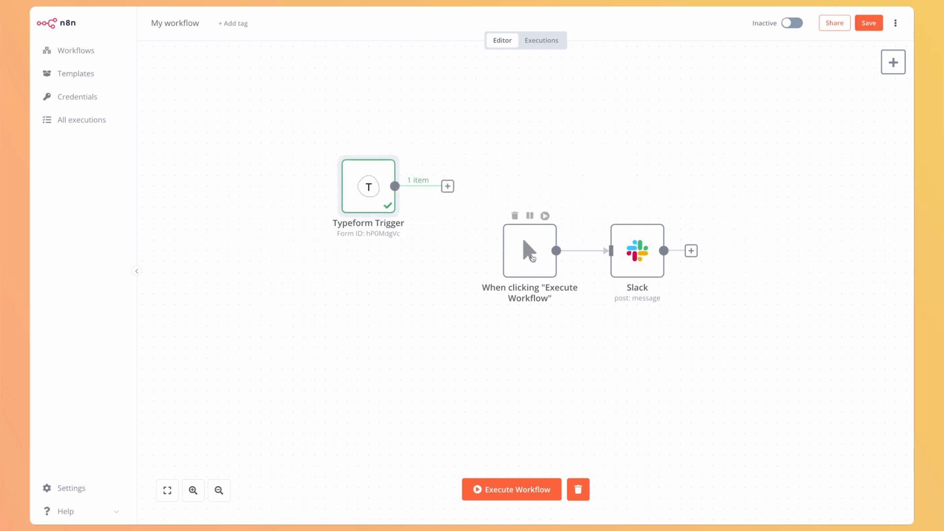
- Remove the manual execute-workflow trigger from the canvas
click(514, 215)
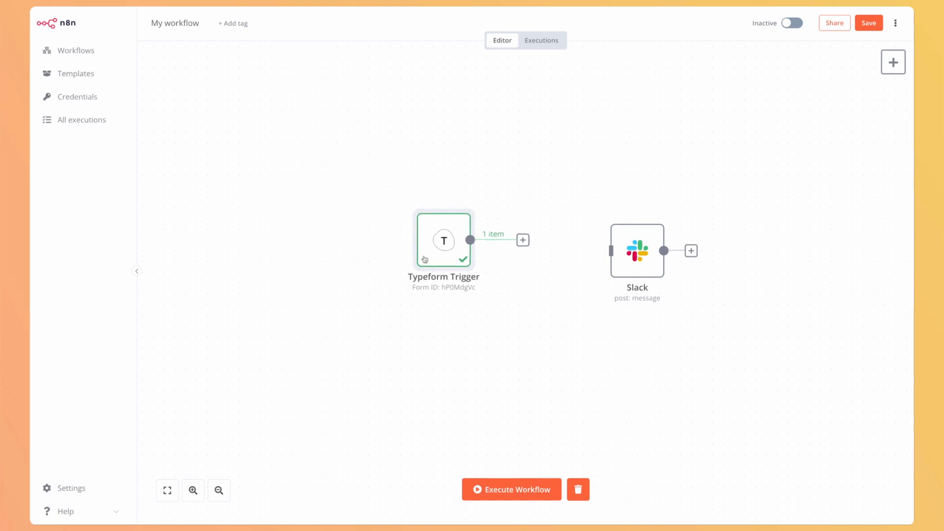
mouse_move(444, 255)
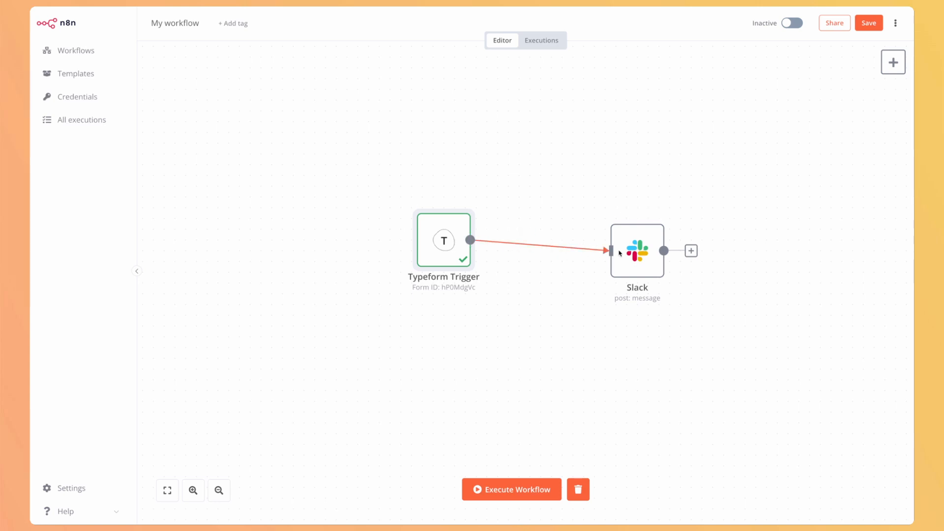
mouse_move(493, 259)
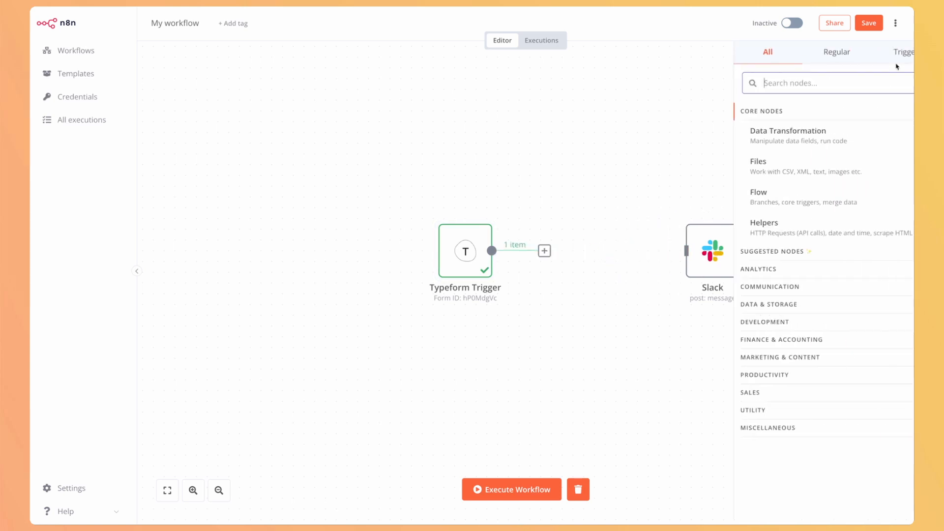
- Add an IF node after the Typeform Trigger and bring up its settings
text(if)
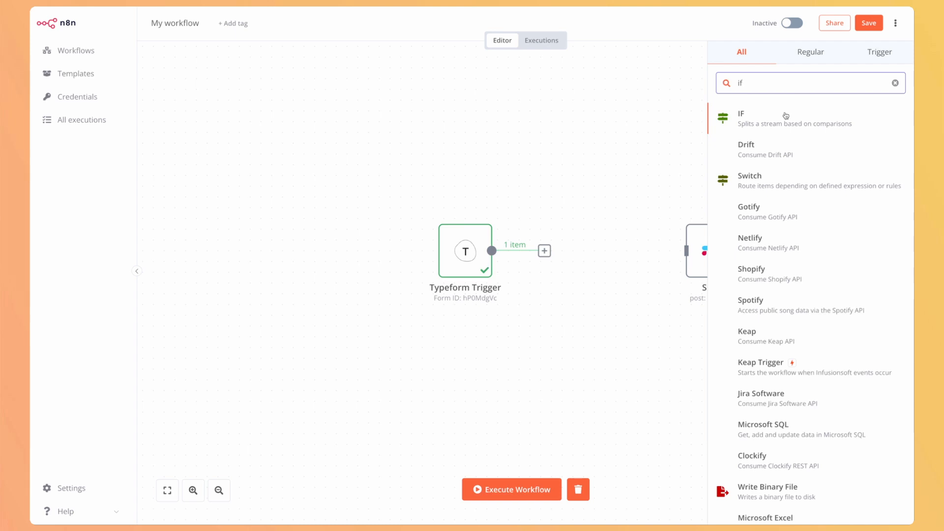
click(740, 118)
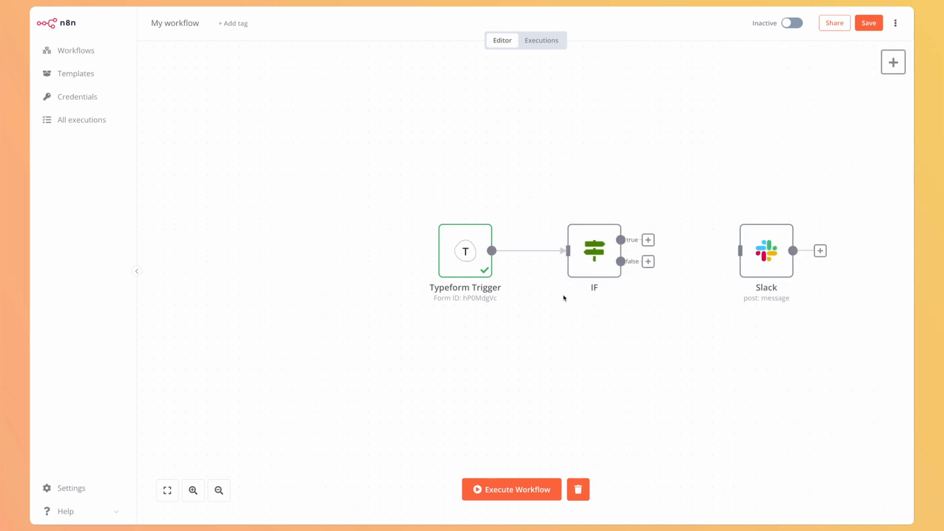
mouse_move(766, 250)
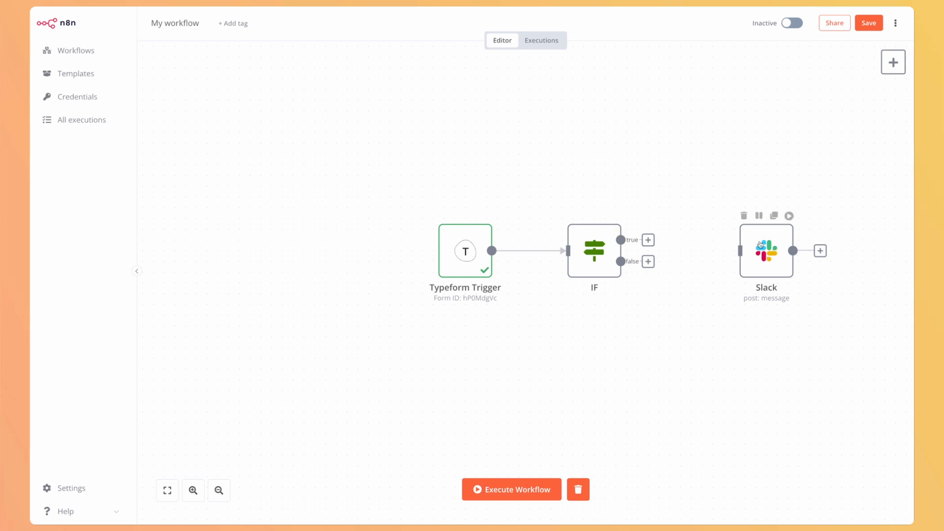
double_click(593, 251)
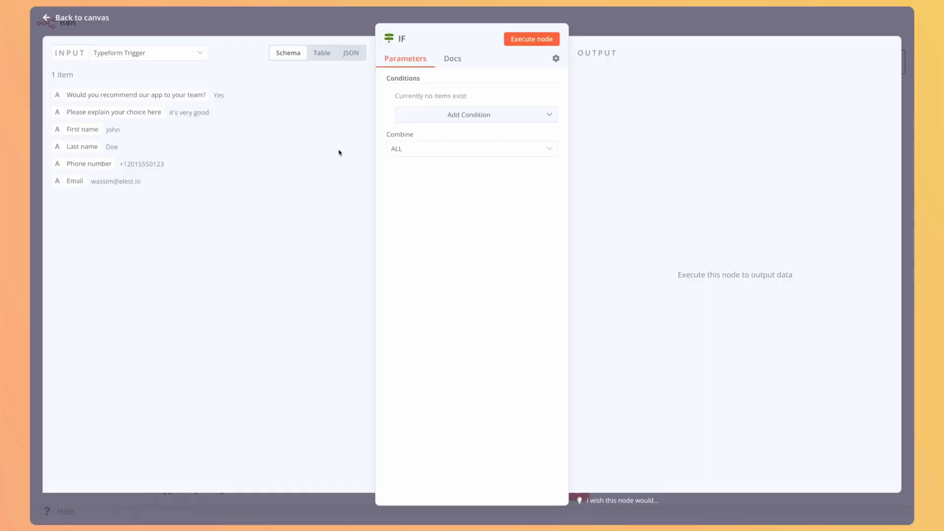
- Add a String condition comparing the recommend-our-app answer to Yes, test it, and wire true to Slack
click(469, 115)
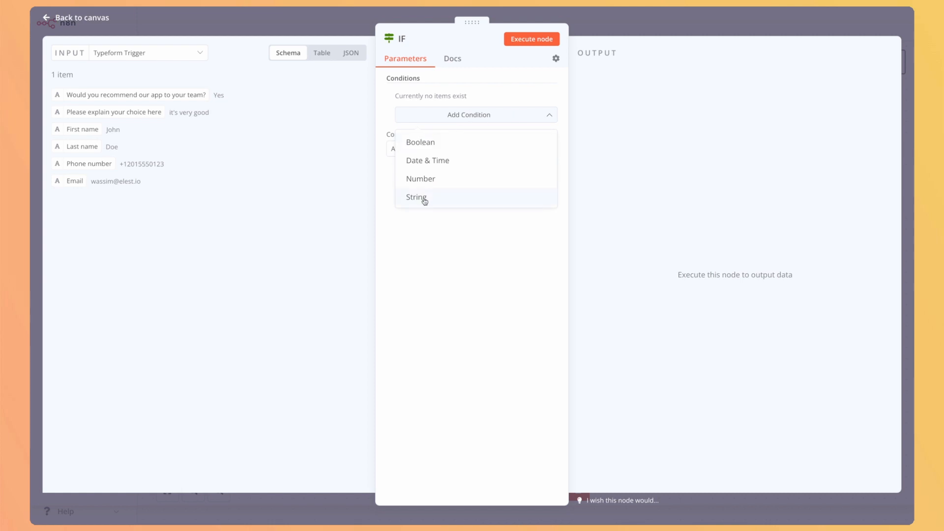
click(416, 197)
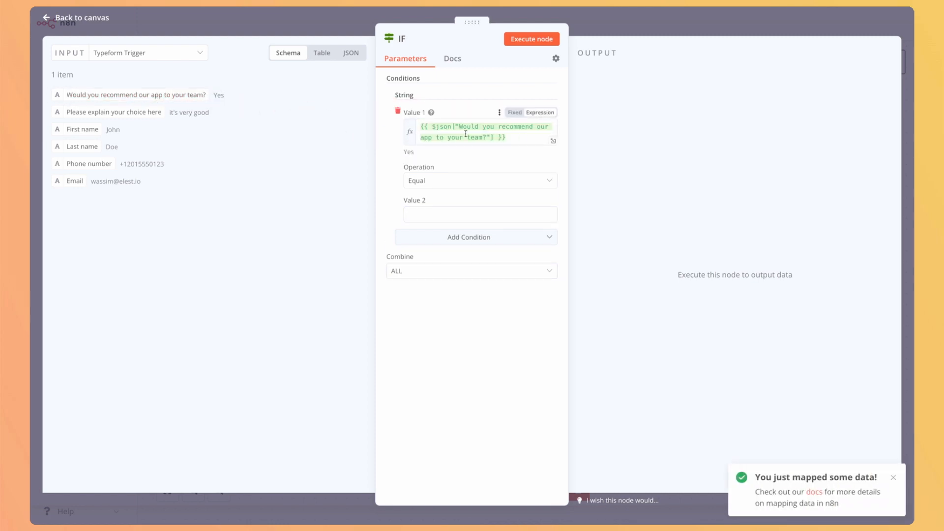
click(480, 215)
text(Yes)
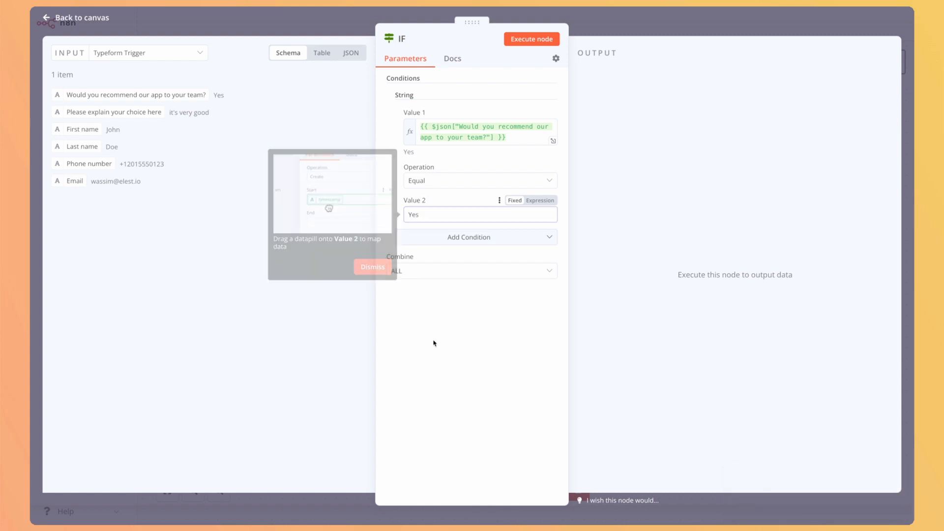
click(531, 38)
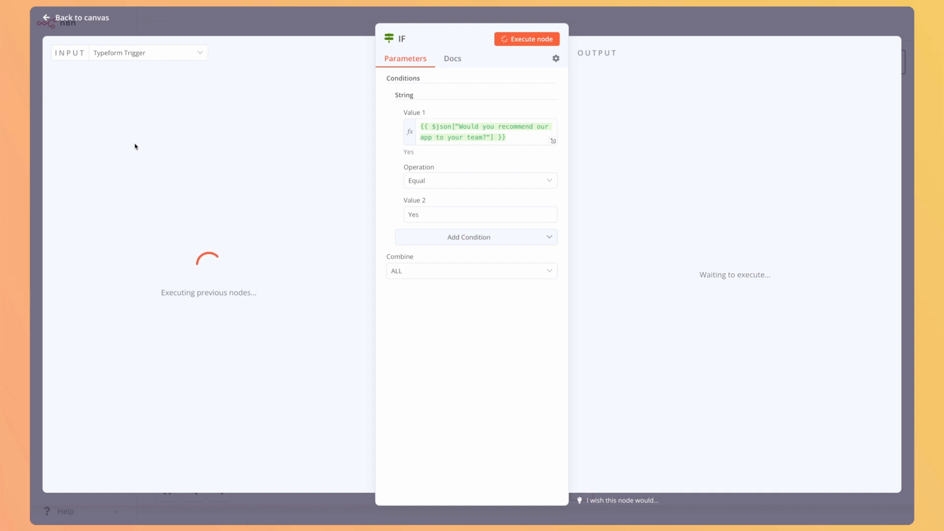
click(532, 38)
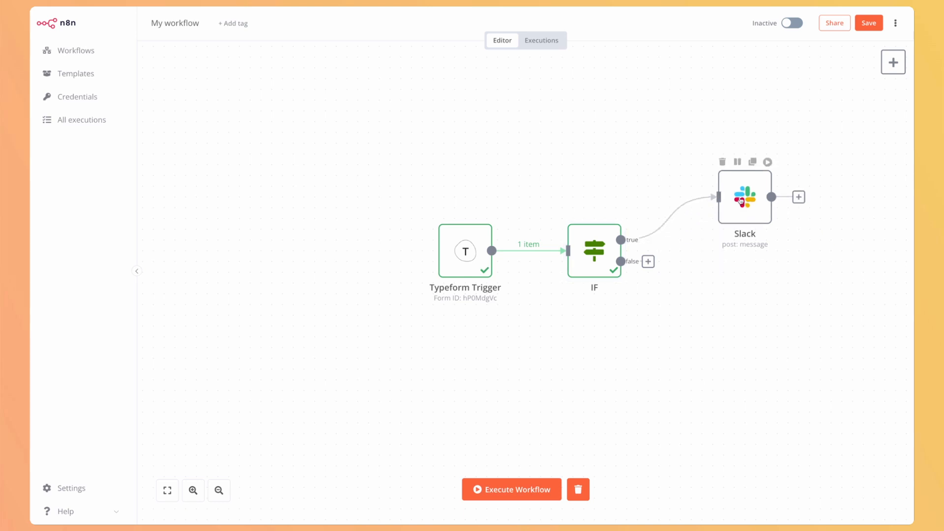
- Switch the Slack node's Message Text to an expression and edit it in the full editor
double_click(745, 197)
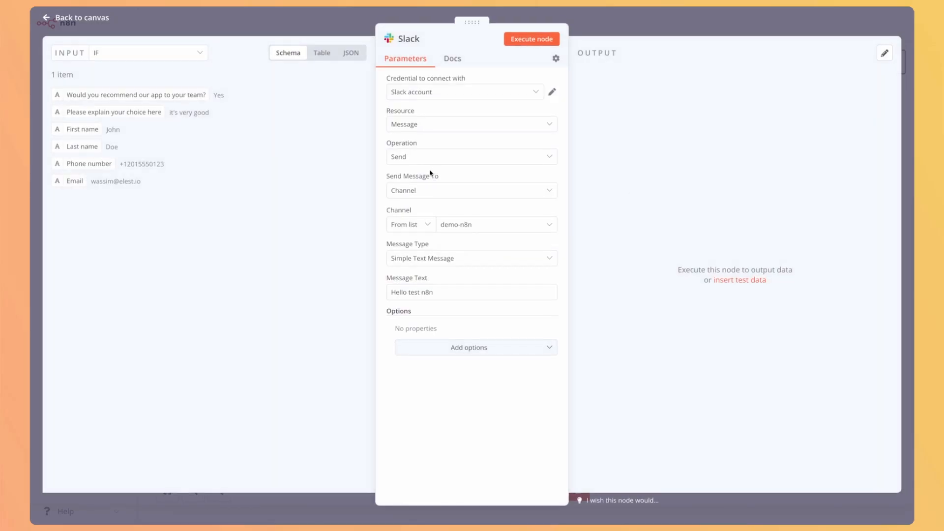
mouse_move(334, 104)
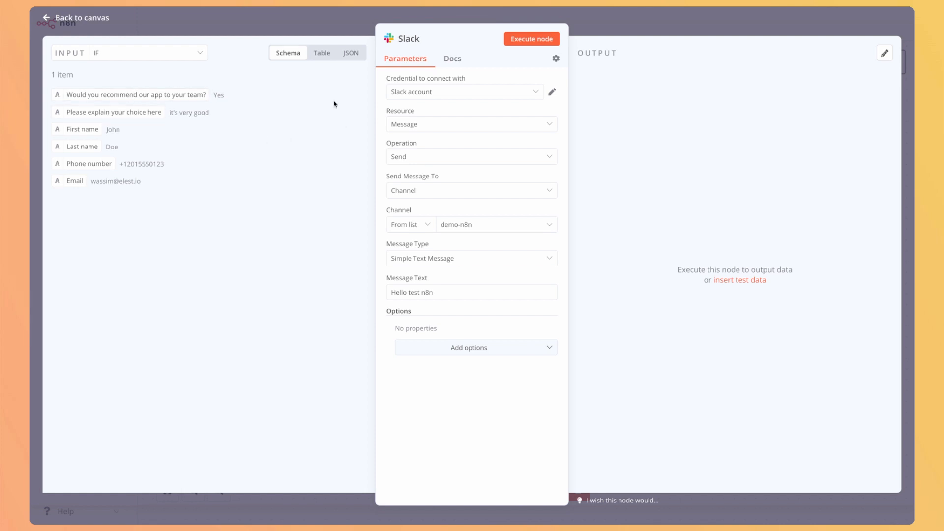
mouse_move(198, 107)
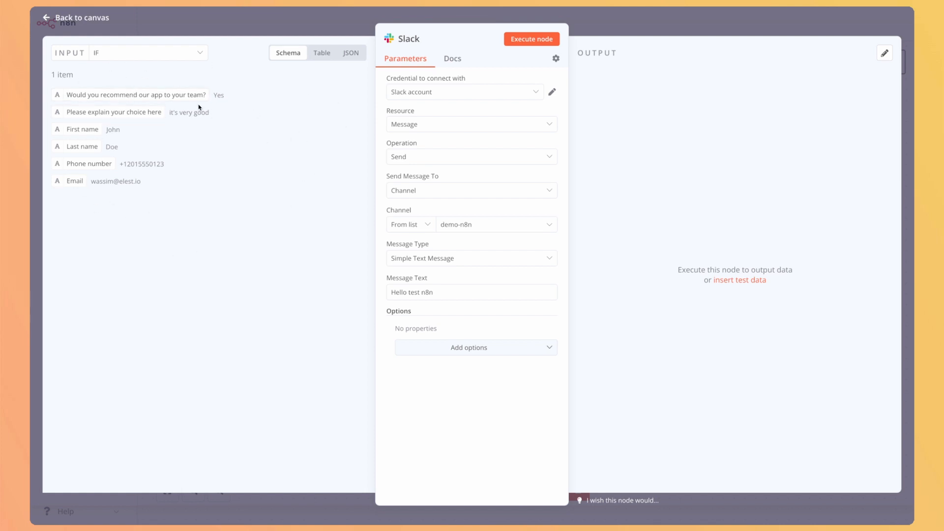
mouse_move(170, 189)
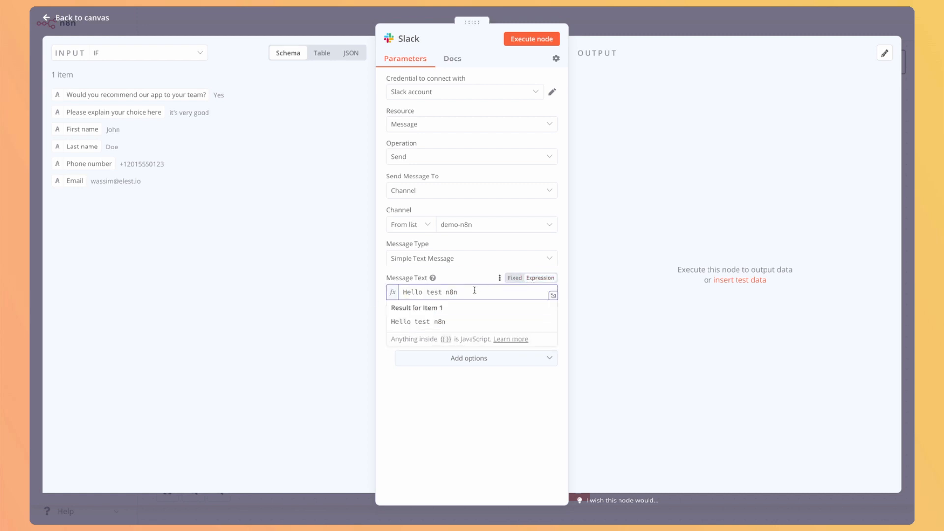
click(551, 293)
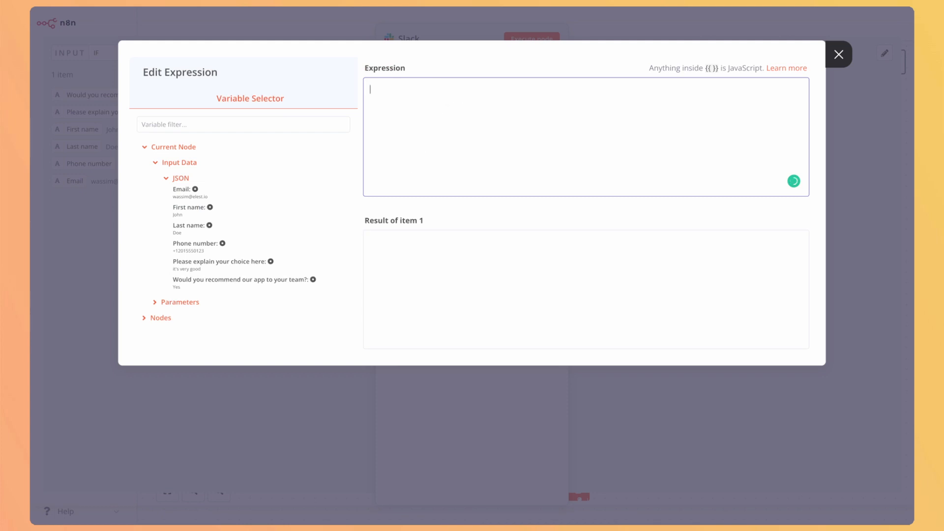
- Write "Congrats team, we had a new good review from" followed by the First name and Last name variables
text(Congr)
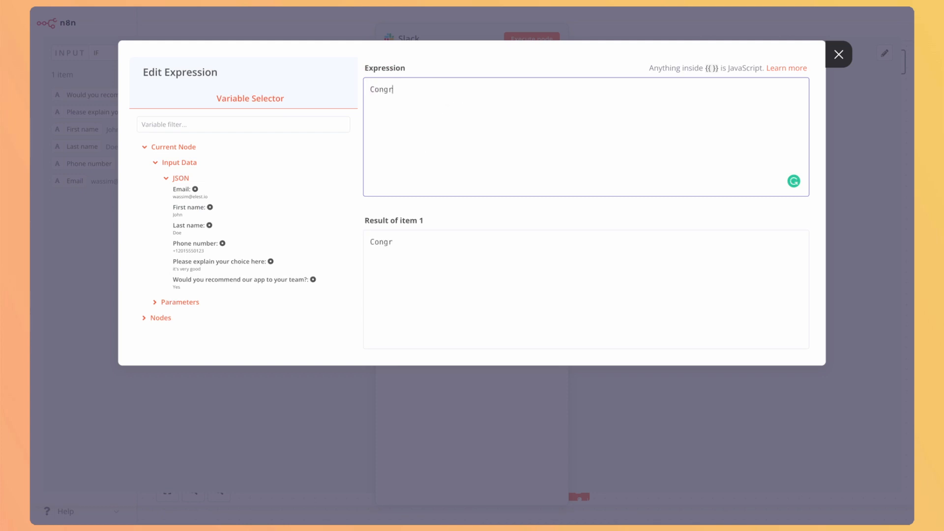
text(ats team, we ha)
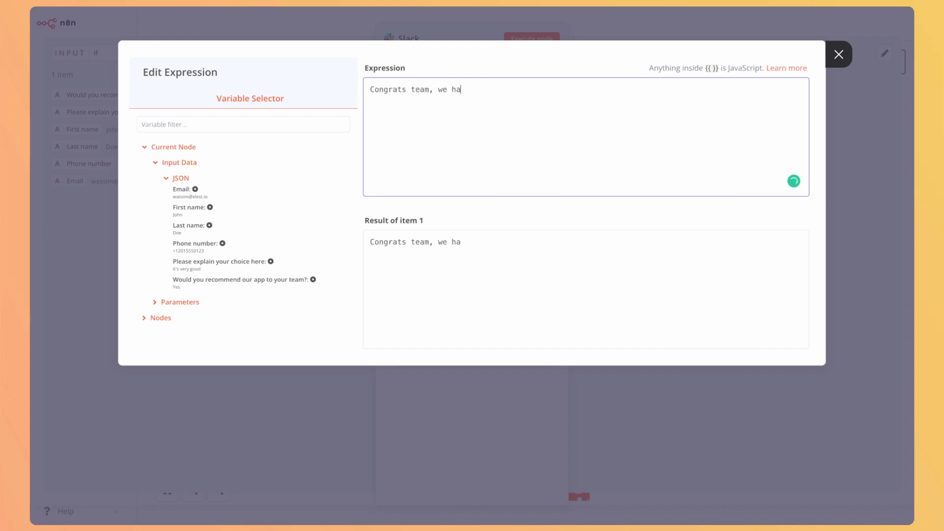
text(d a new)
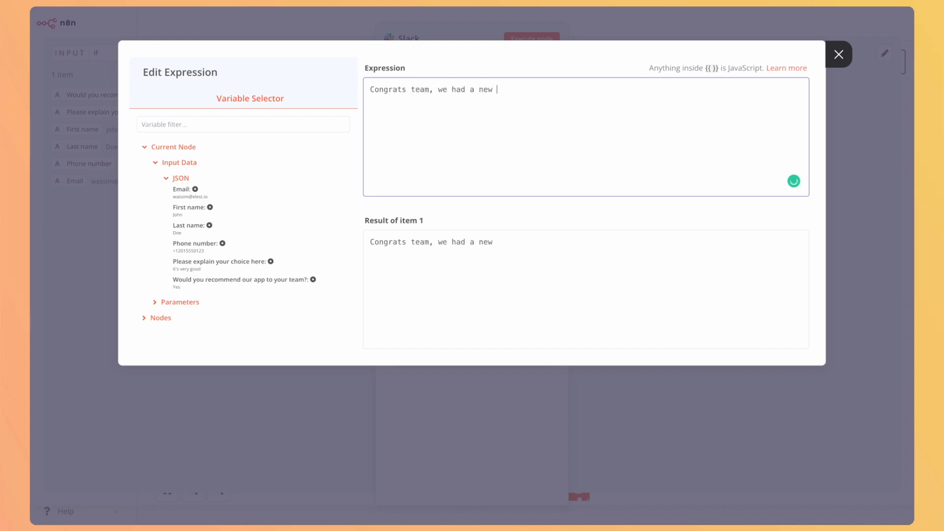
text(good rev)
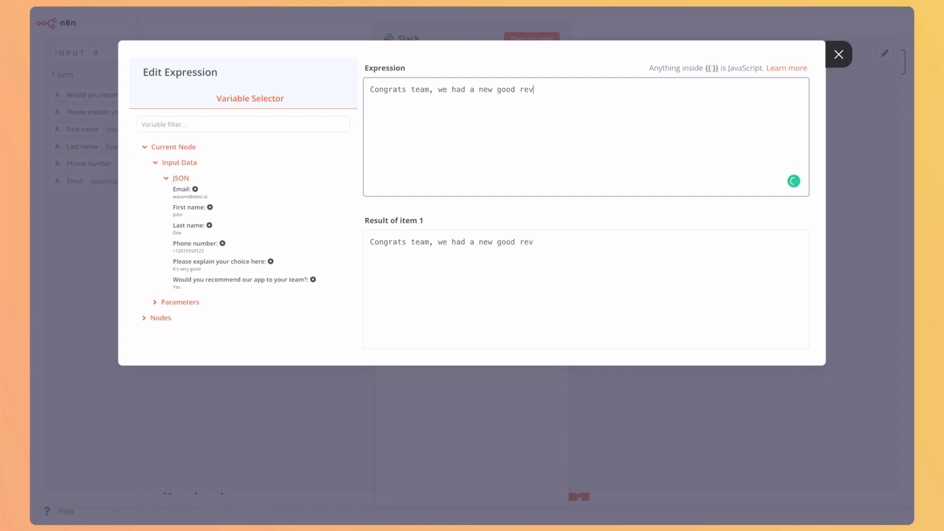
text(iew from {{)
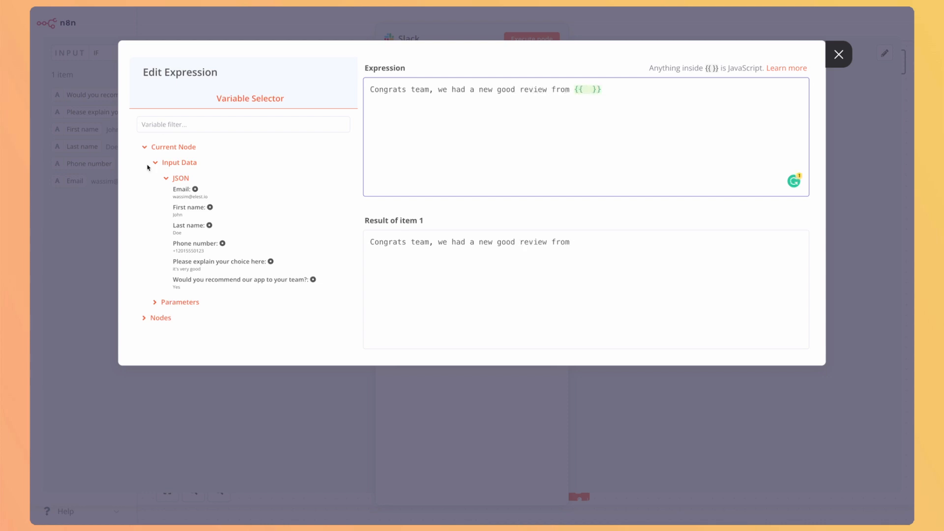
mouse_move(195, 188)
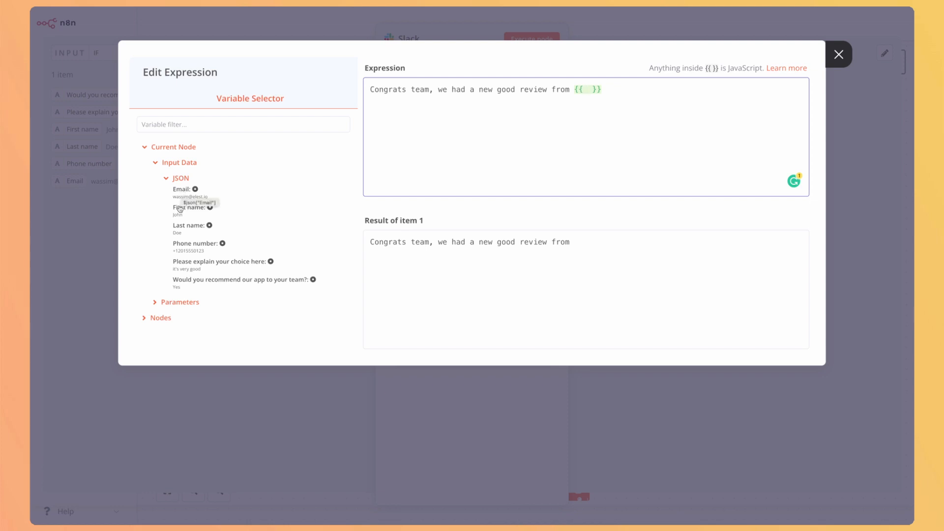
click(211, 207)
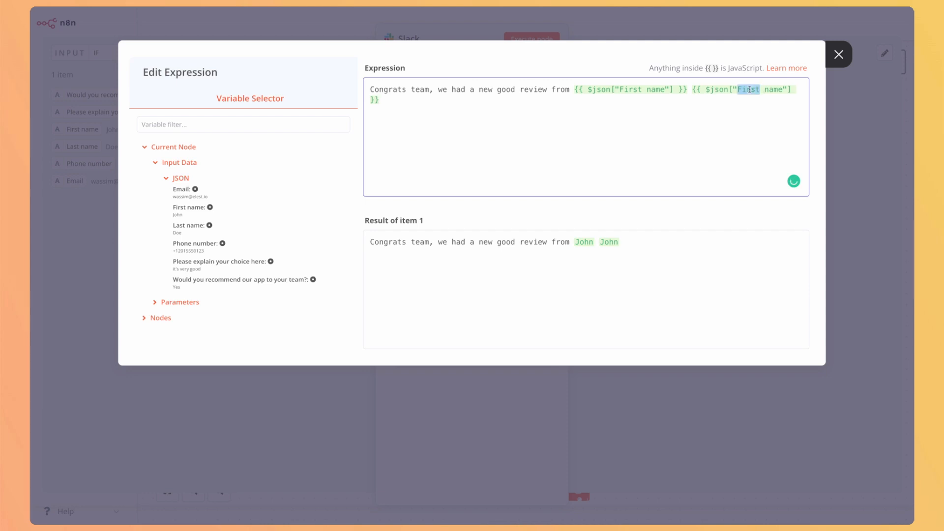
text(La)
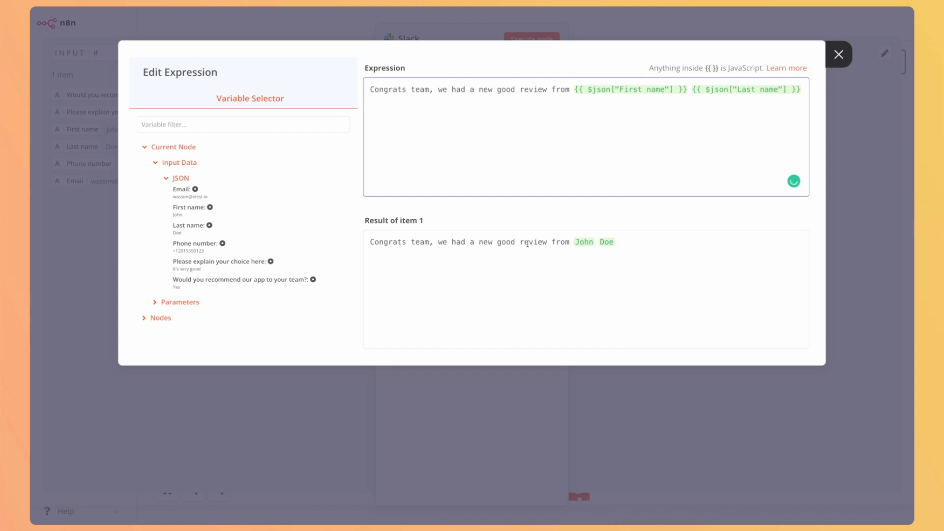
- Add 'Please thanks our user soon:' followed by the reviewer's Email and Phone number variables
text(Plea)
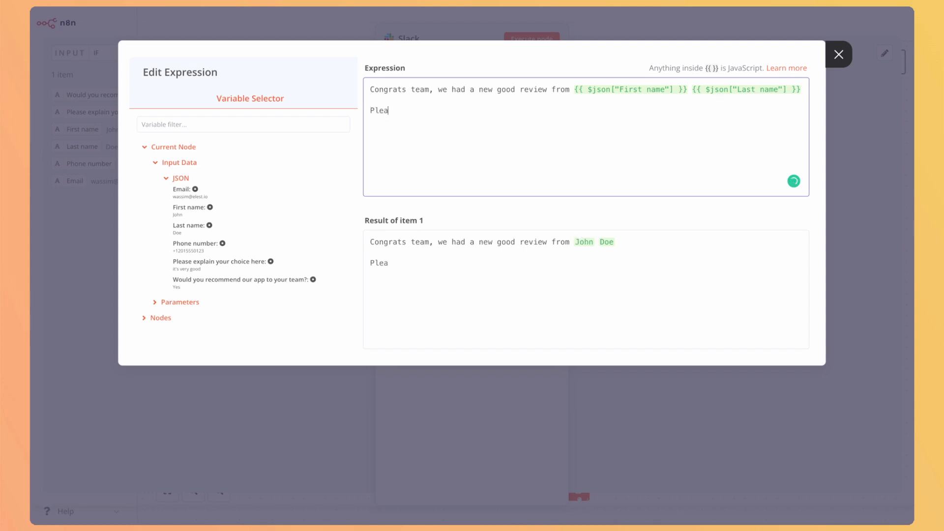
text(se thanks)
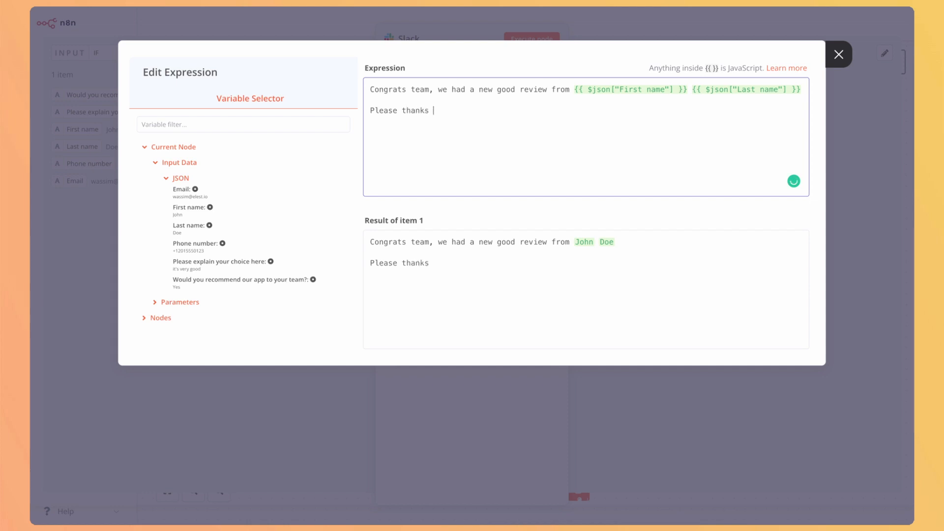
text(our user)
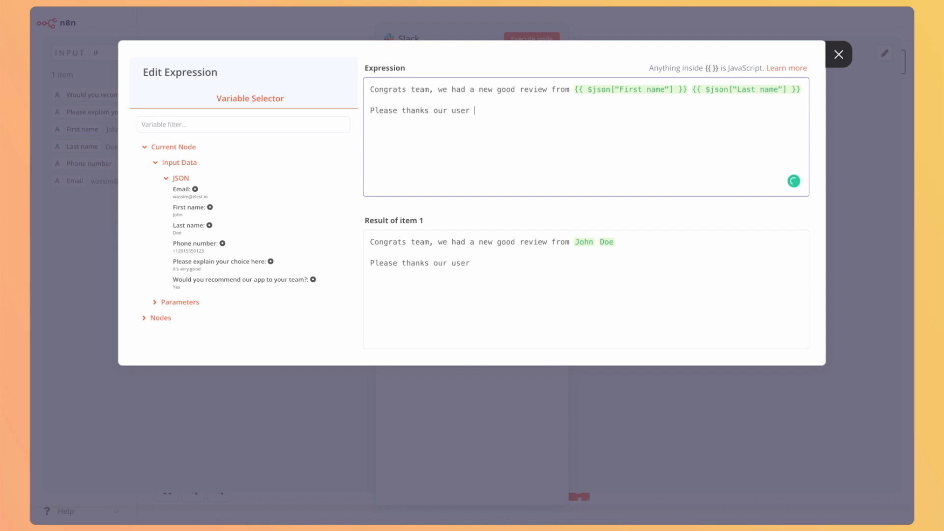
text(soon:)
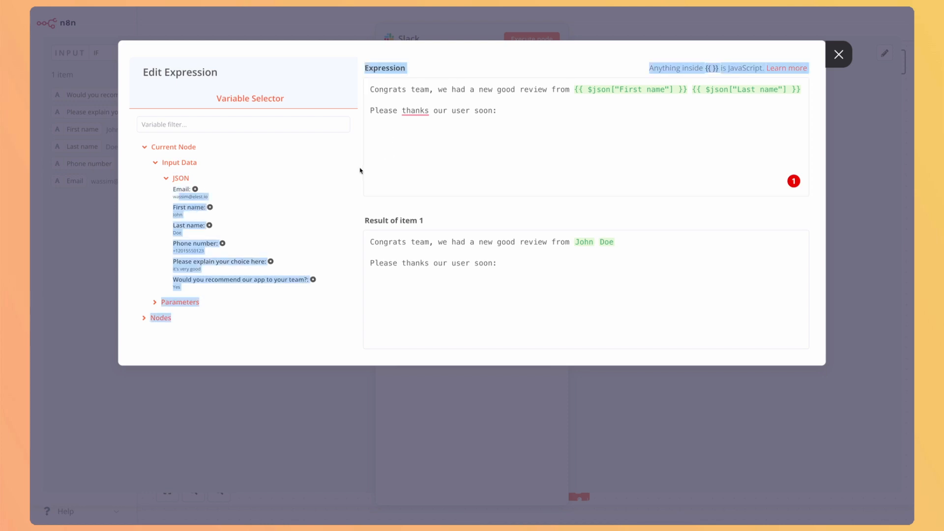
click(195, 189)
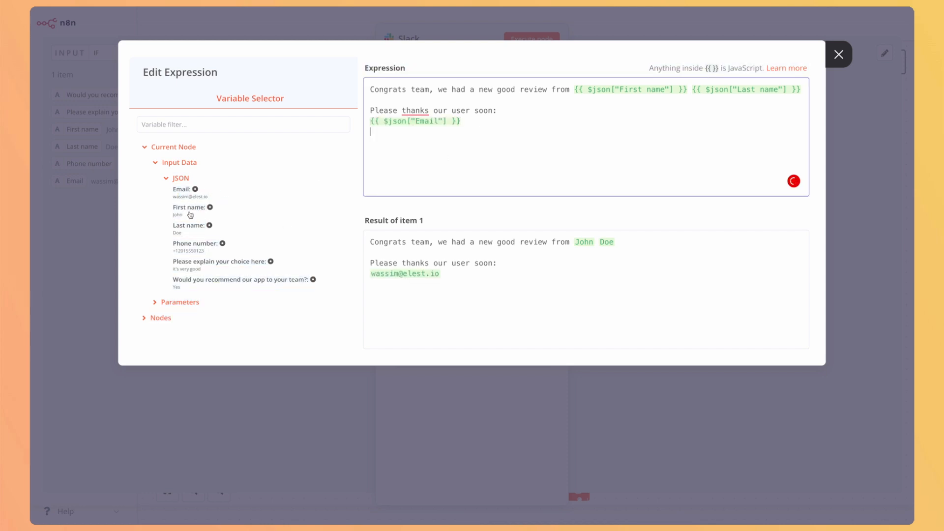
click(221, 243)
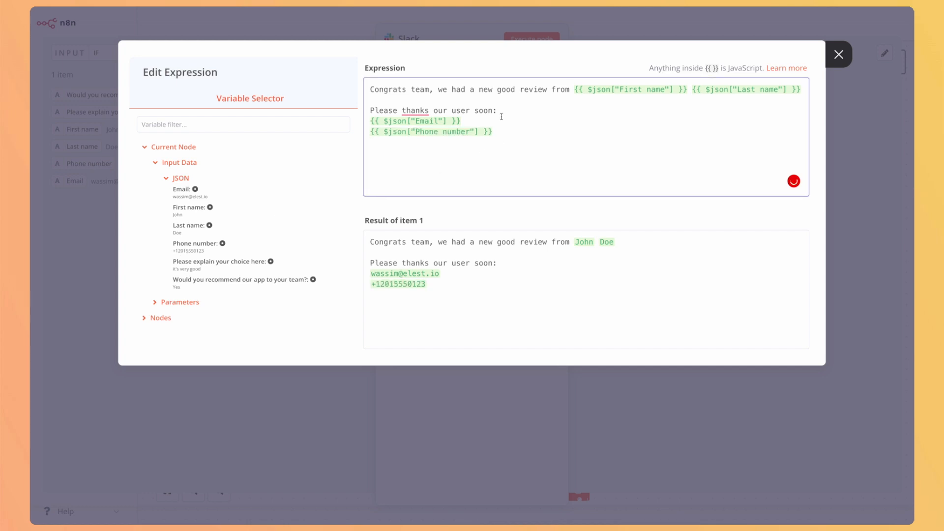
- Append the reviewer's Reason to the message and select the whole expression
text(Reason: {{ $json["Please explain your choice here"])
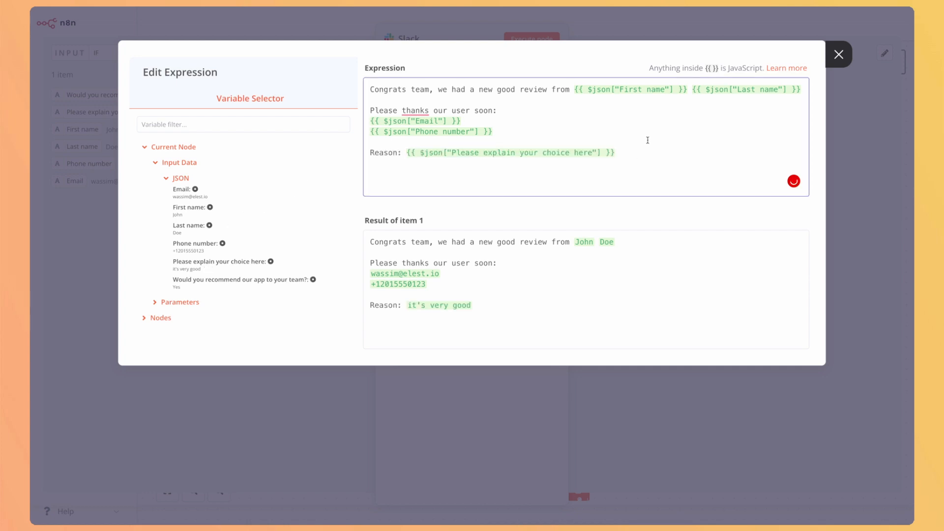
key(ctrl+a)
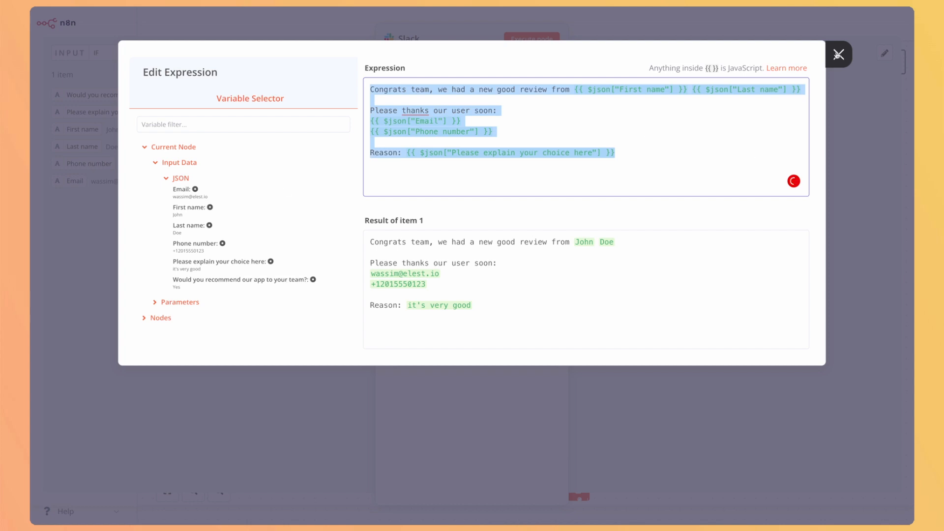
- Execute the Slack node and confirm John Doe's review message posted to demo-n8n
click(839, 54)
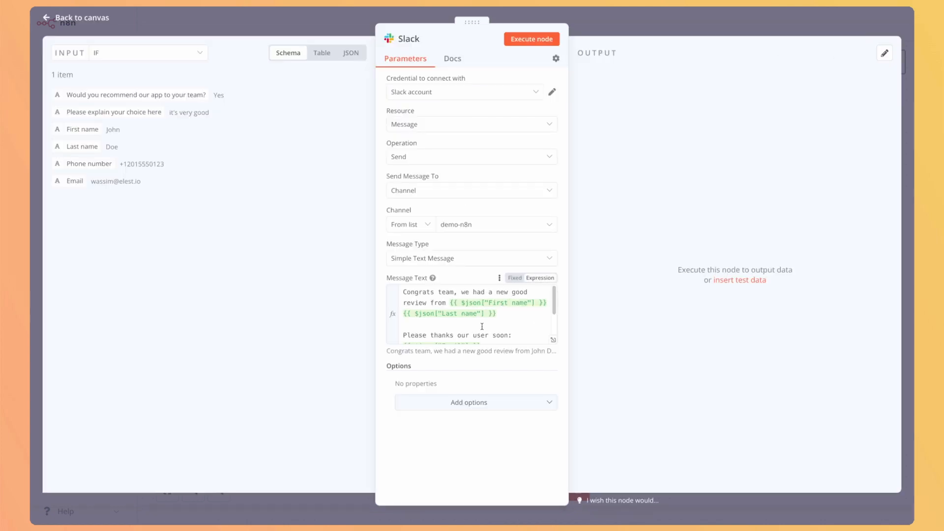
click(531, 38)
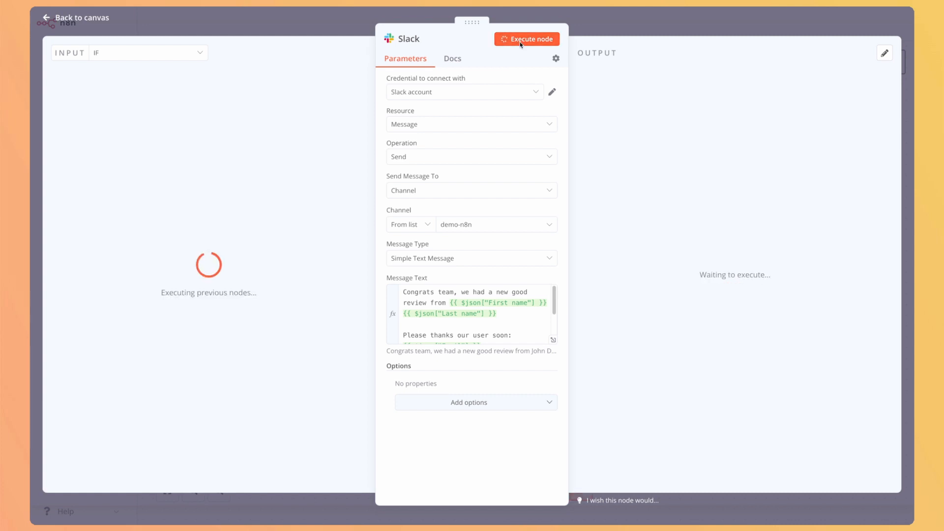
click(527, 39)
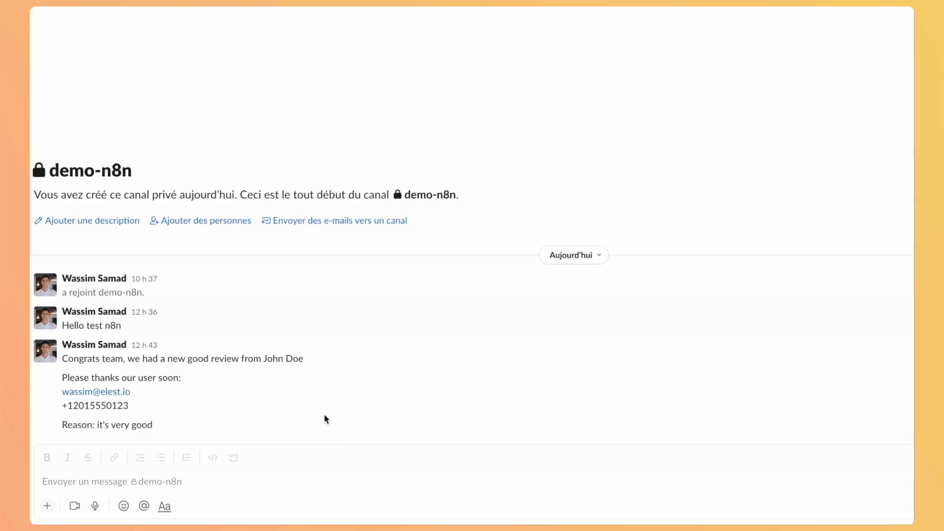
mouse_move(114, 356)
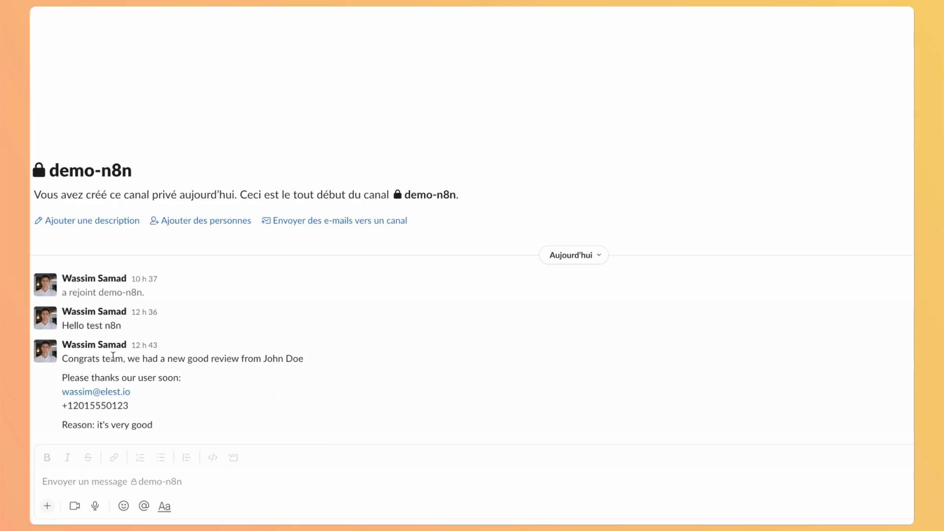
mouse_move(294, 314)
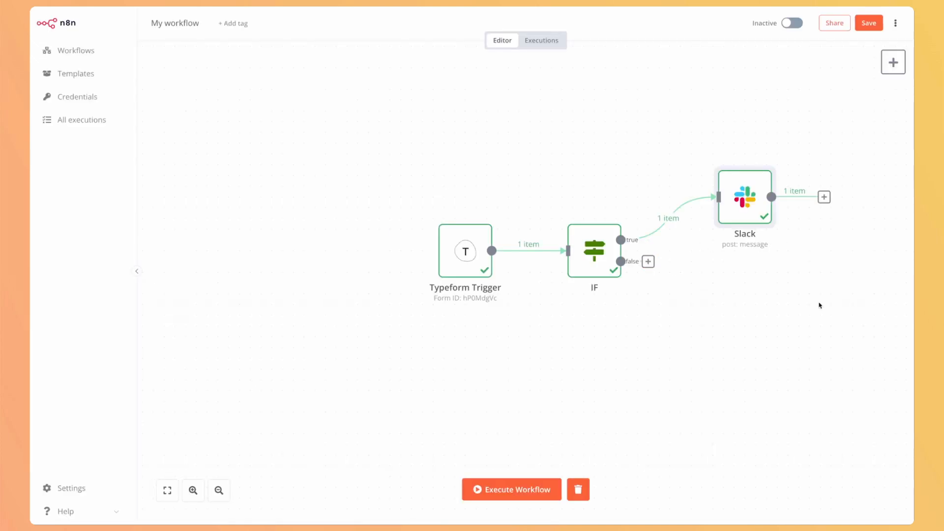
mouse_move(744, 196)
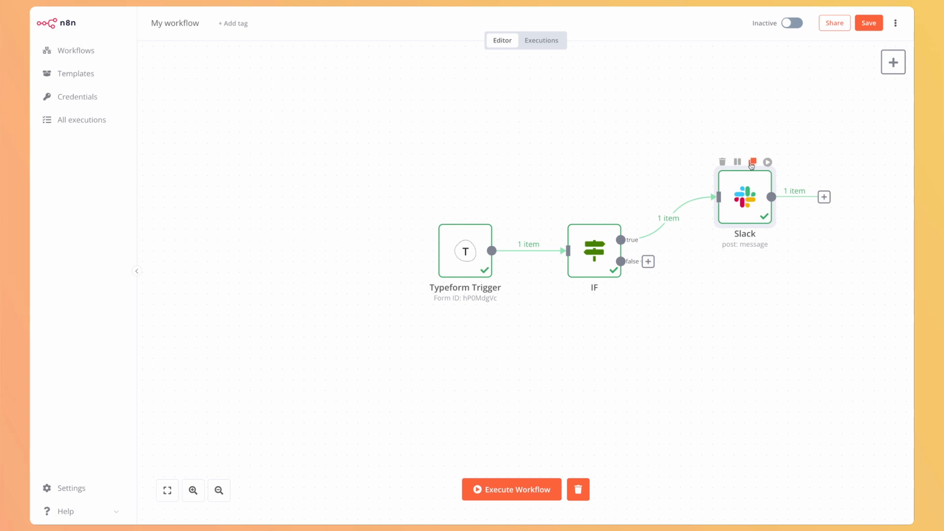
- Duplicate the Slack node and open the Slack1 copy's message expression
click(753, 162)
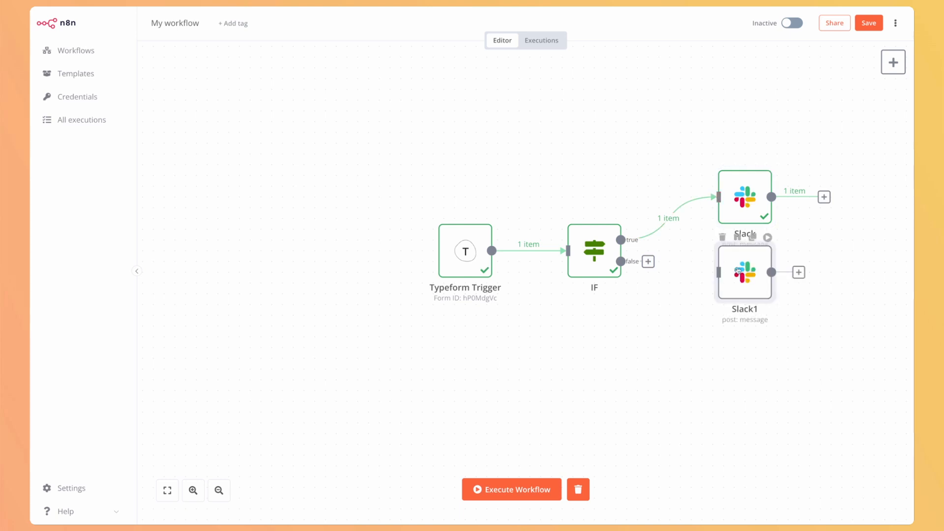
double_click(745, 272)
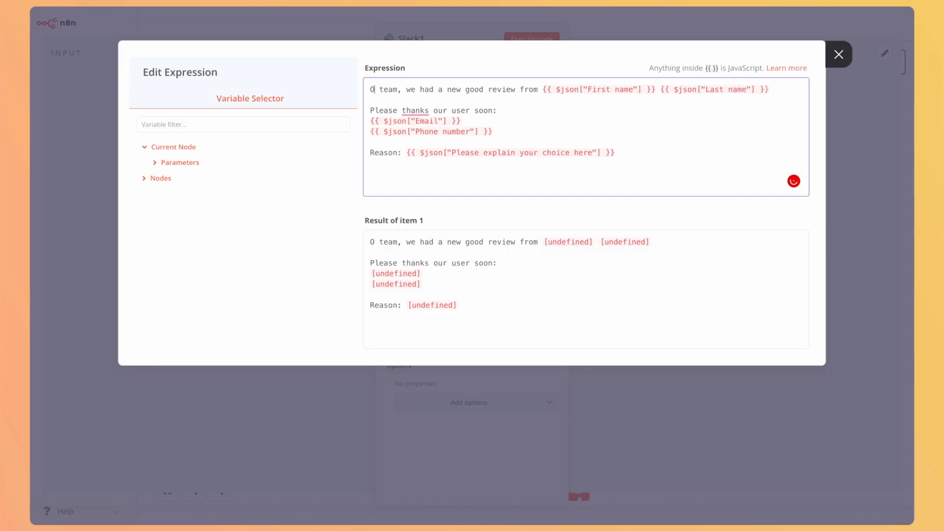
- Reword the copied message to report a 'bad' review and ask to 'contact' the user
text(w)
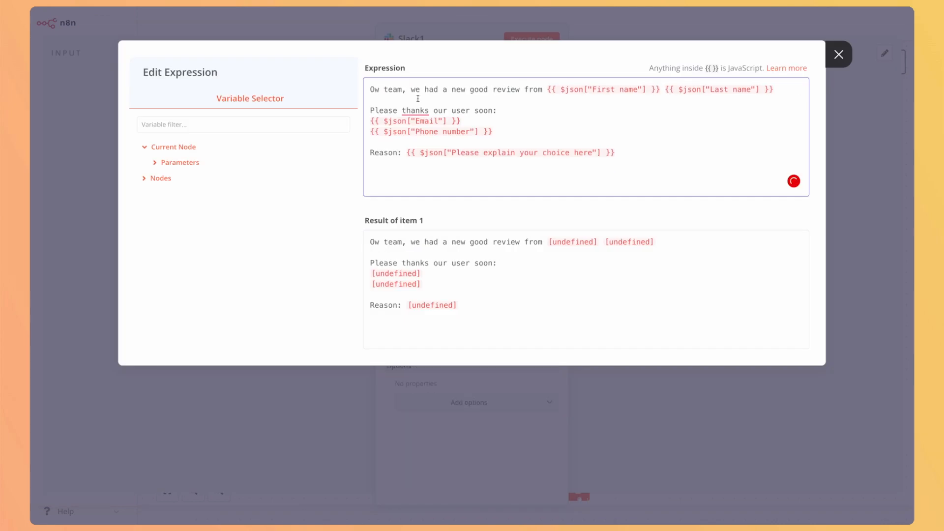
double_click(457, 89)
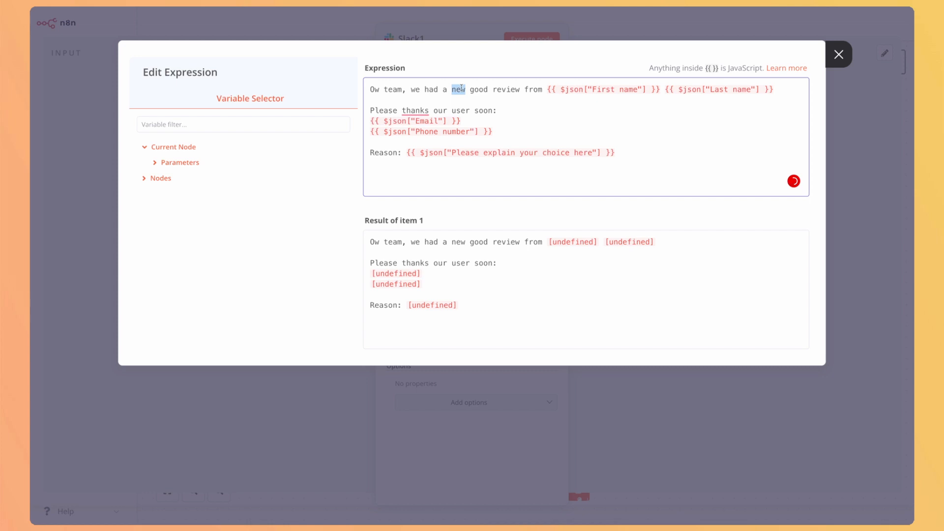
text(bad)
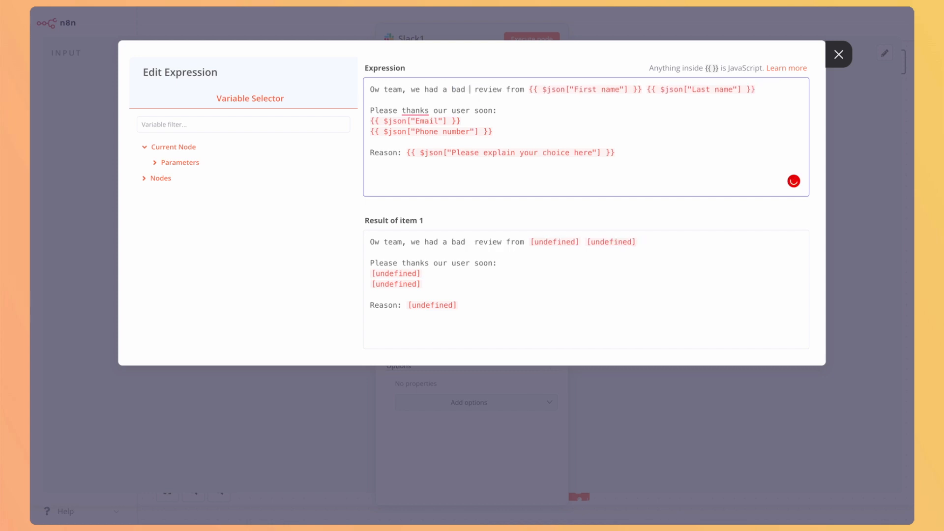
click(415, 110)
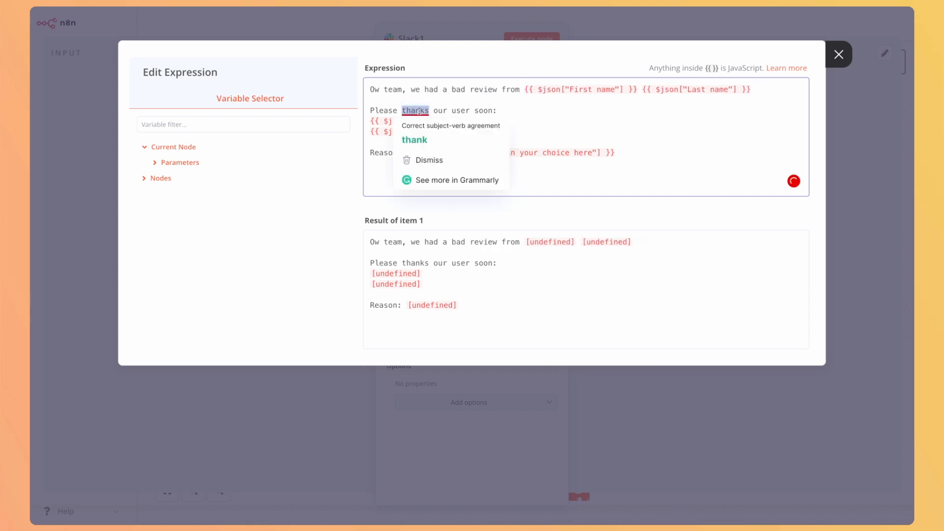
text(contact)
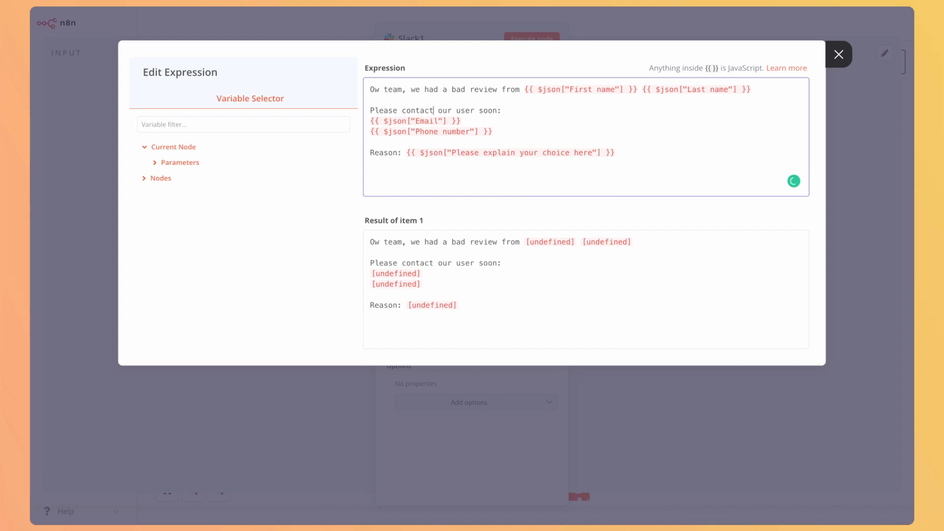
text(to mak)
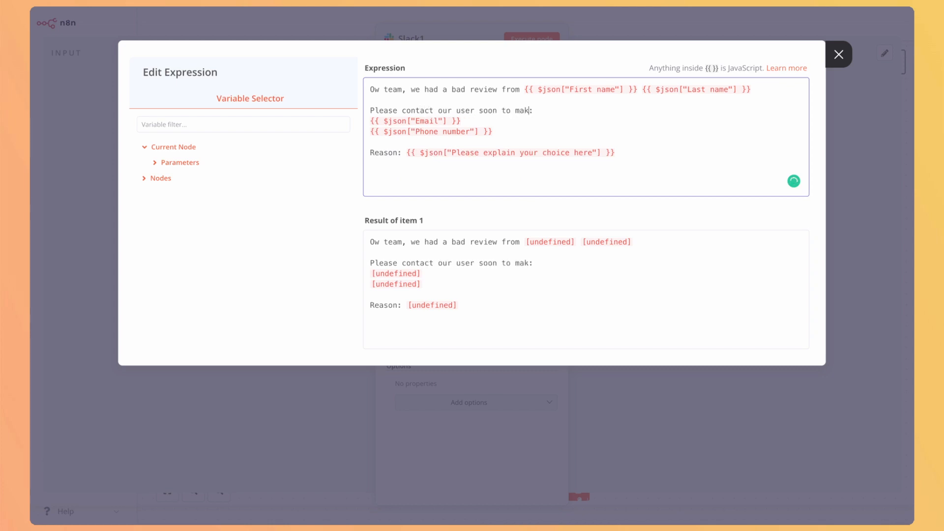
- Close Slack1's editor and wire the node to the IF false branch on the canvas
click(838, 54)
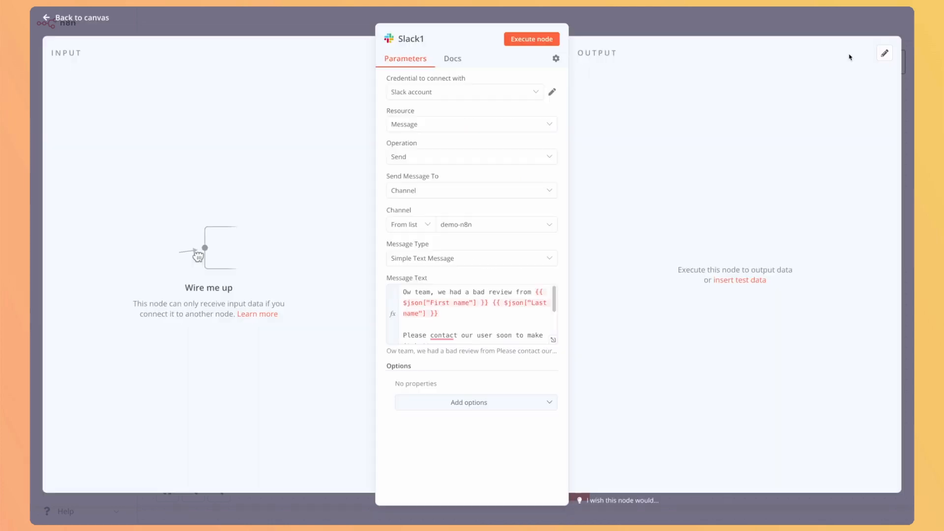
click(470, 313)
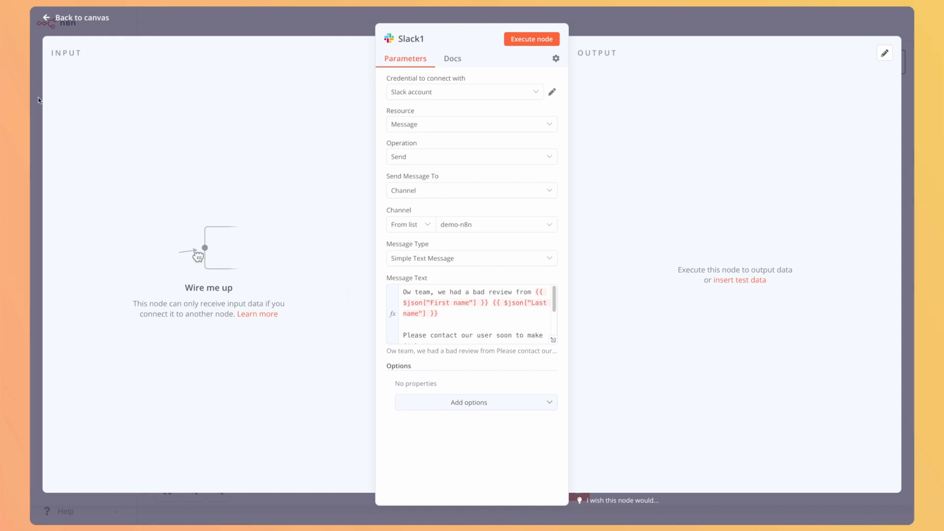
mouse_move(43, 19)
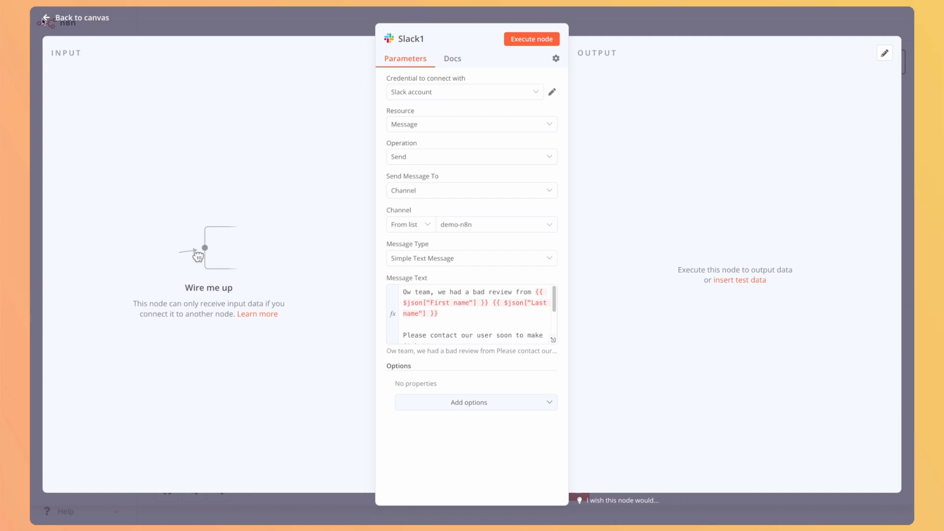
click(77, 18)
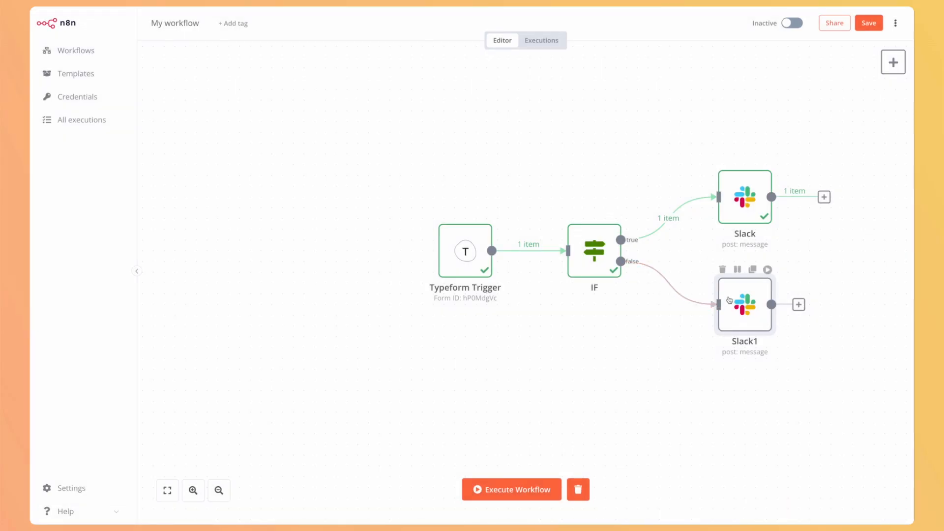
- Rename the Slack1 copy to 'Bad Review Message'
double_click(745, 304)
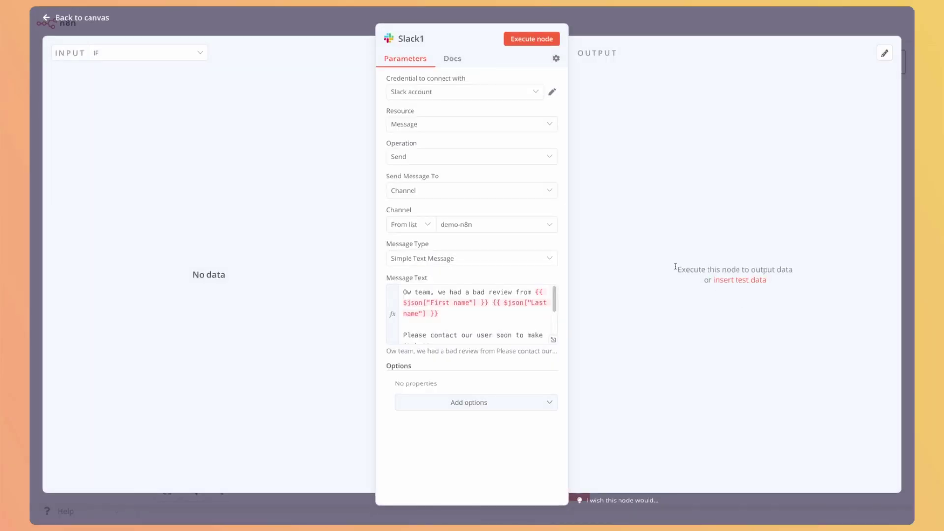
mouse_move(133, 165)
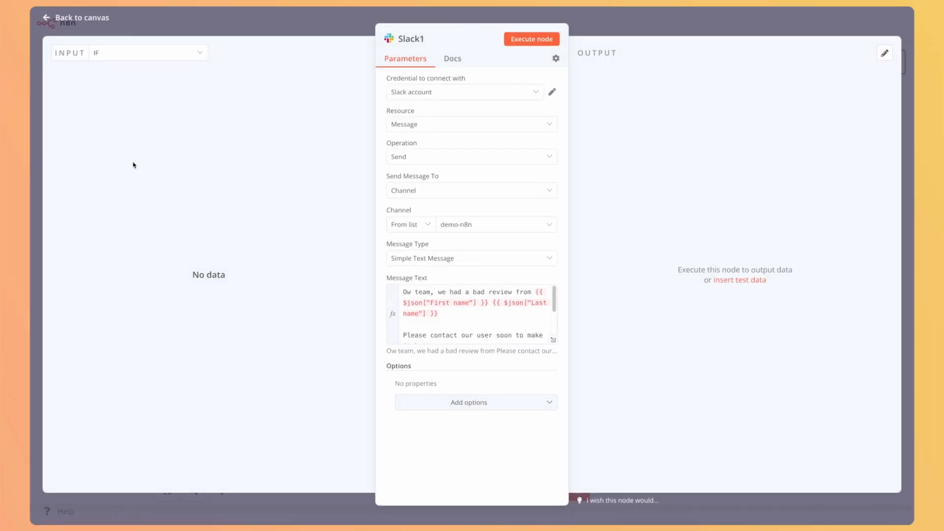
mouse_move(422, 259)
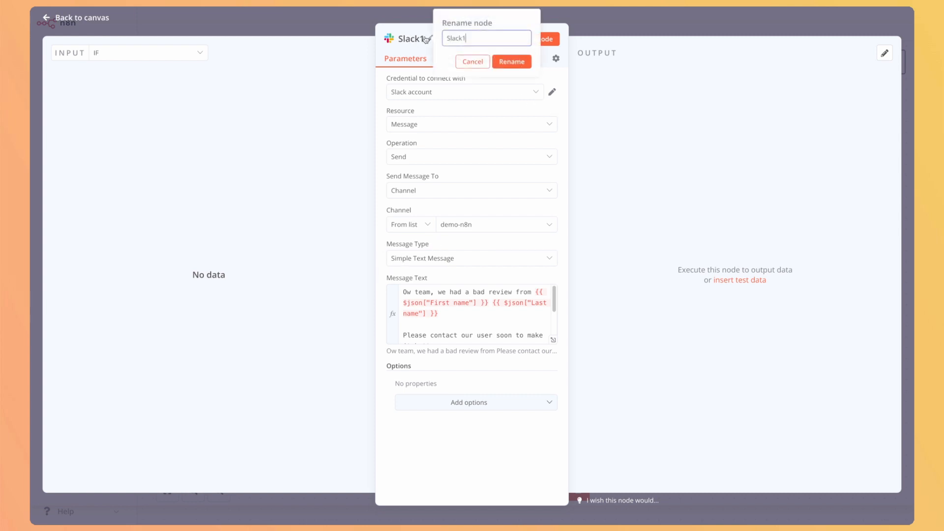
text(Bad Review Message)
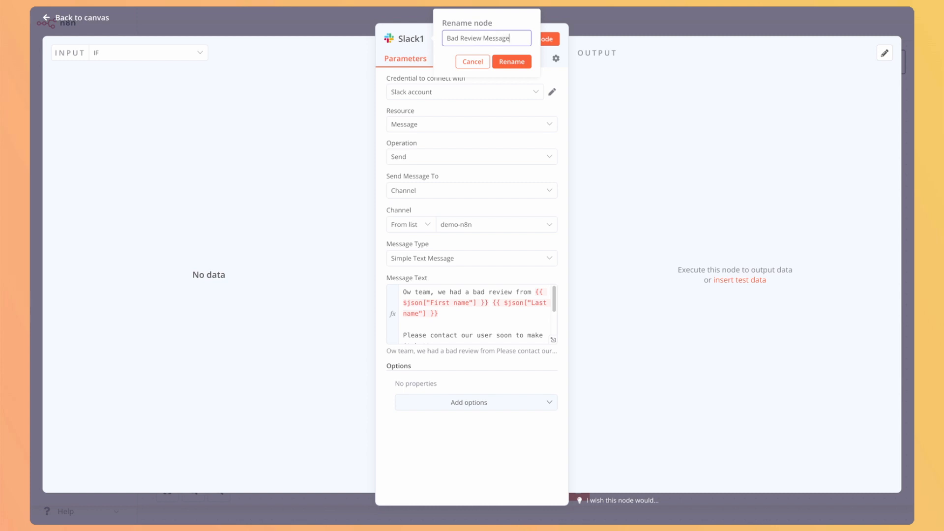
click(512, 61)
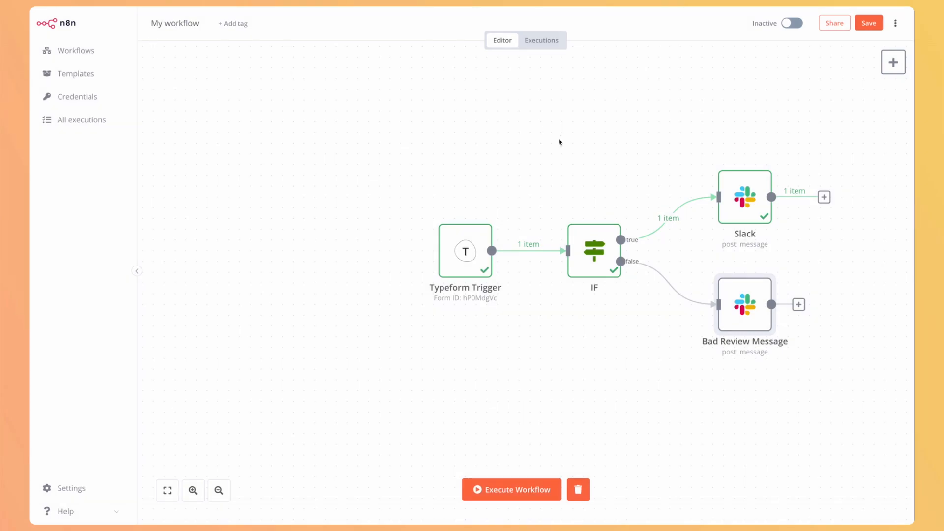
mouse_move(745, 197)
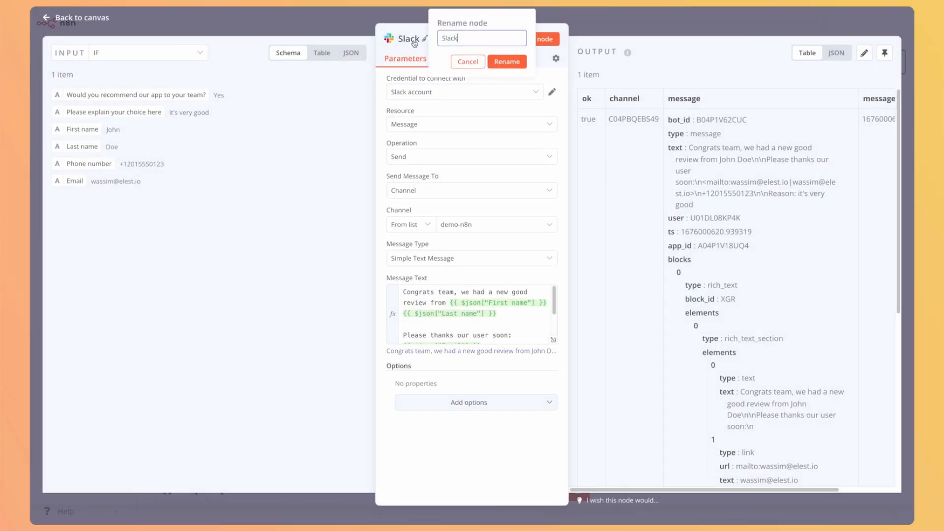
- Rename the original Slack node to 'Good Review Message' and return to the canvas
text(Good Review)
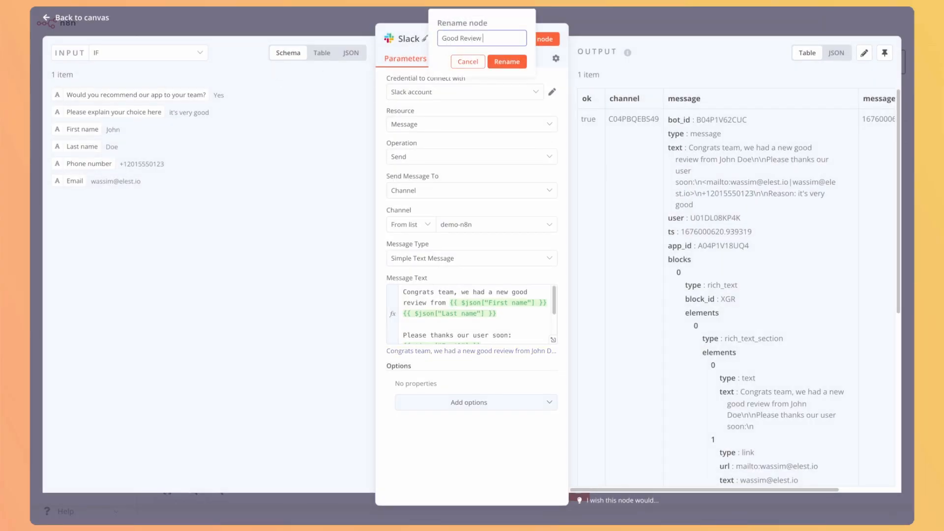
click(507, 61)
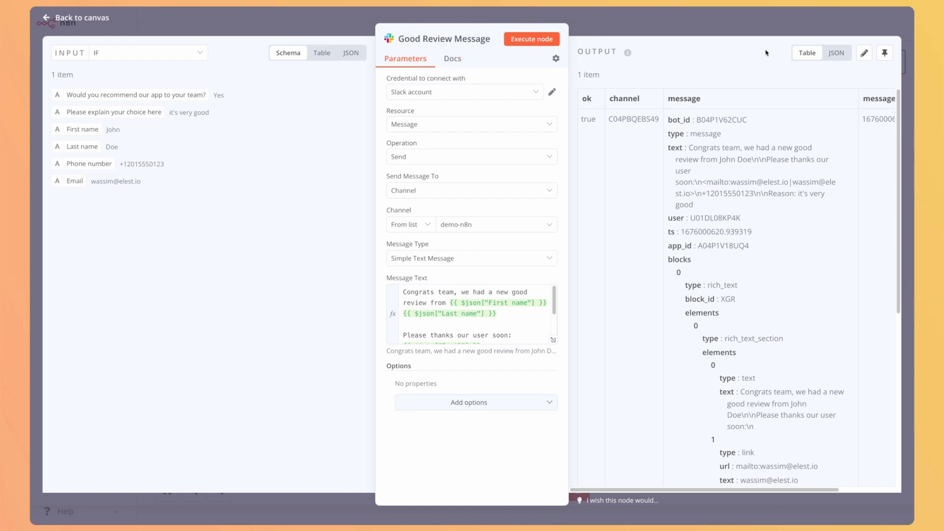
click(74, 17)
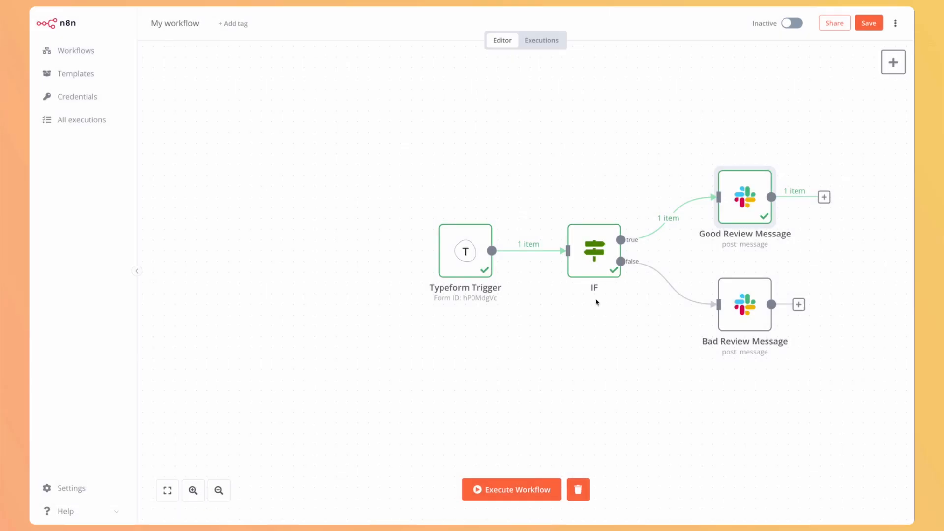
mouse_move(717, 109)
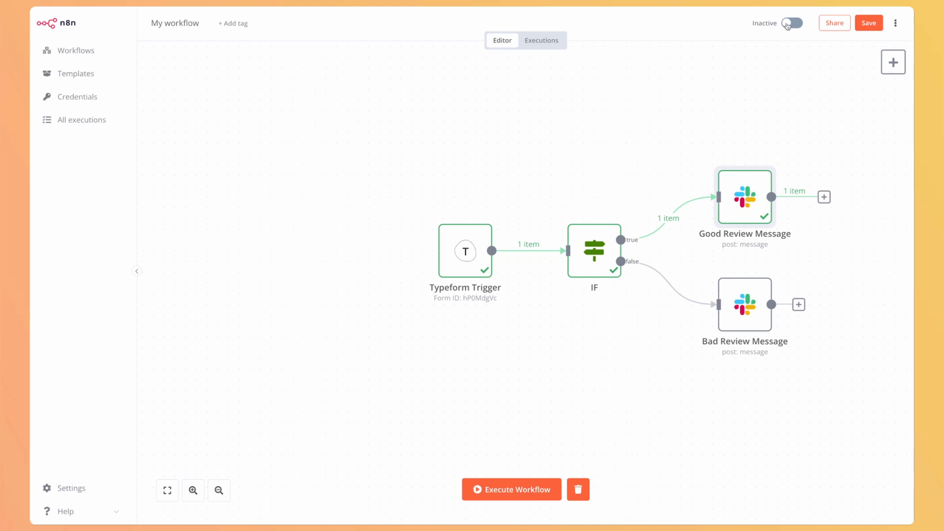
- Switch the workflow to Active and dismiss the activation notice with 'Don't show again'
click(792, 23)
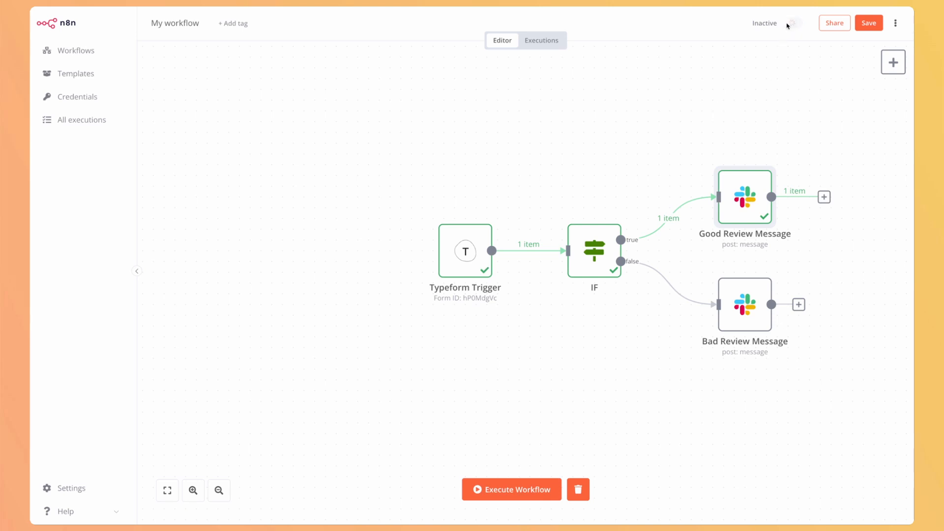
click(794, 23)
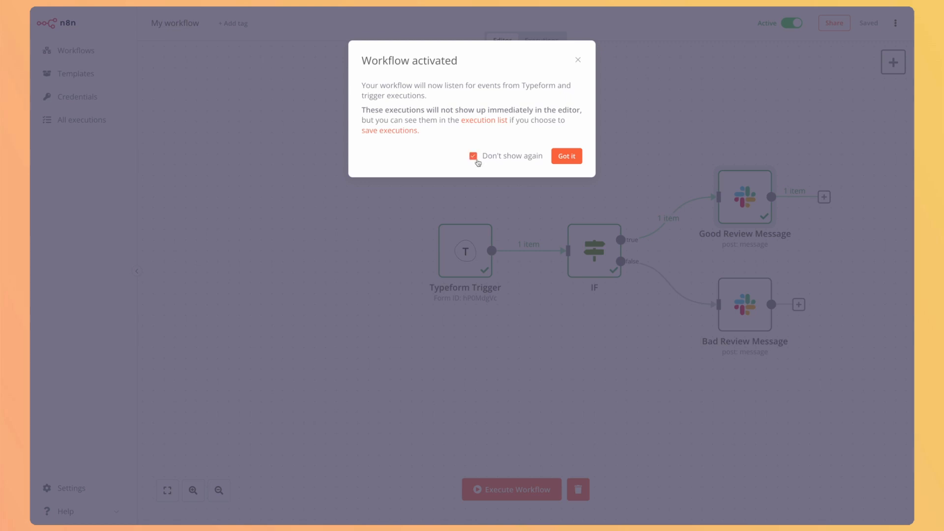
click(565, 156)
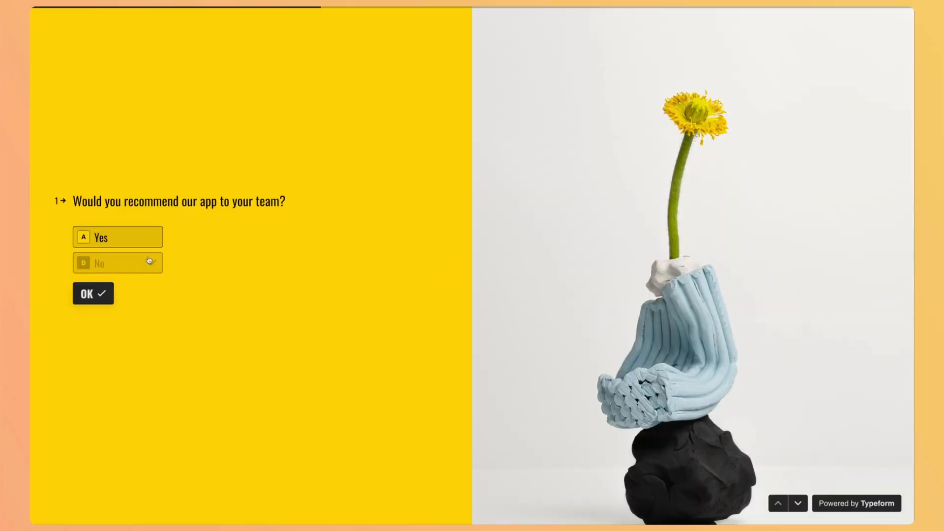
- Answer No with the reason 'It's a very bad app' and submit the form
click(93, 294)
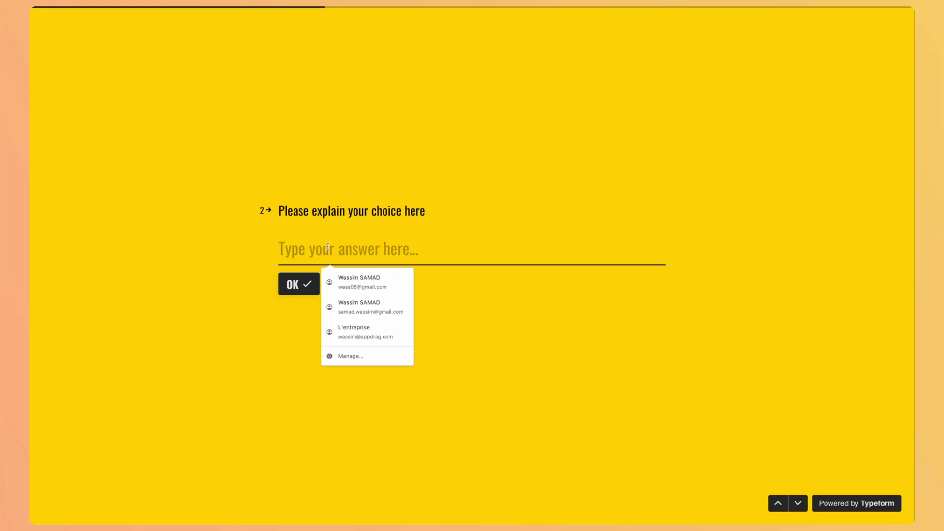
text(It's a very)
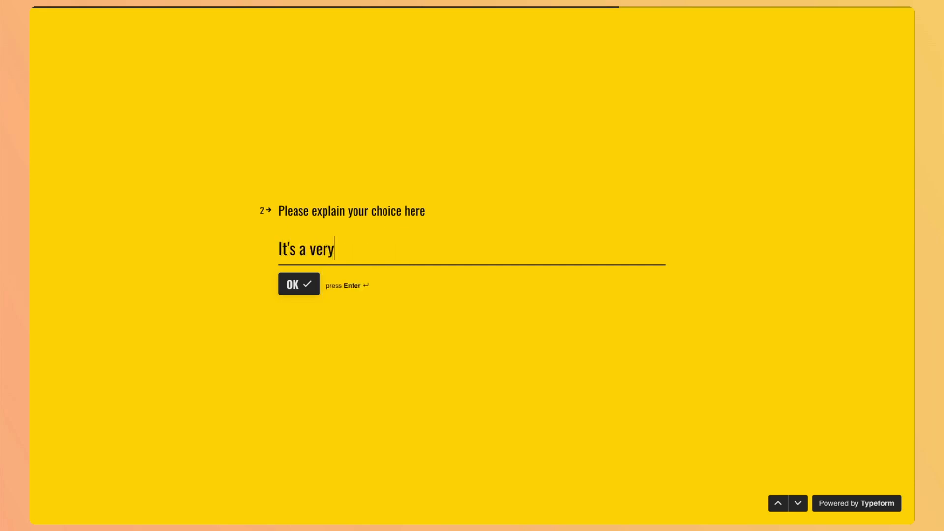
text(bad app)
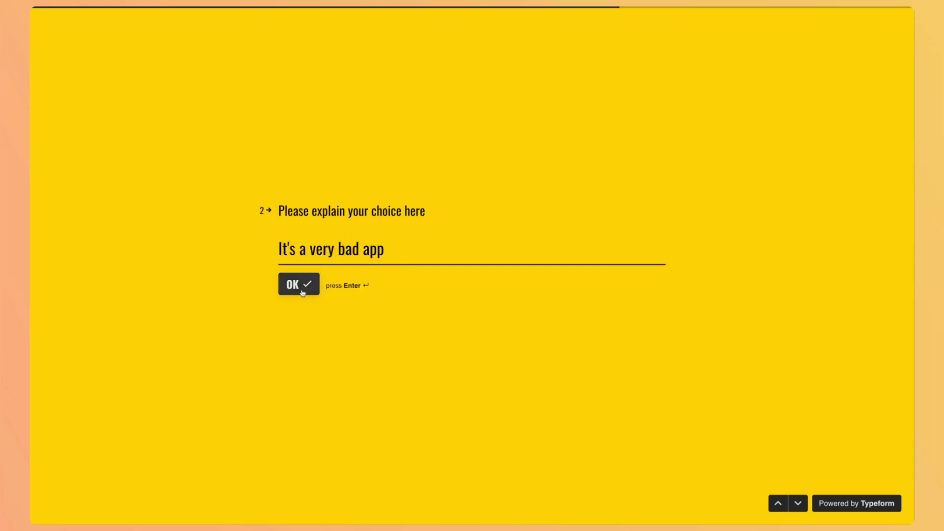
click(299, 283)
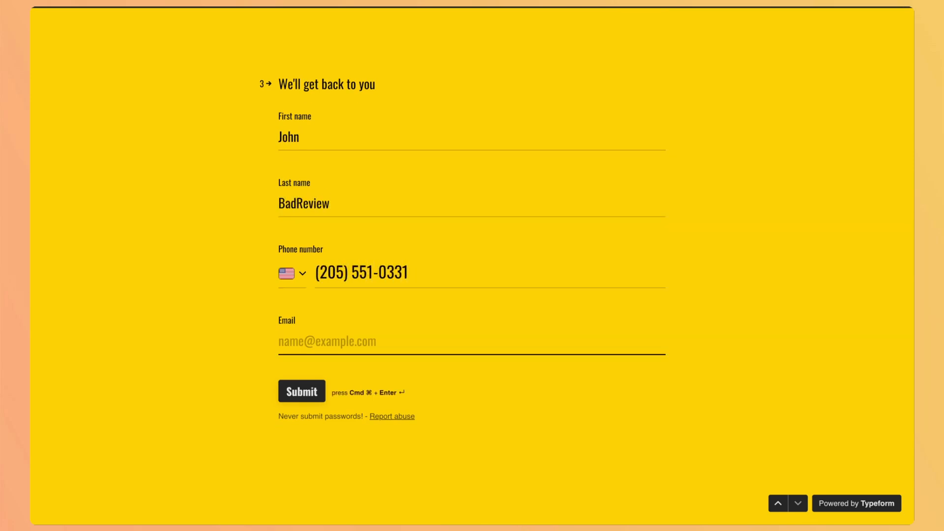
click(301, 391)
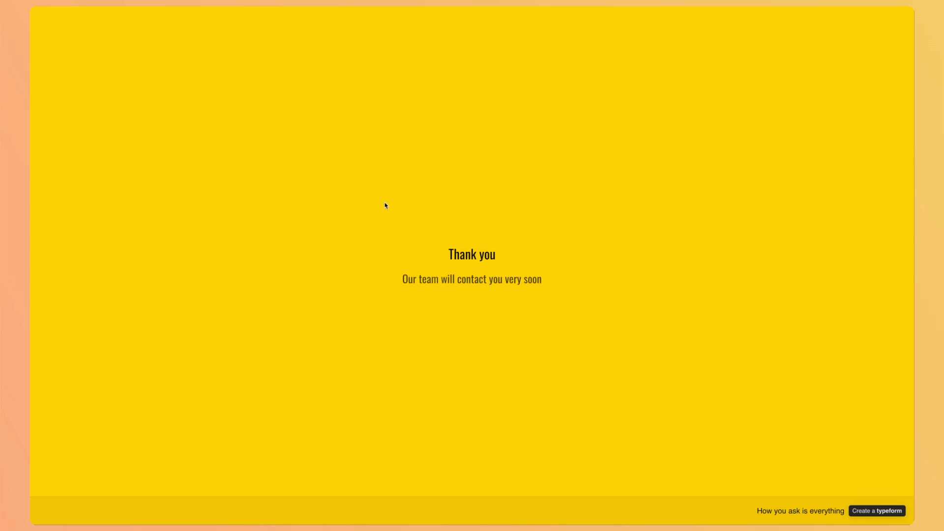
mouse_move(205, 26)
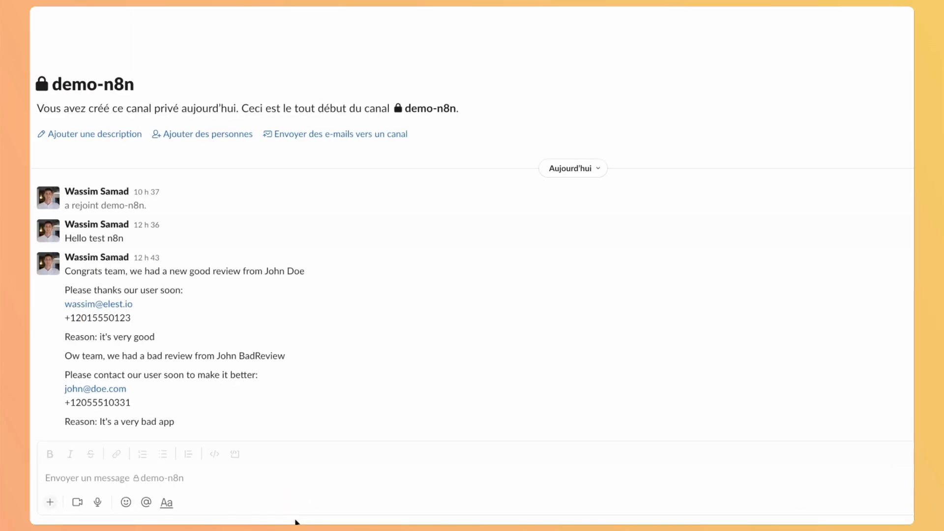
mouse_move(175, 355)
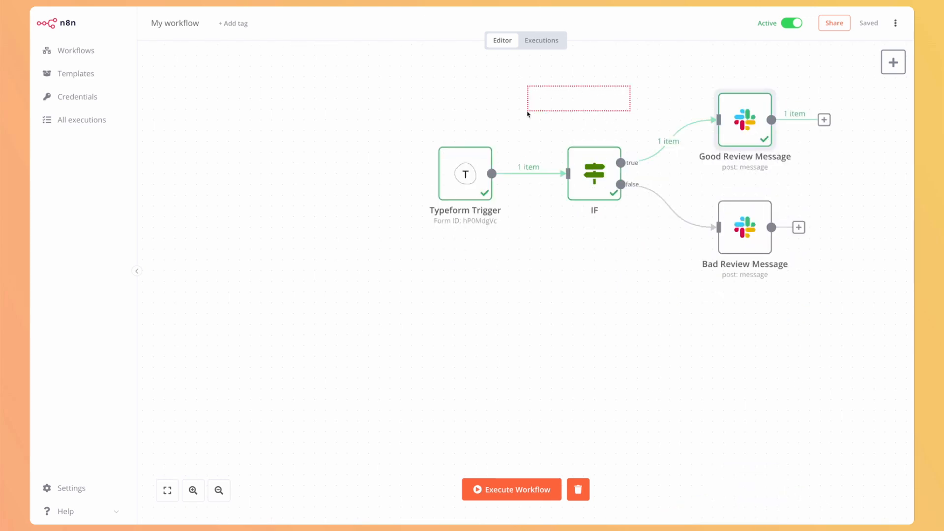
click(895, 61)
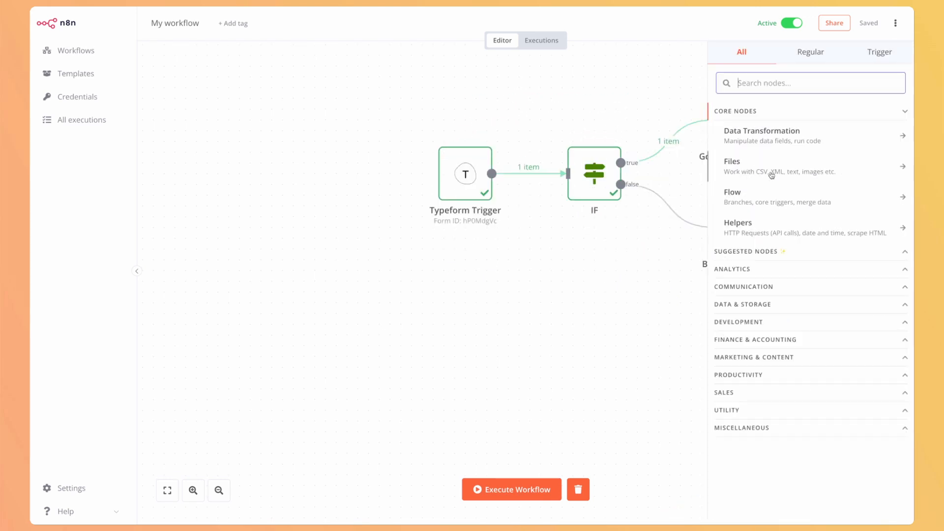
mouse_move(762, 218)
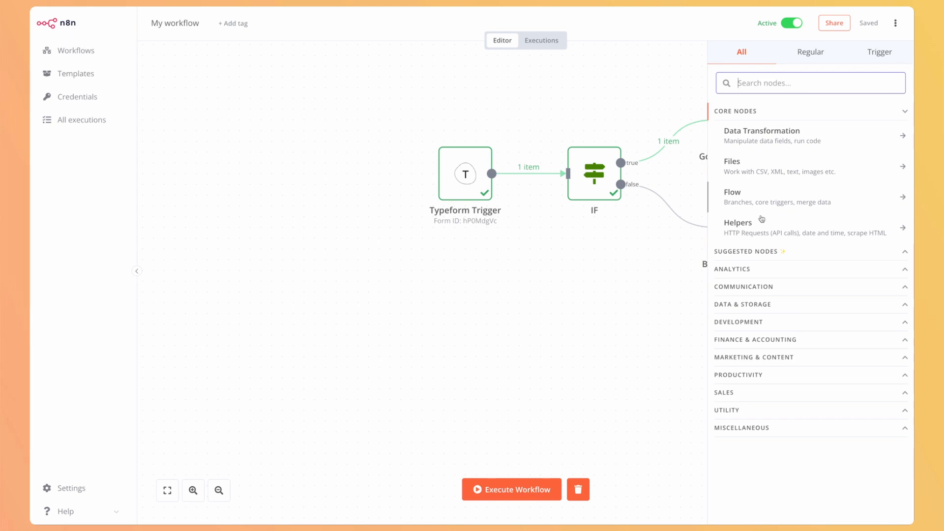
text(mail)
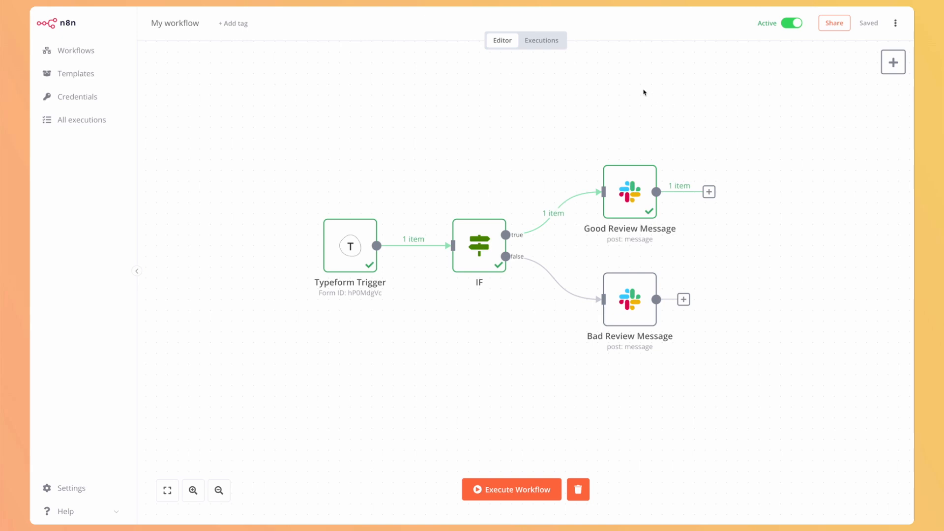
- With Auto refresh on, review the successful 12:45:59 execution, then go back to Workflows
click(541, 40)
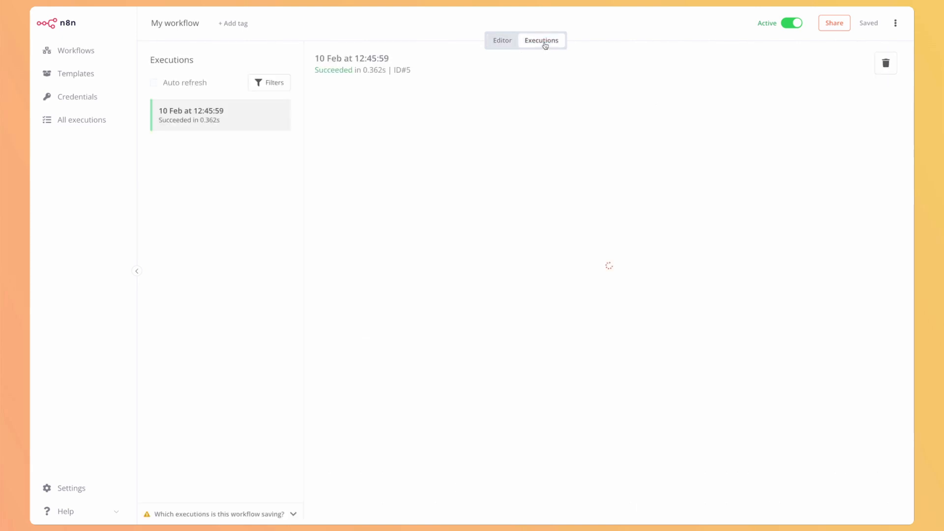
click(155, 82)
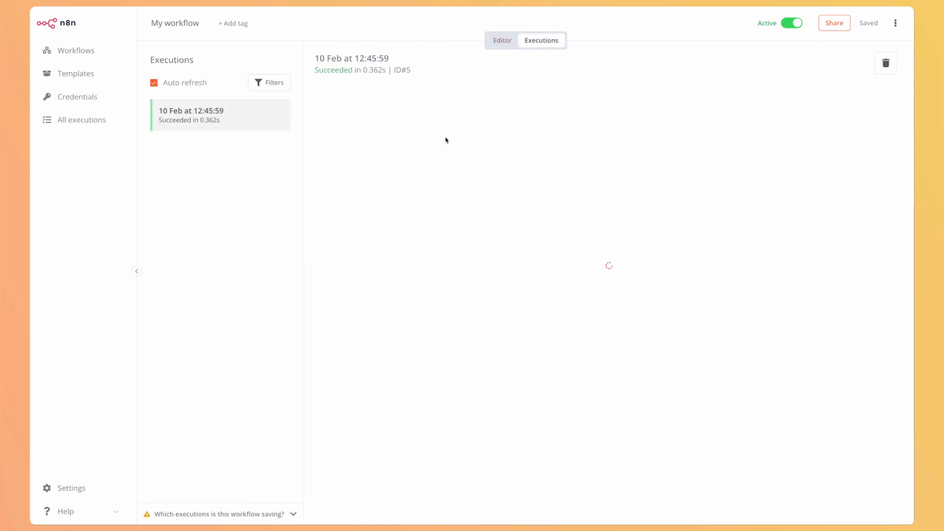
click(219, 115)
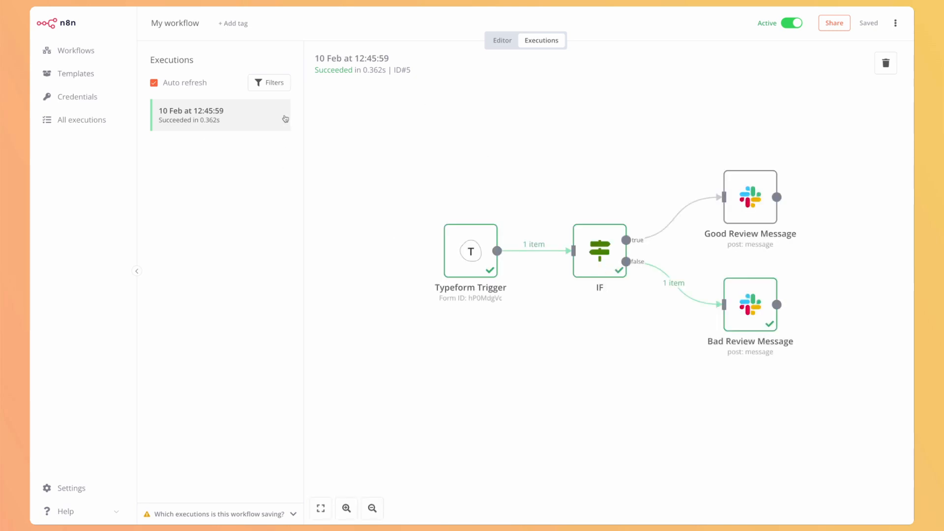
mouse_move(511, 273)
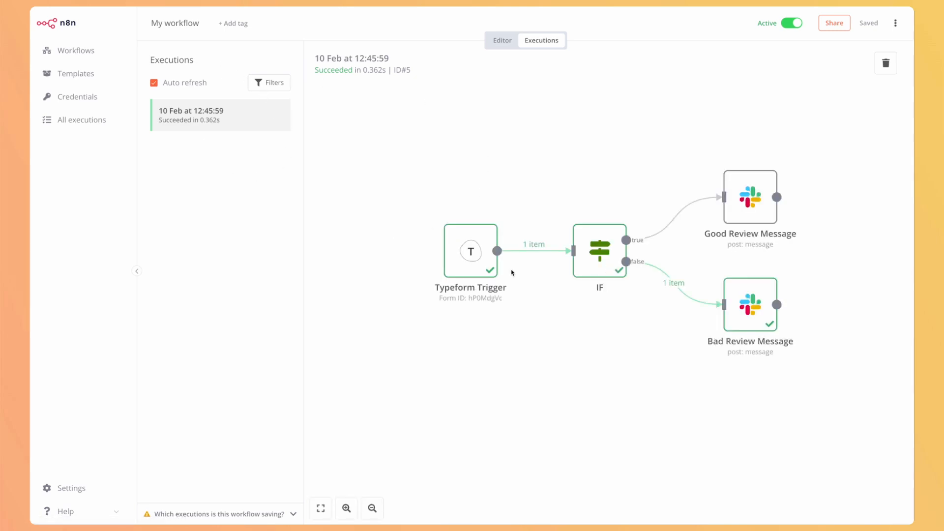
mouse_move(570, 286)
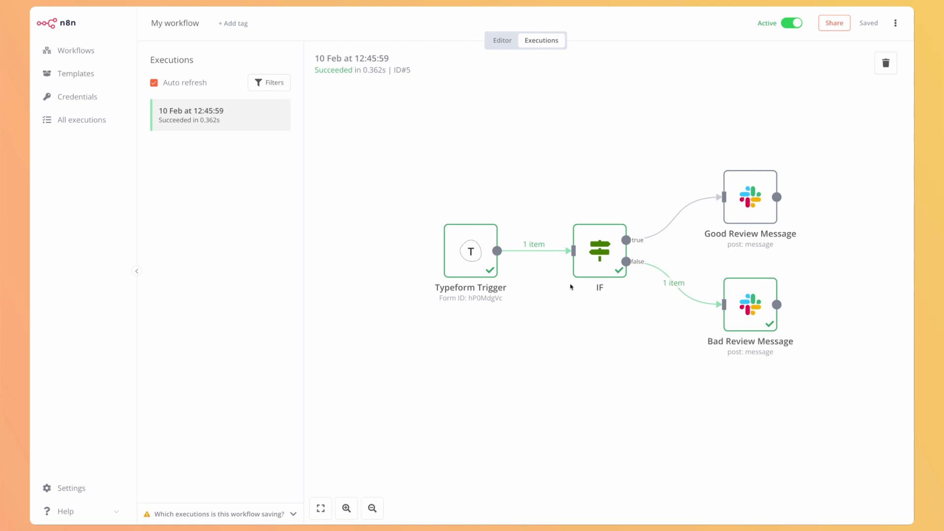
mouse_move(589, 195)
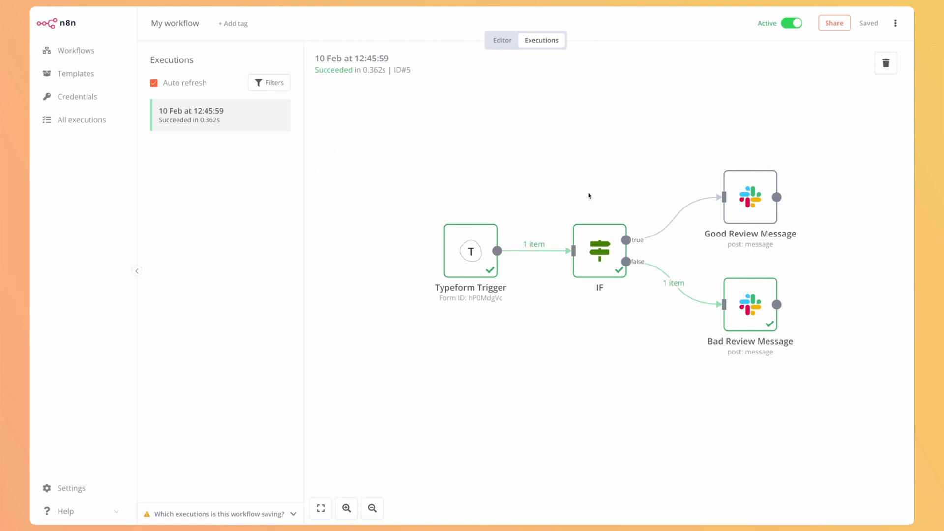
mouse_move(568, 164)
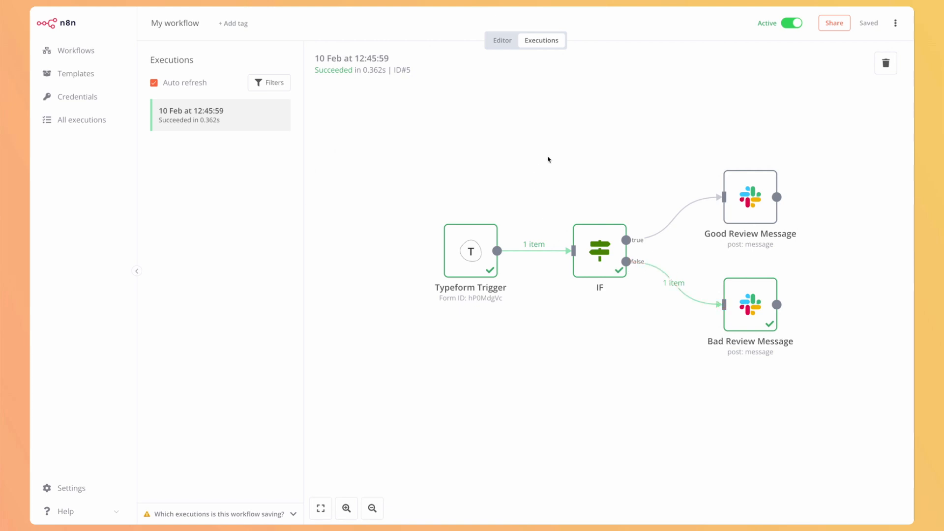
mouse_move(749, 309)
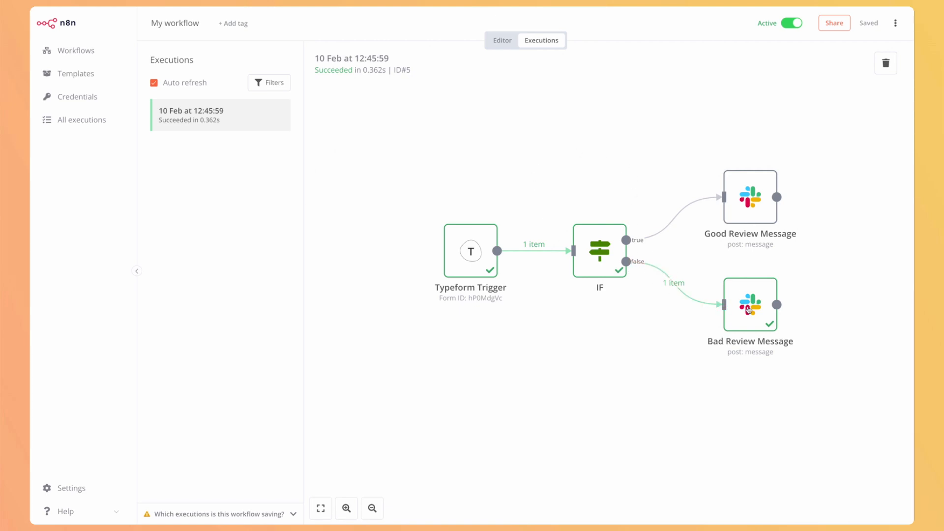
click(76, 50)
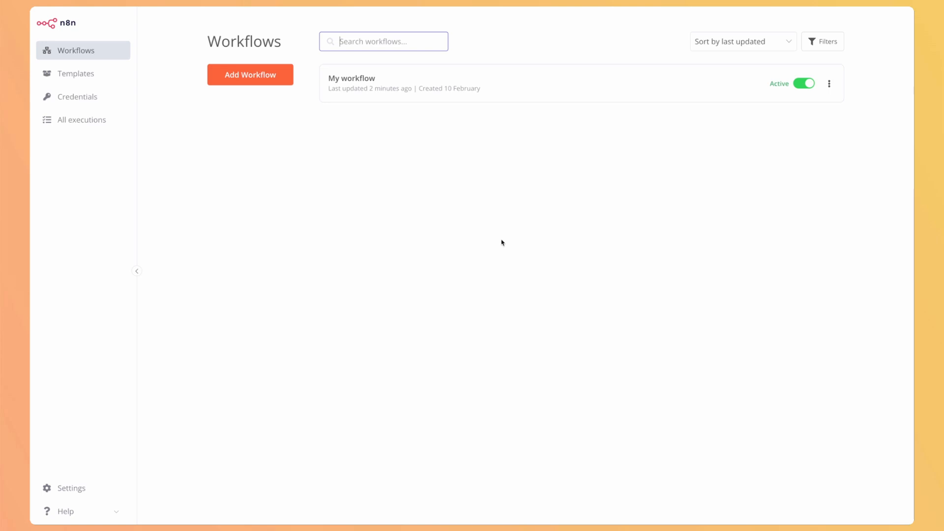
mouse_move(77, 98)
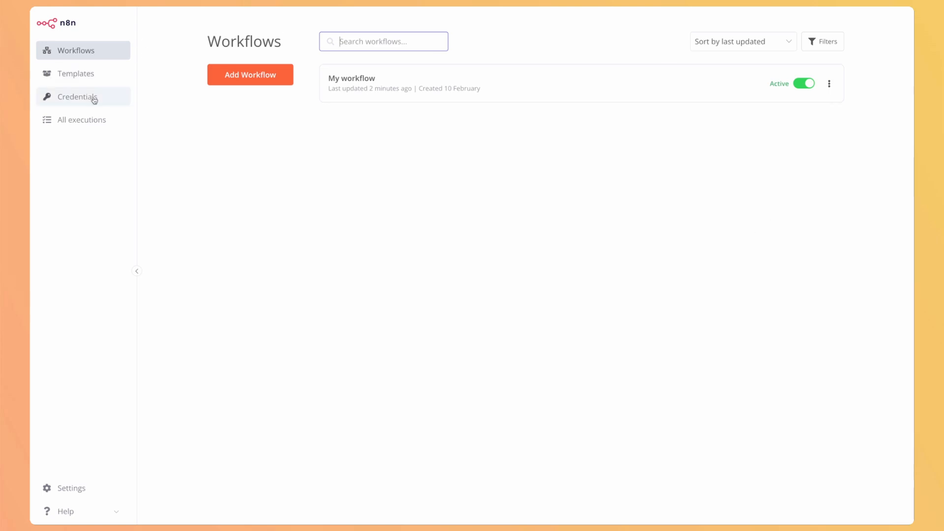
click(76, 96)
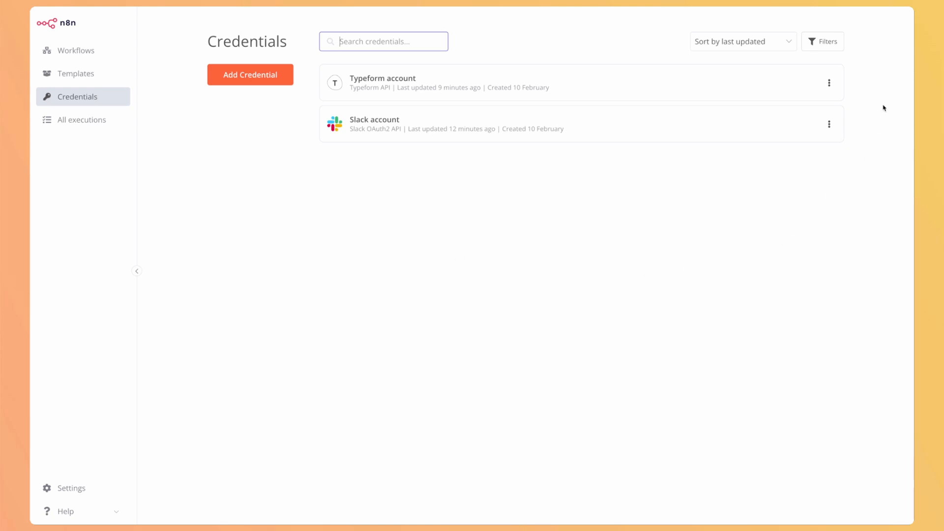
mouse_move(77, 50)
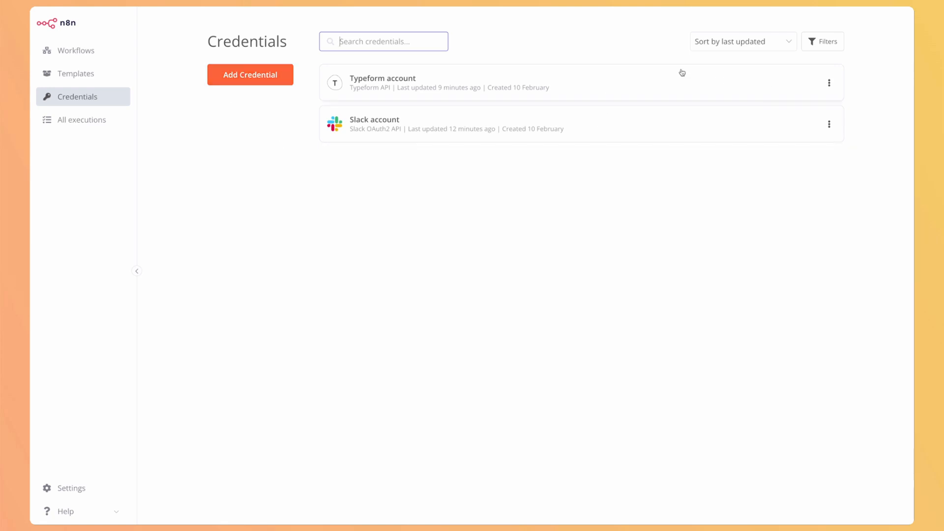
mouse_move(173, 98)
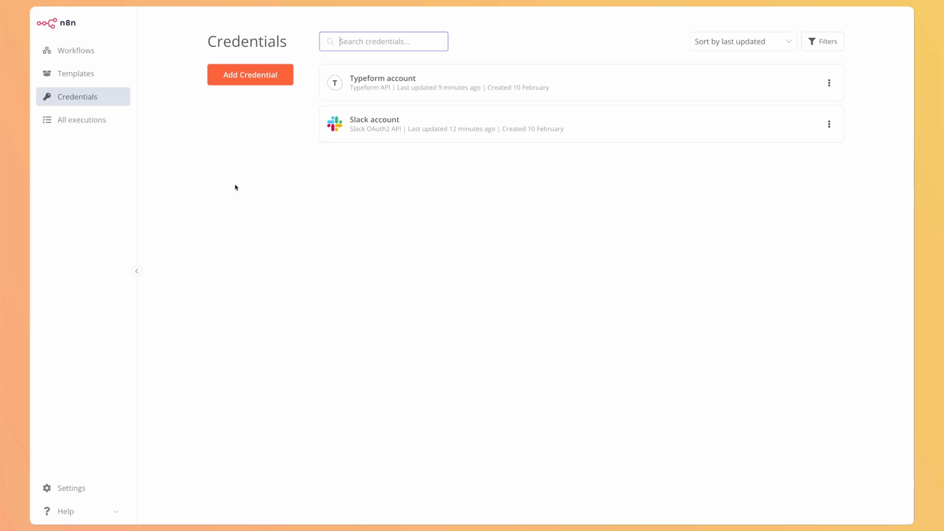
click(75, 51)
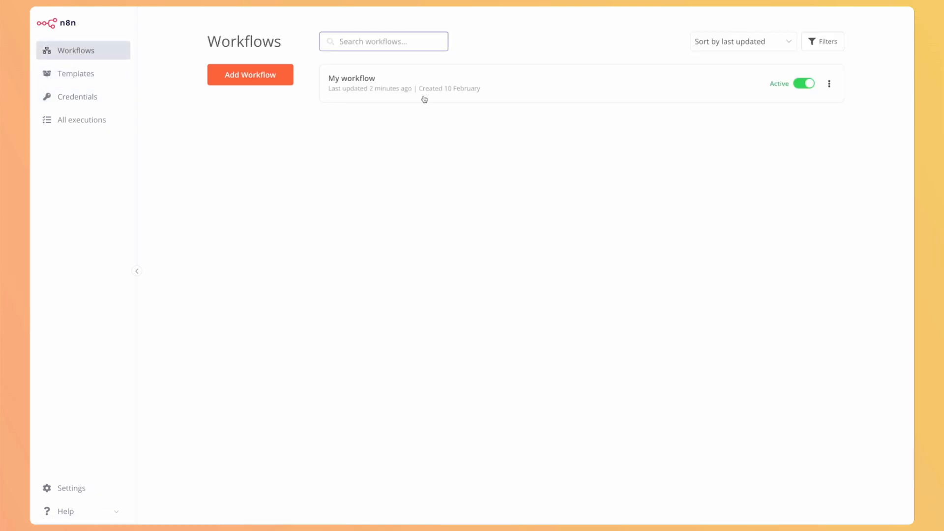